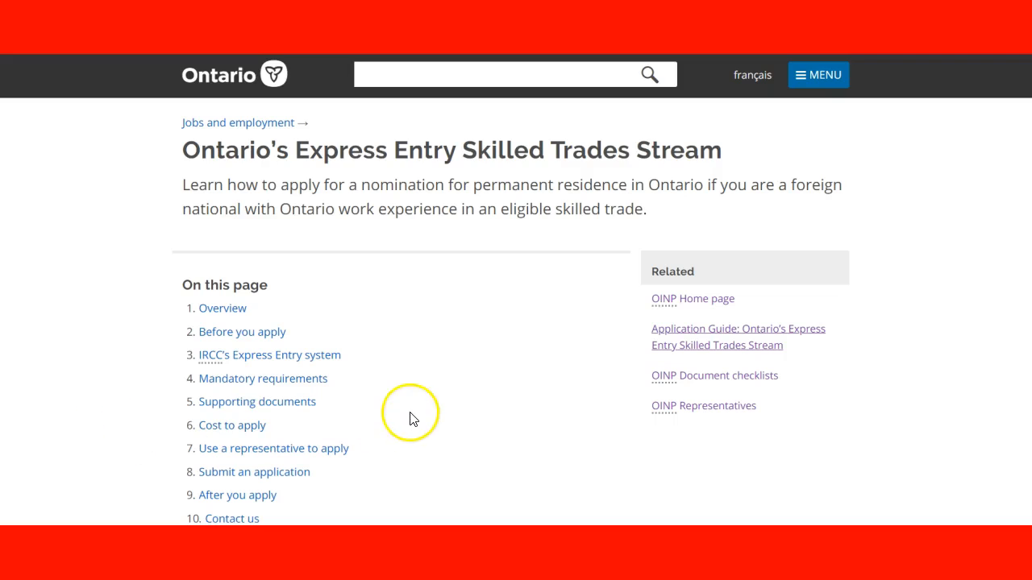
mouse_move(411, 412)
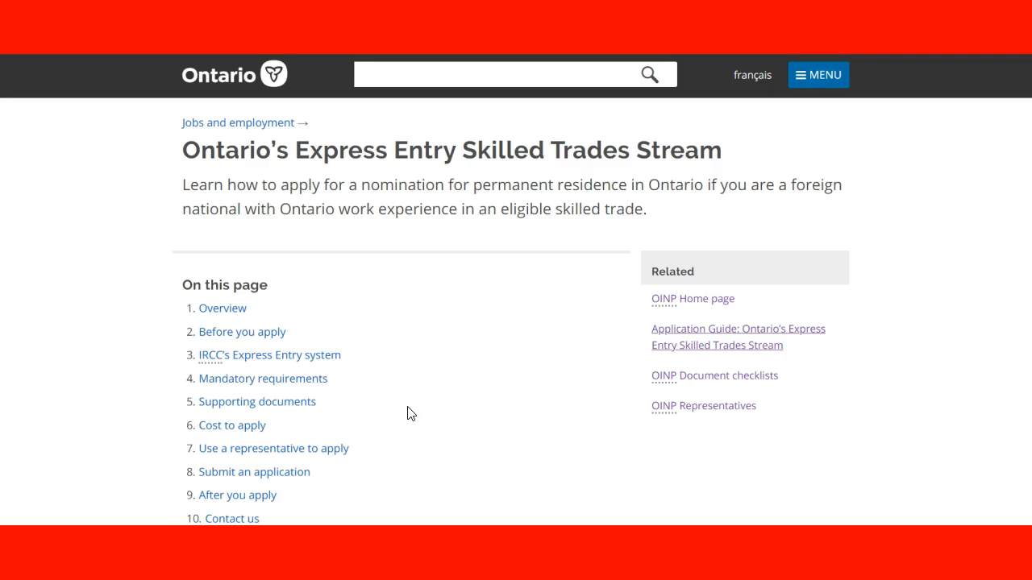
scroll(down, 3)
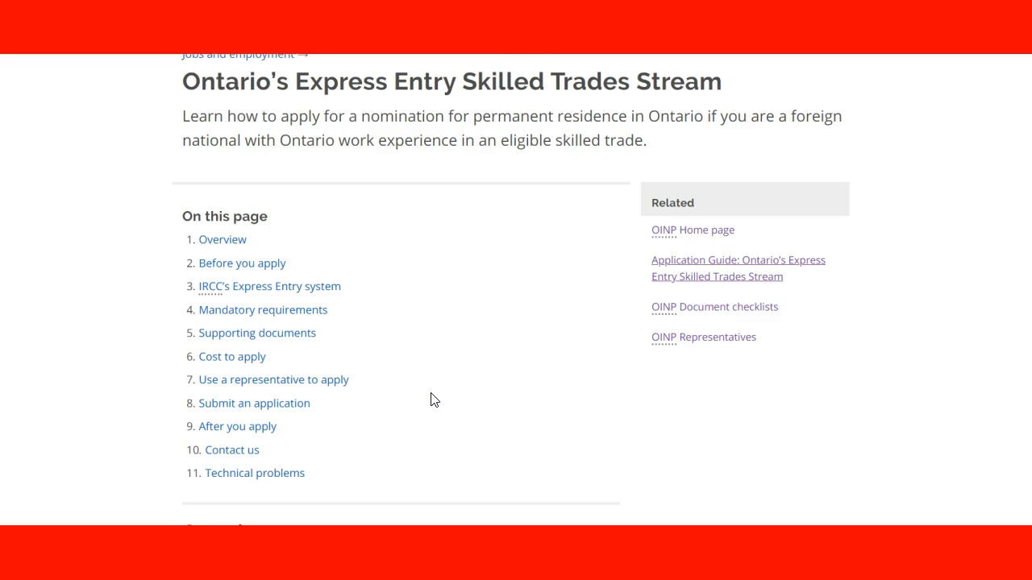
scroll(down, 3)
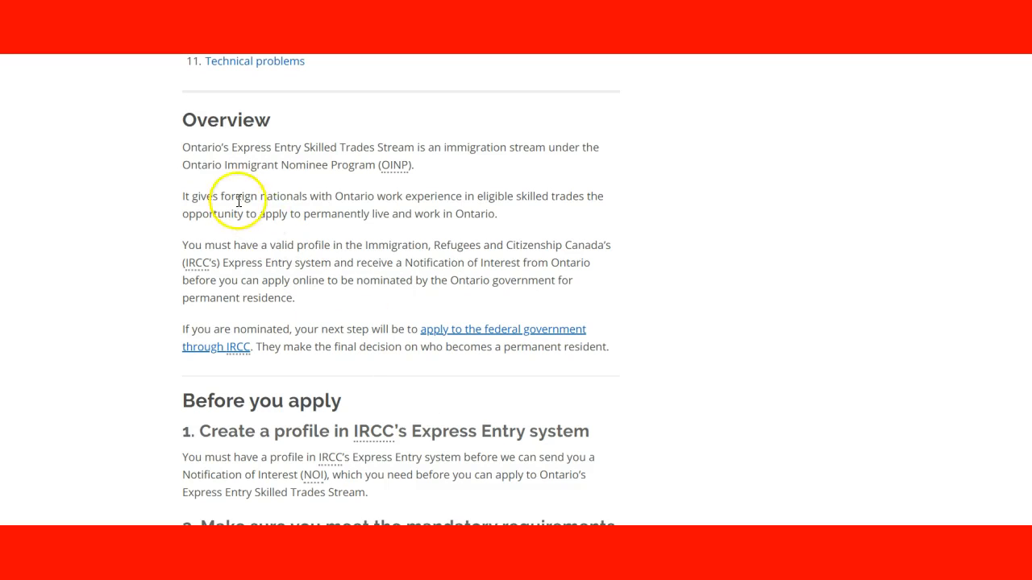
scroll(down, 3)
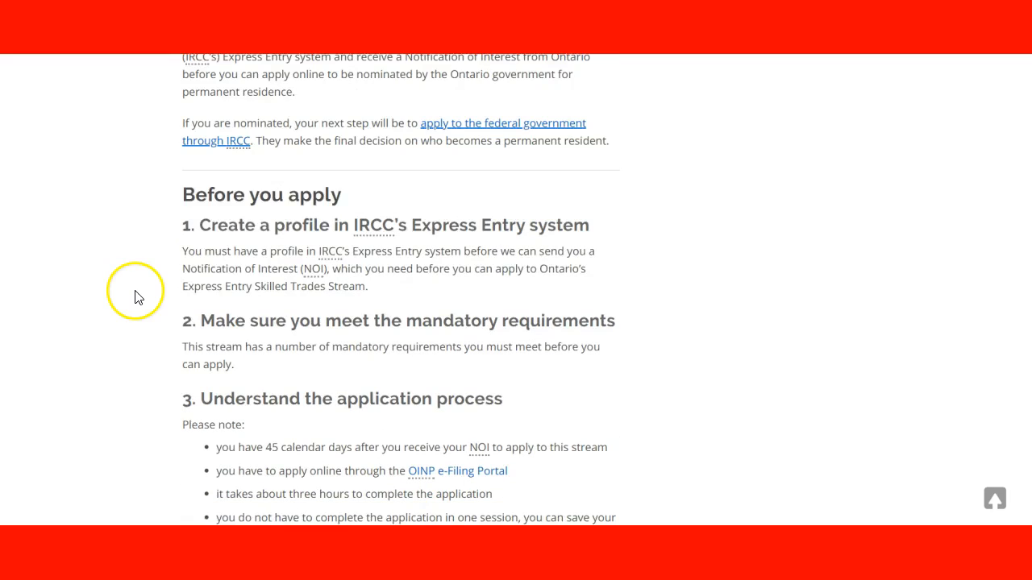
mouse_move(352, 248)
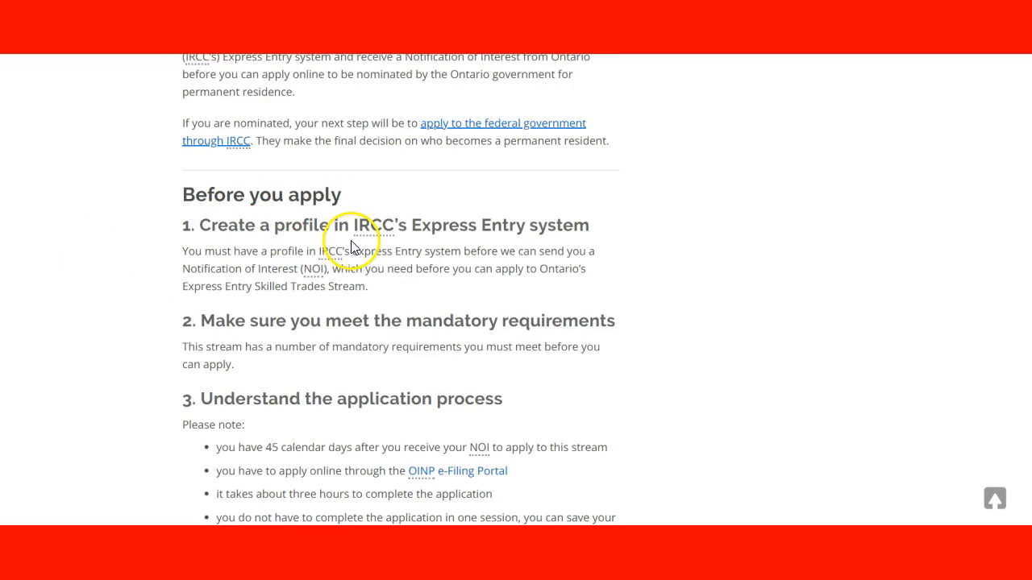
mouse_move(685, 266)
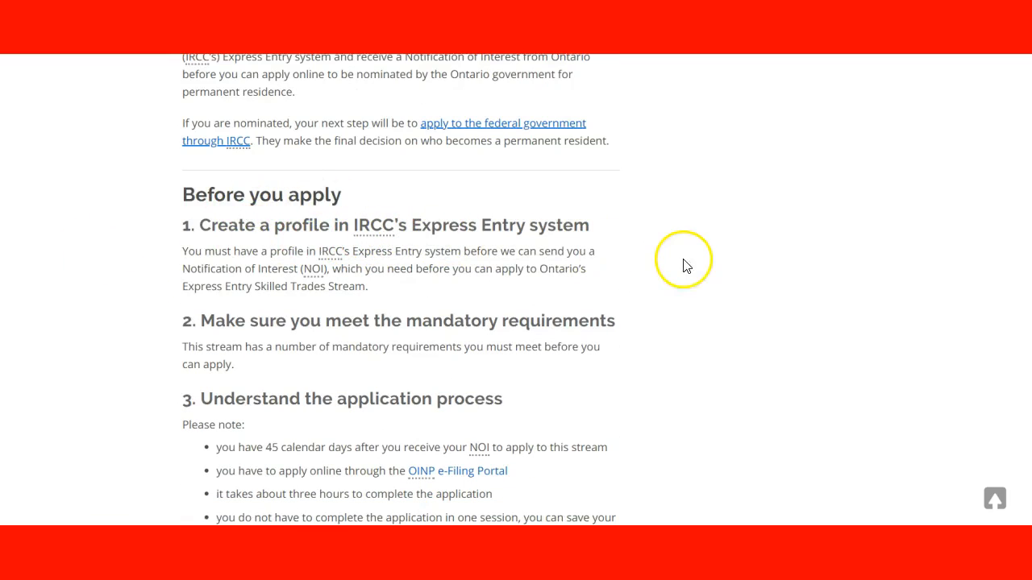
scroll(down, 3)
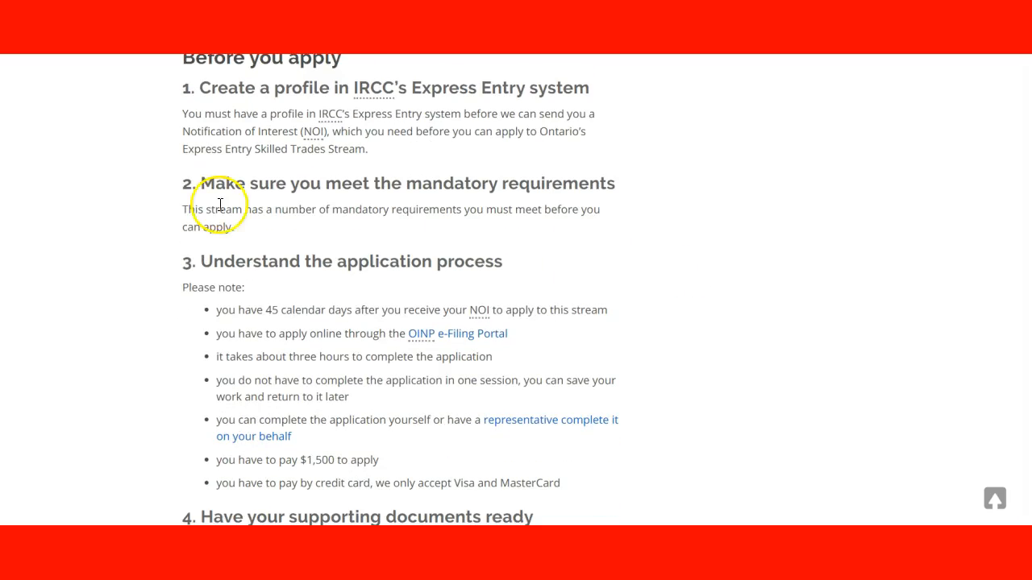
mouse_move(638, 235)
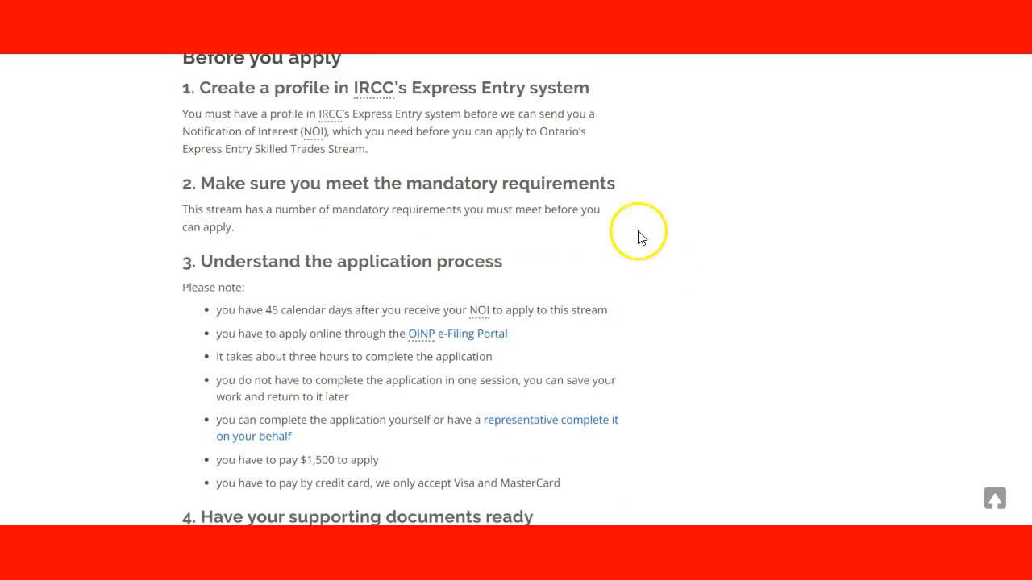
scroll(down, 3)
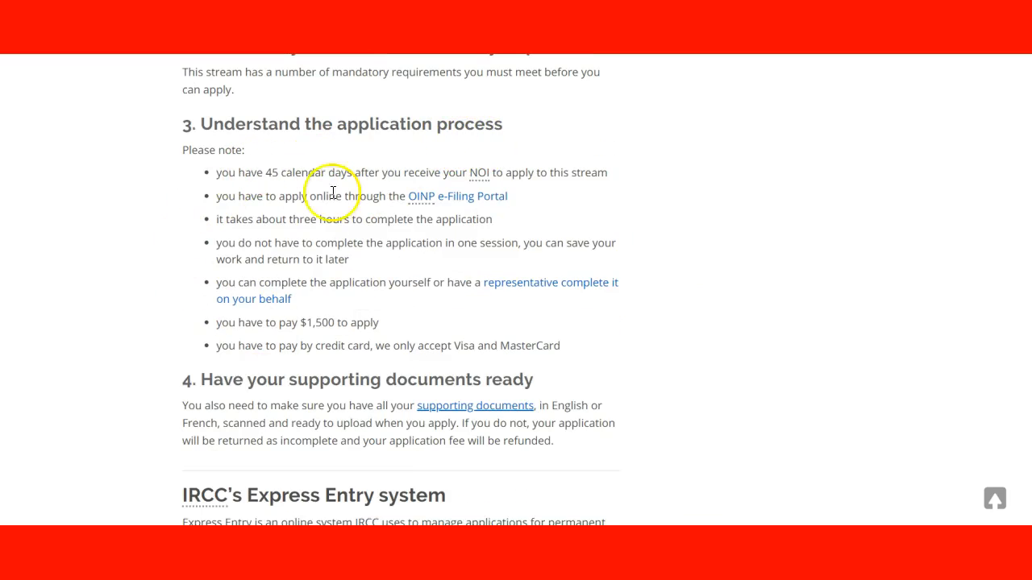
mouse_move(273, 174)
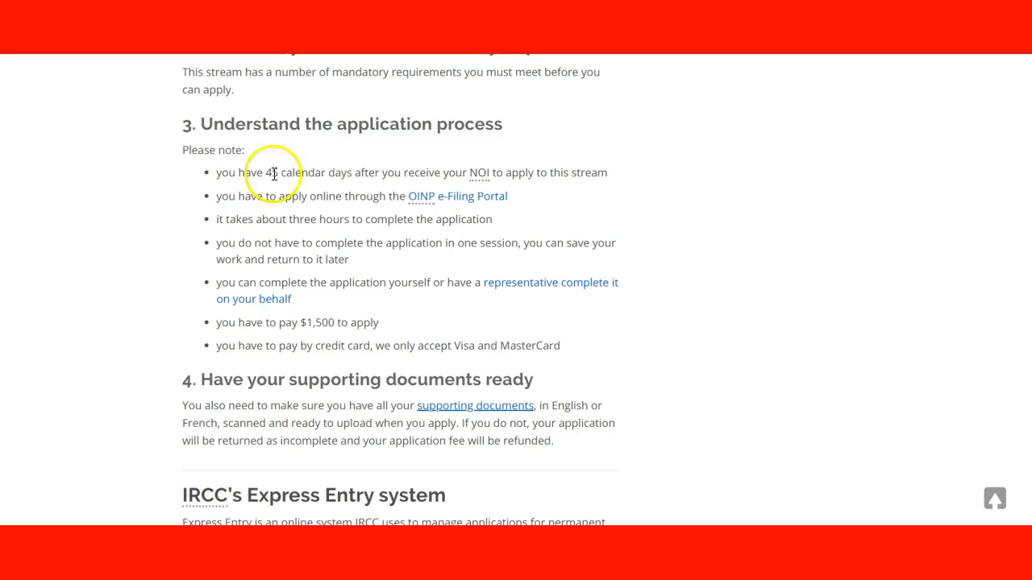
mouse_move(395, 158)
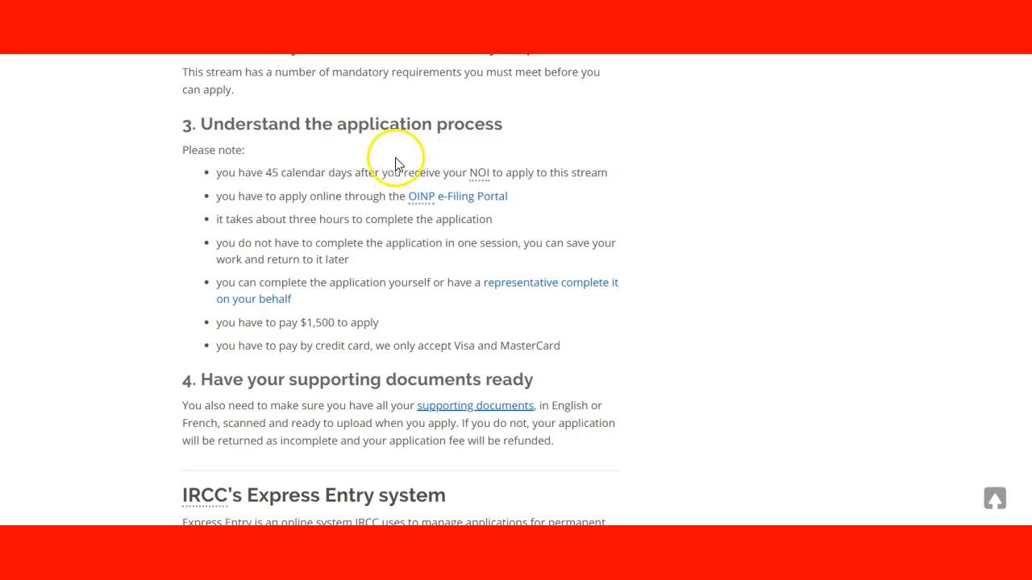
mouse_move(680, 222)
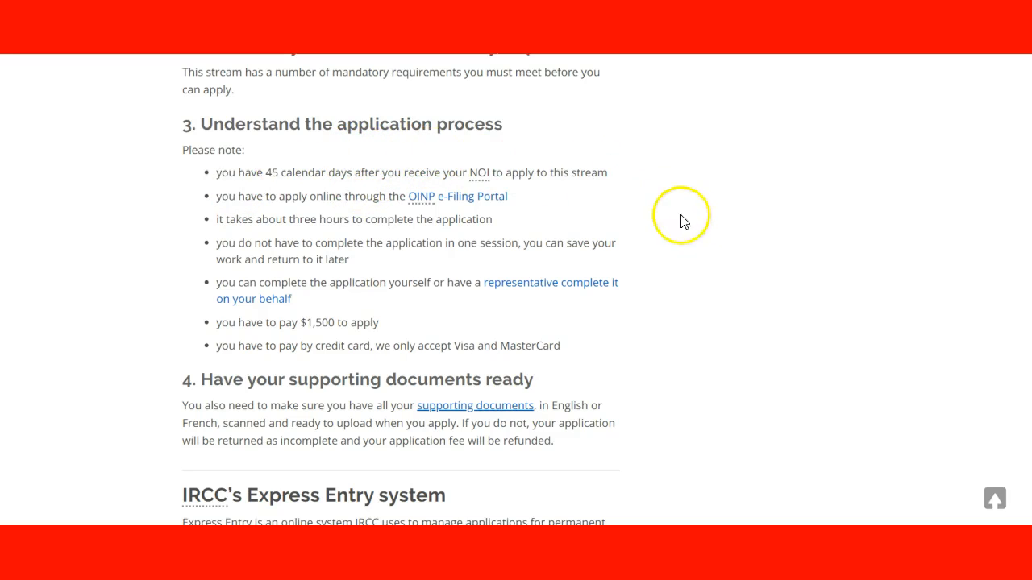
mouse_move(752, 256)
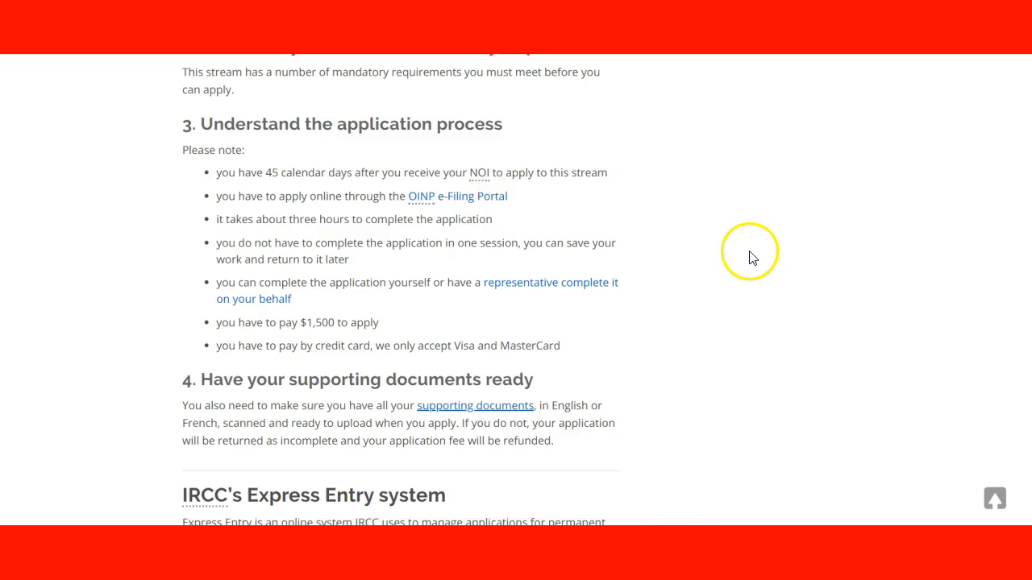
scroll(down, 3)
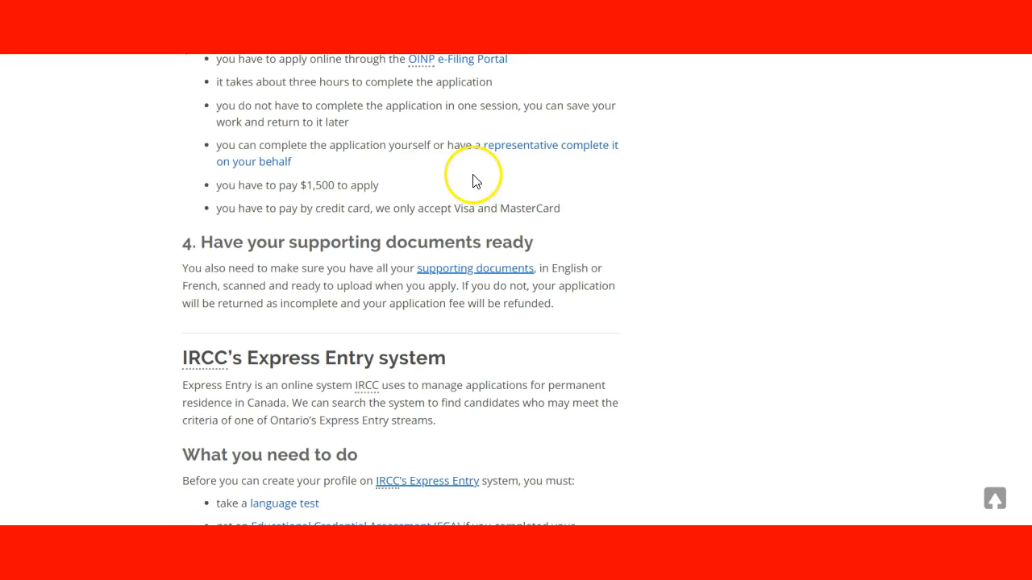
mouse_move(681, 224)
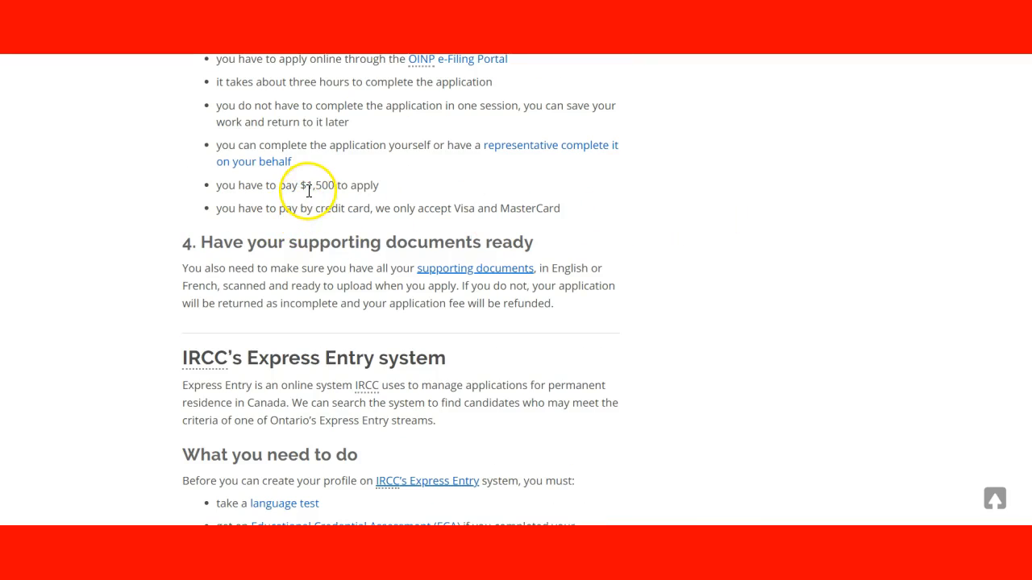
scroll(up, 3)
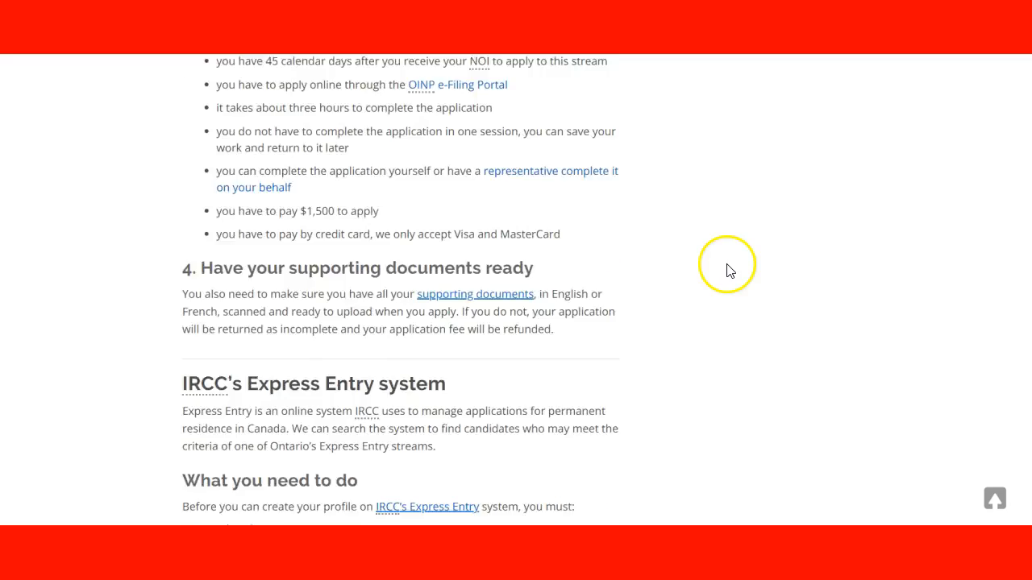
scroll(up, 3)
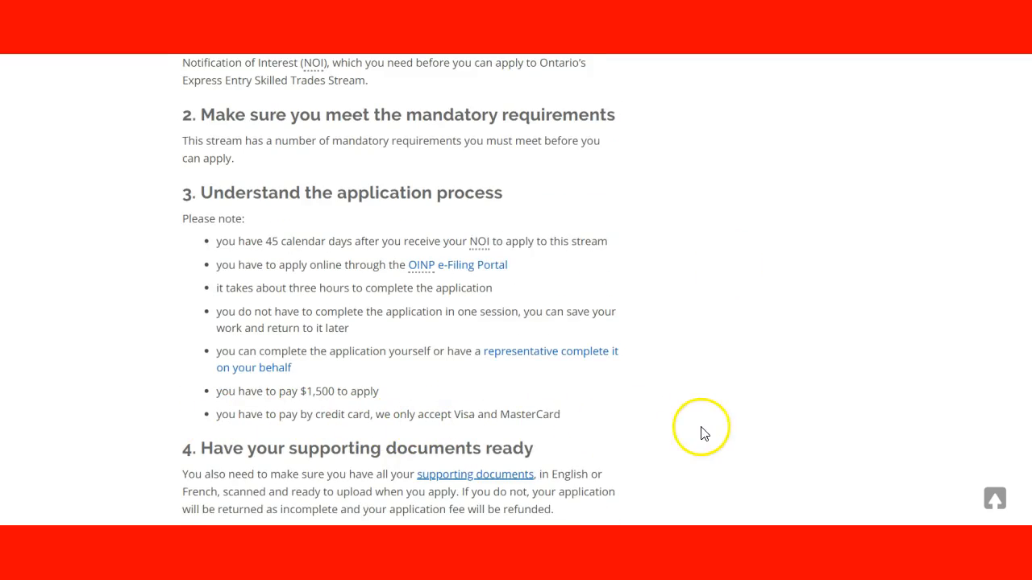
mouse_move(523, 332)
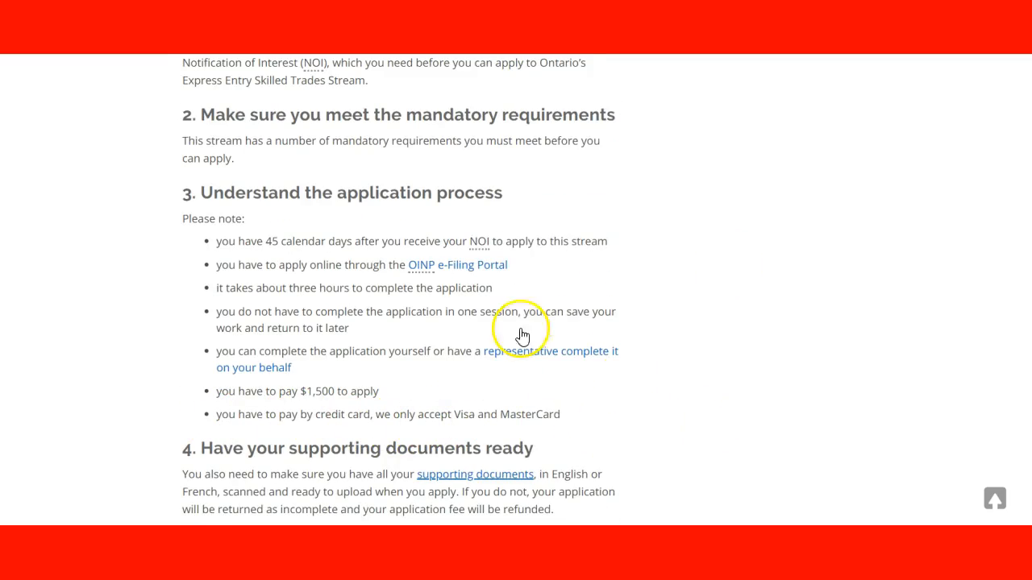
mouse_move(369, 245)
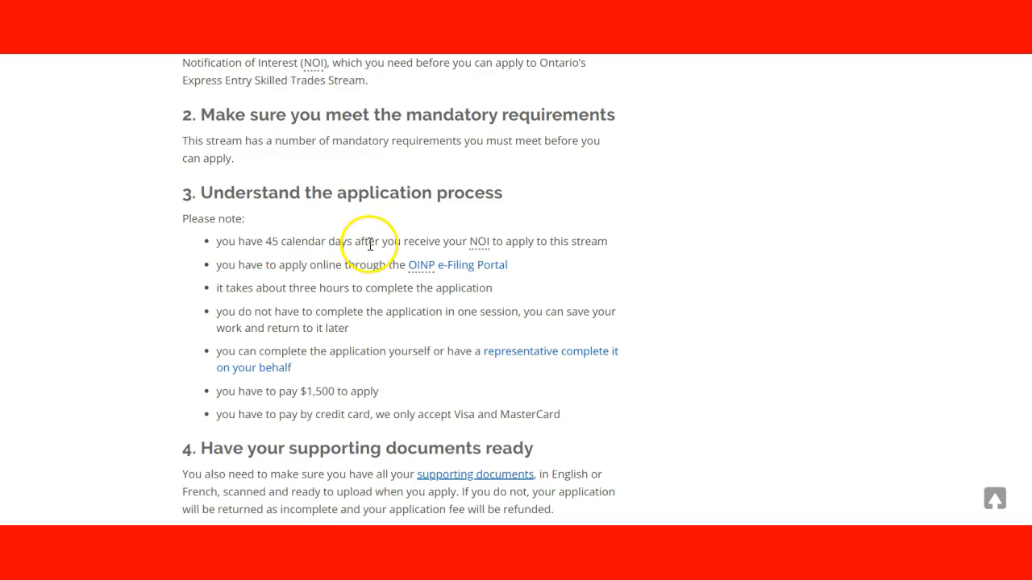
mouse_move(479, 242)
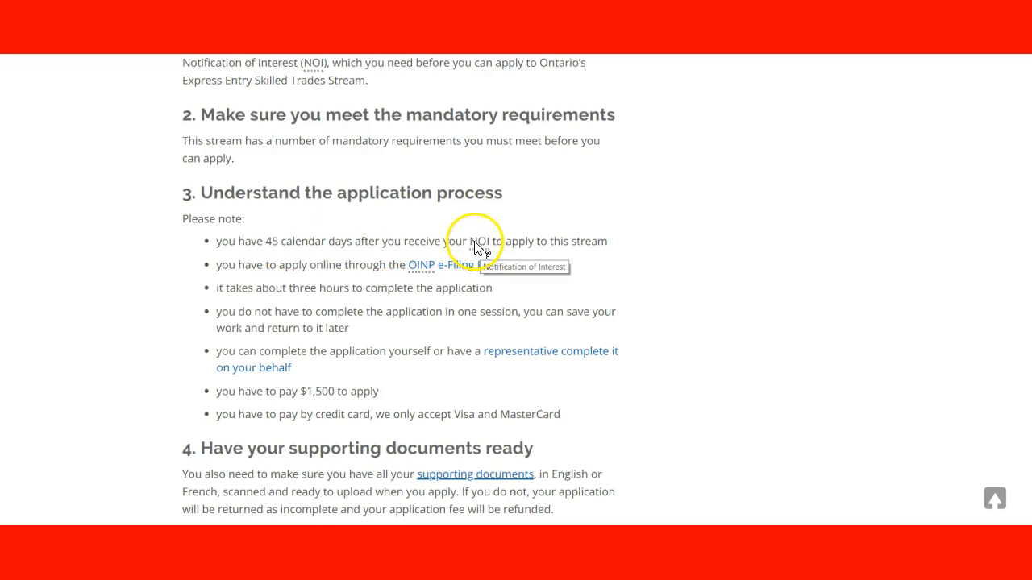
mouse_move(429, 267)
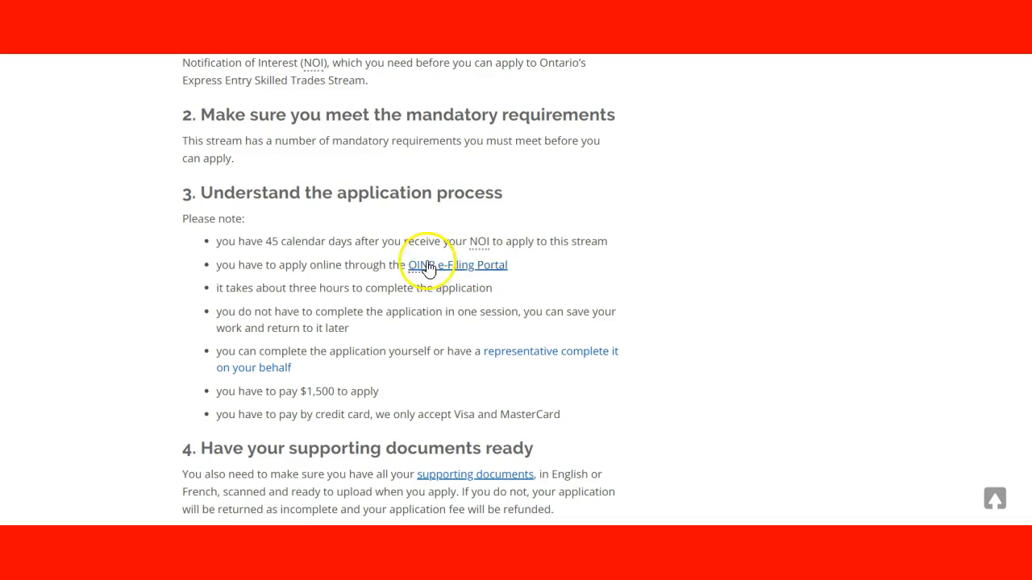
scroll(down, 3)
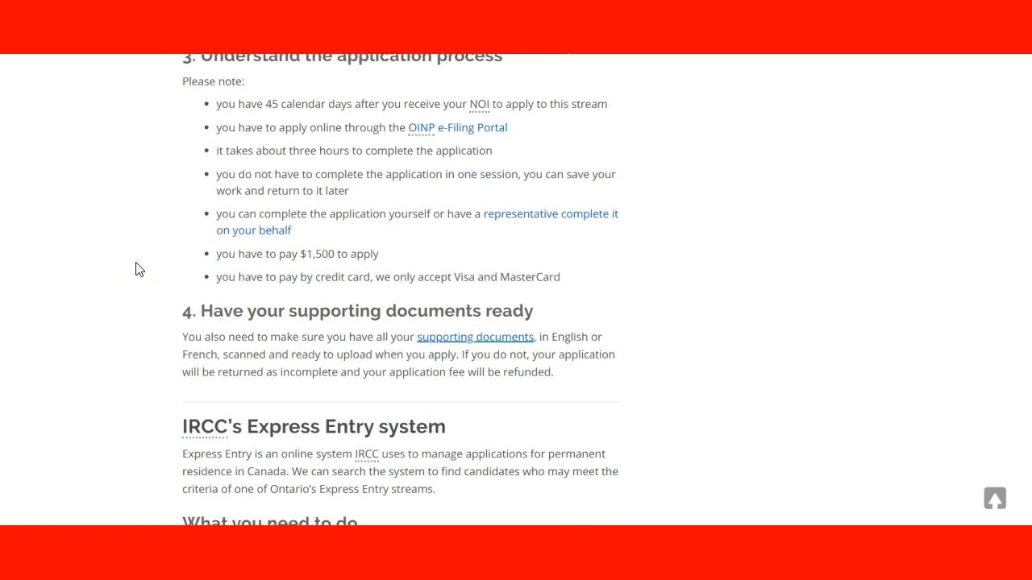
scroll(down, 3)
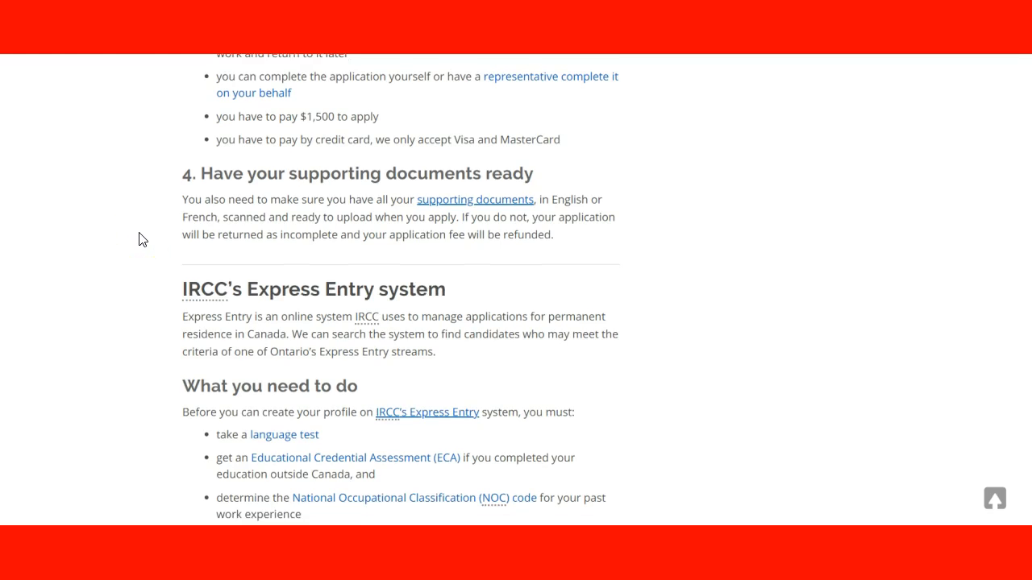
scroll(up, 3)
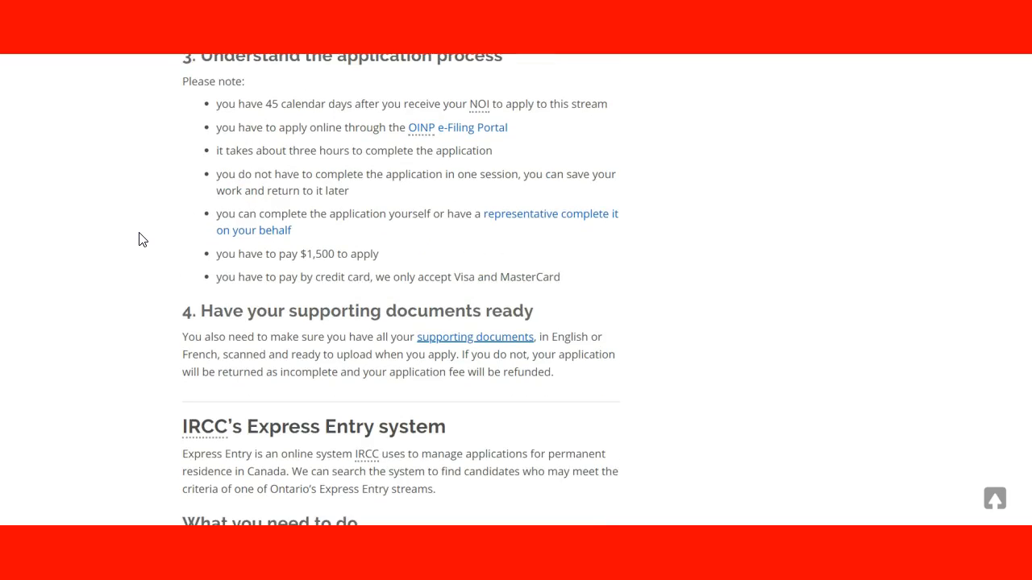
mouse_move(480, 103)
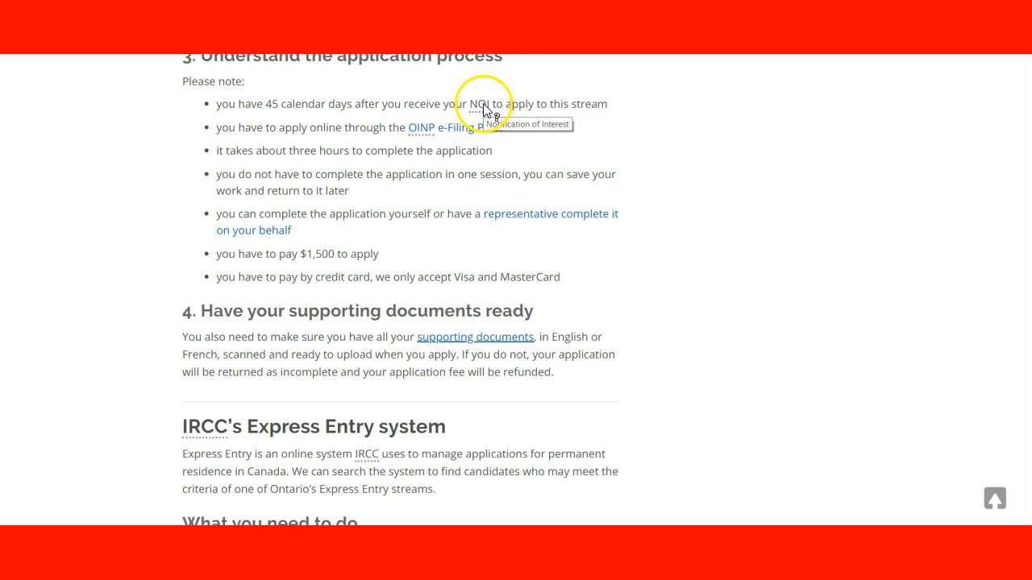
mouse_move(116, 187)
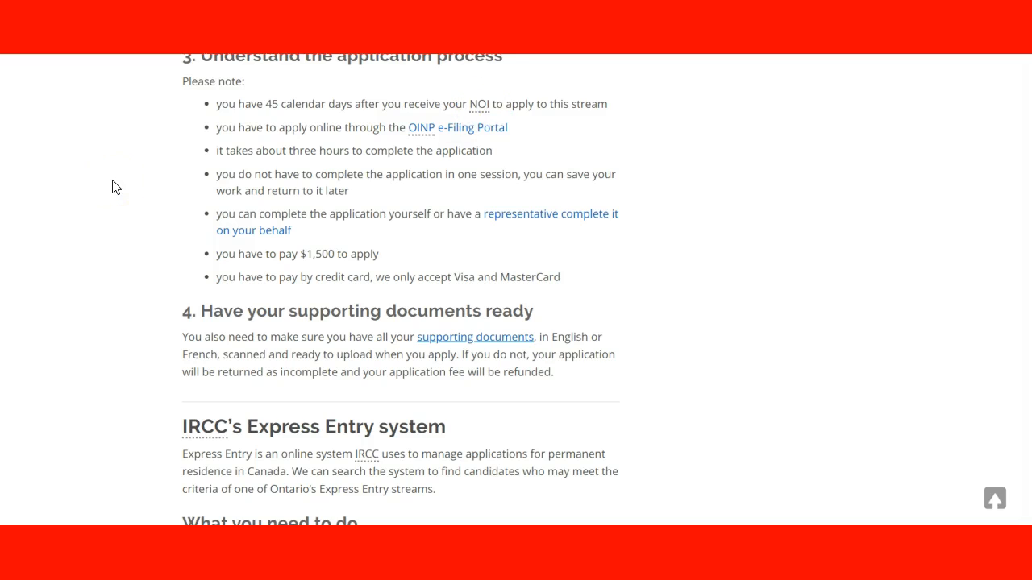
scroll(down, 3)
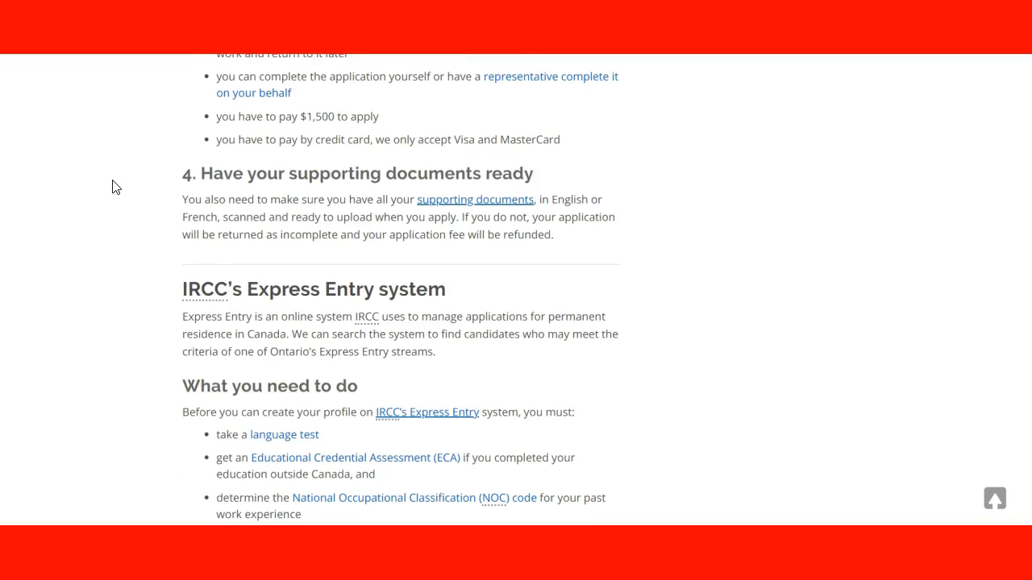
scroll(down, 3)
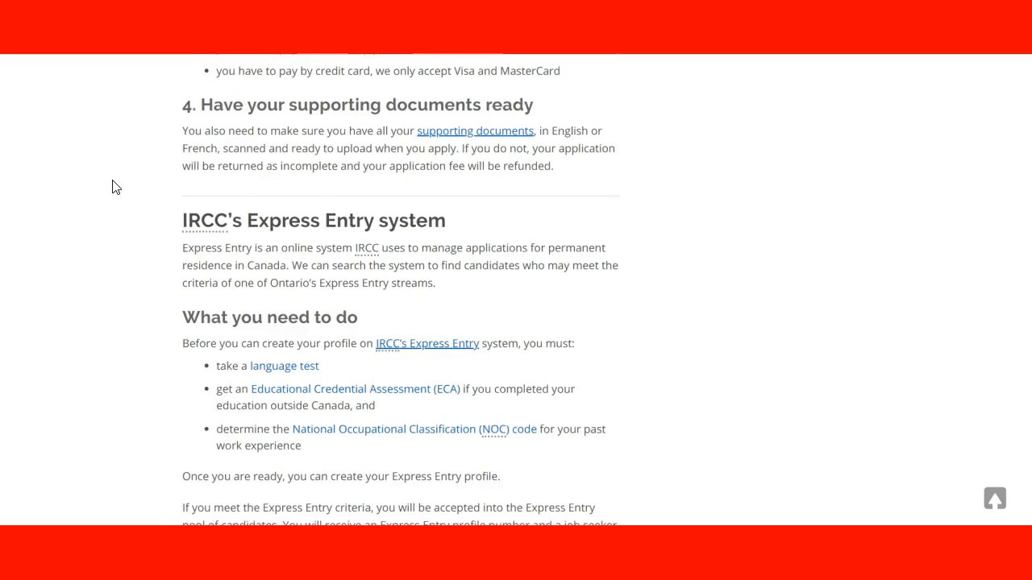
scroll(up, 3)
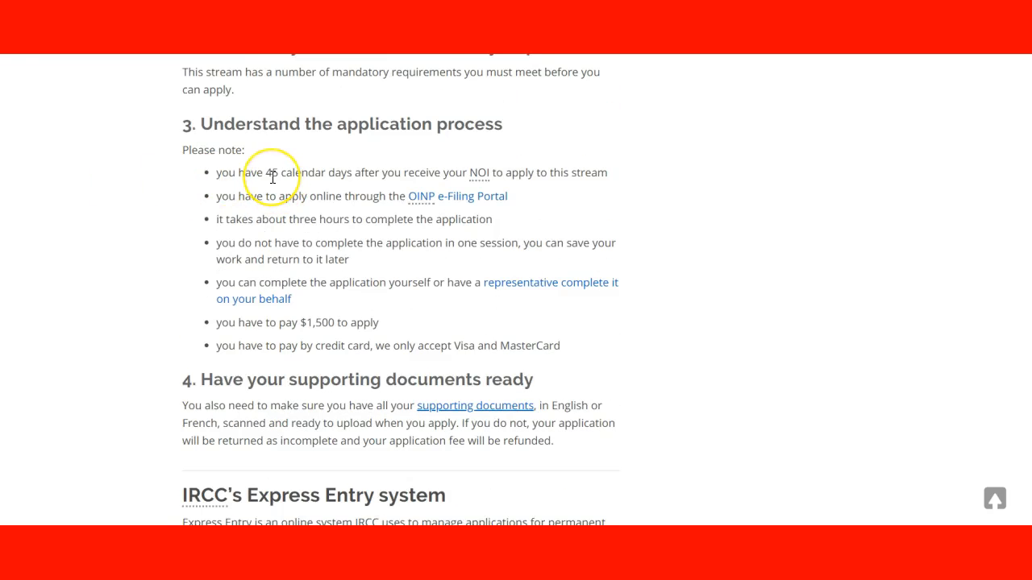
mouse_move(136, 206)
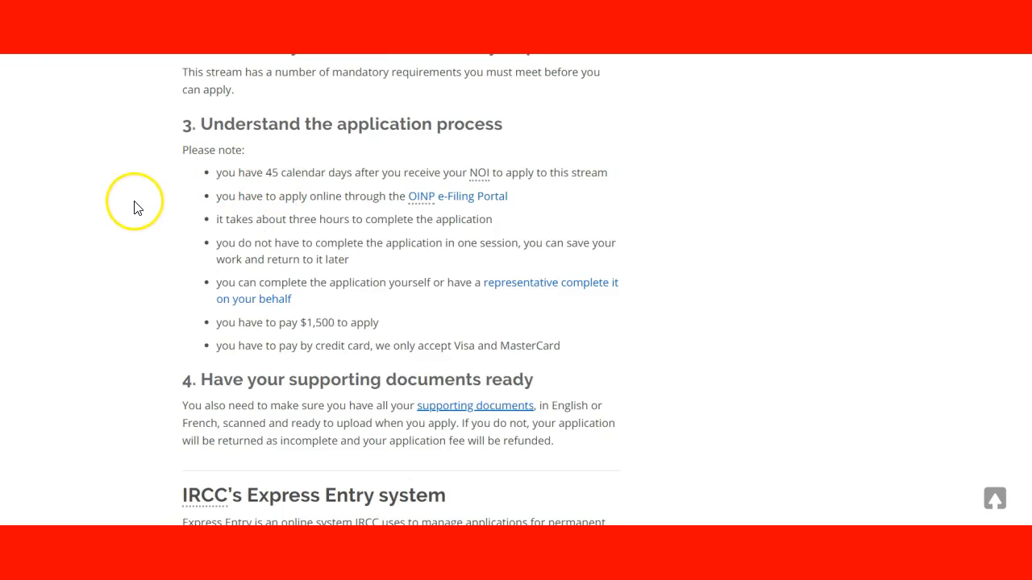
scroll(down, 3)
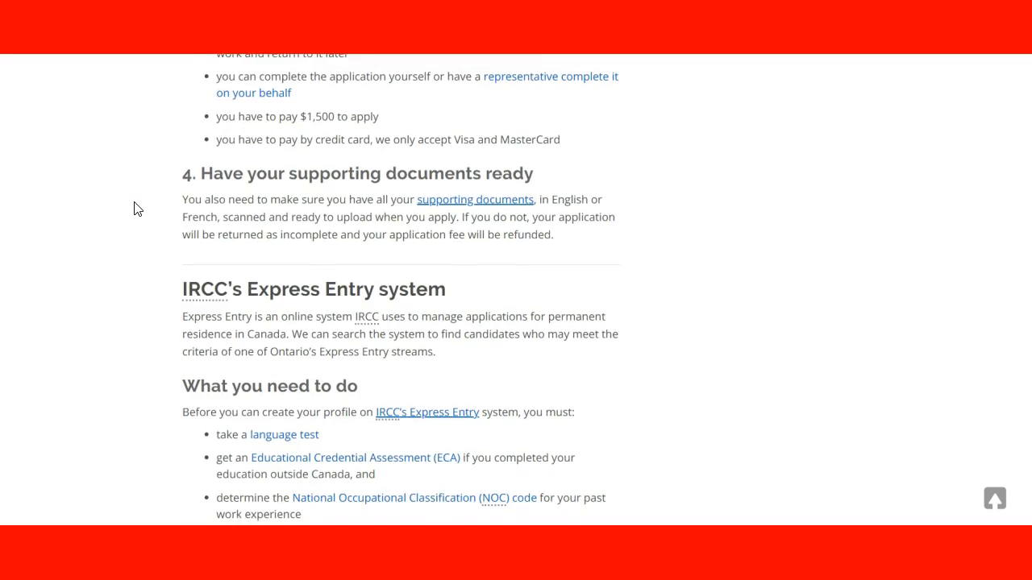
scroll(down, 3)
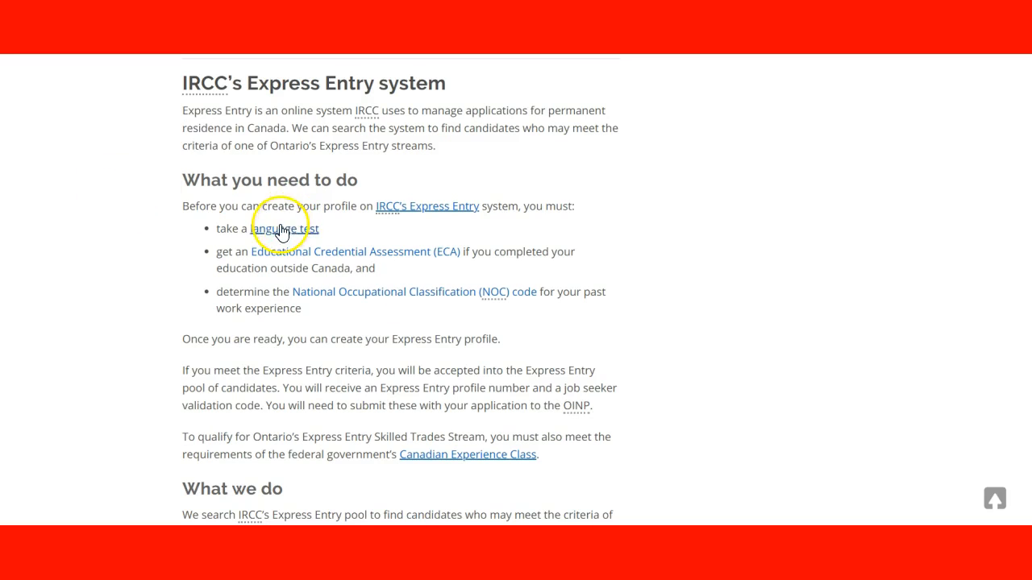
mouse_move(345, 259)
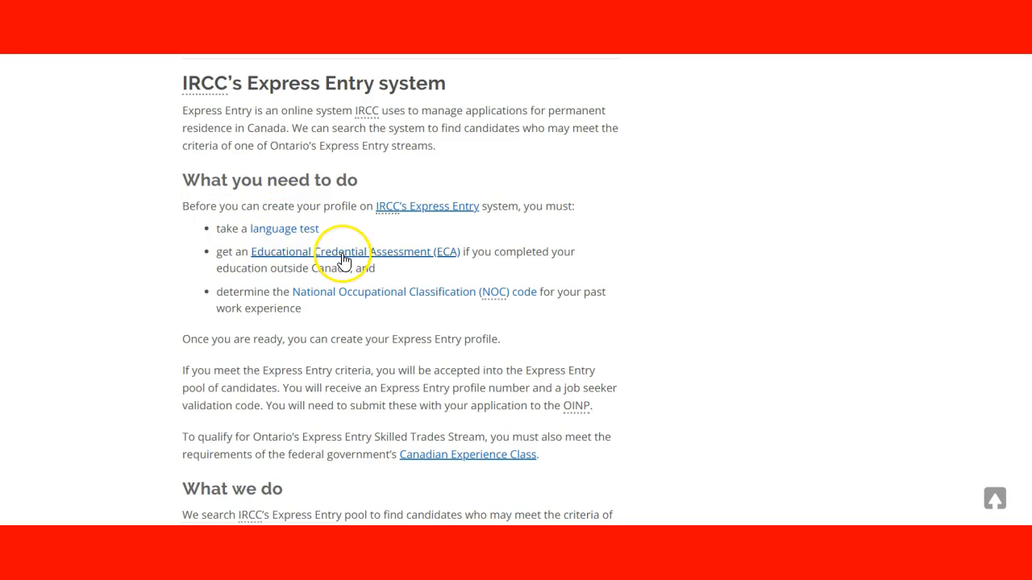
mouse_move(112, 250)
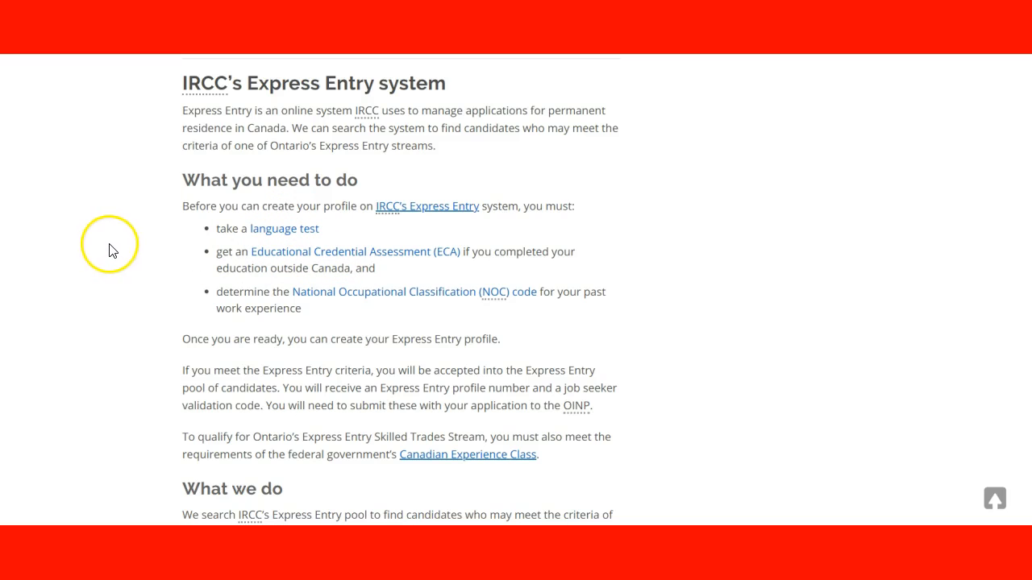
mouse_move(315, 299)
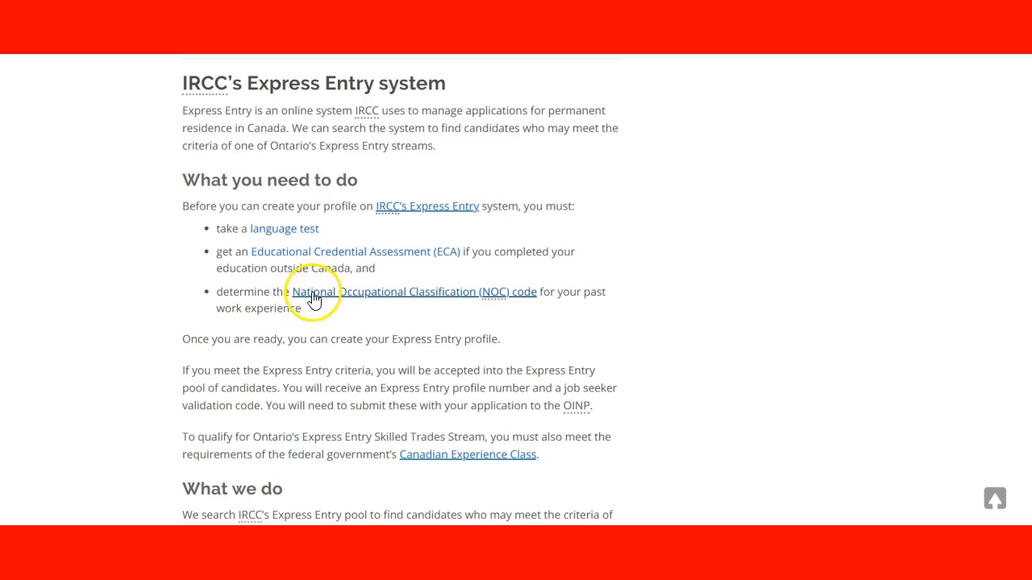
mouse_move(119, 262)
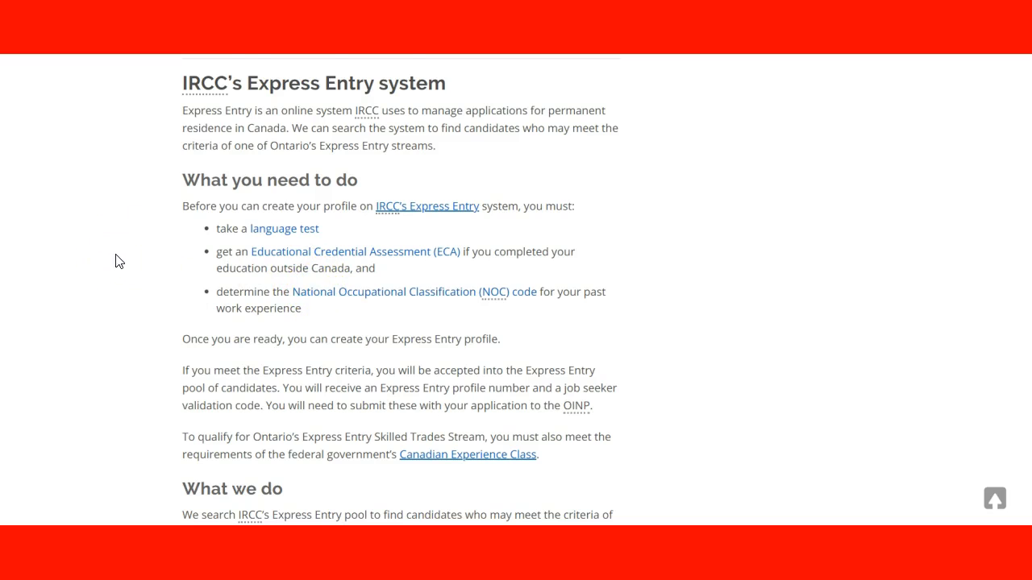
scroll(down, 3)
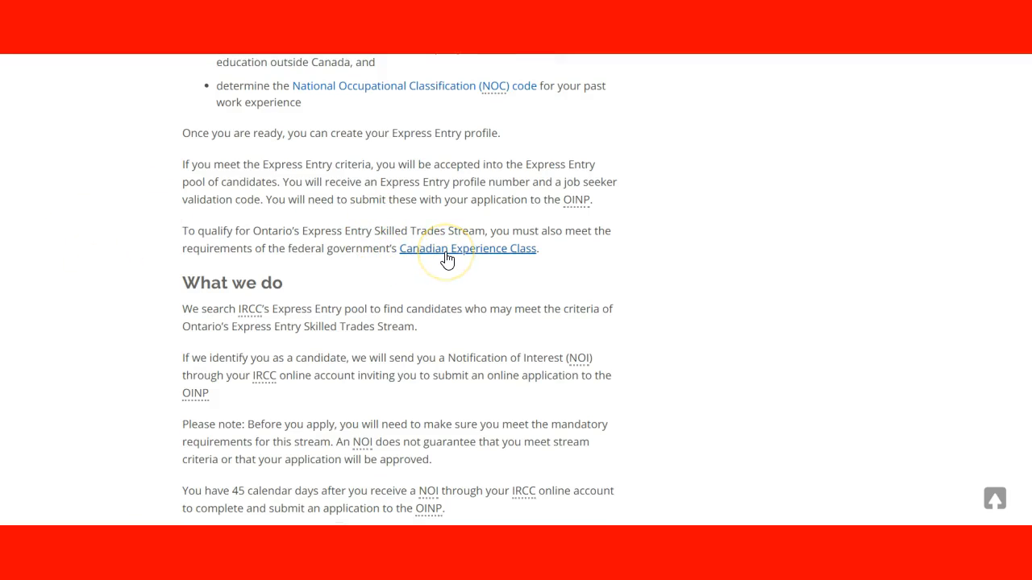
mouse_move(351, 216)
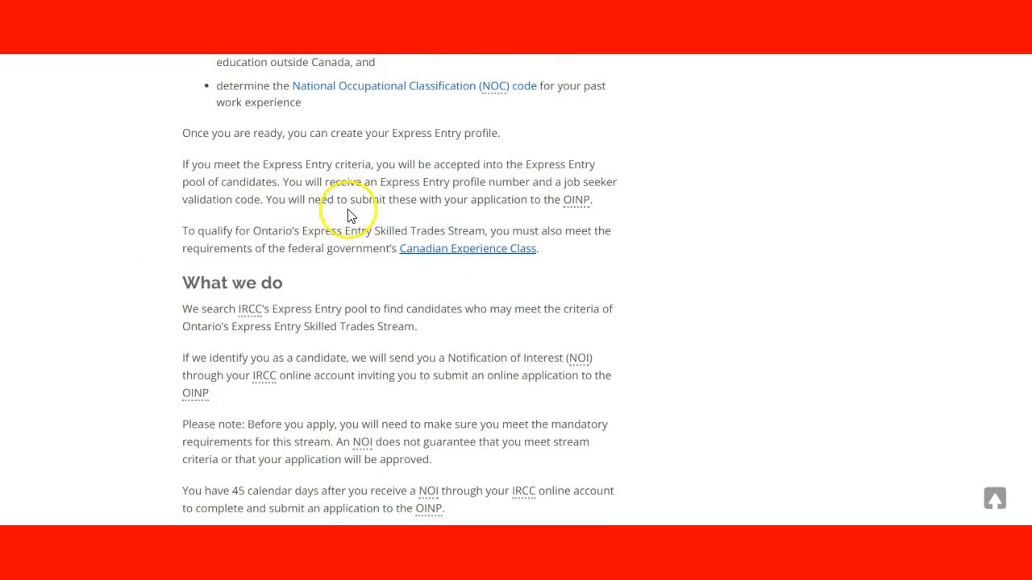
mouse_move(103, 222)
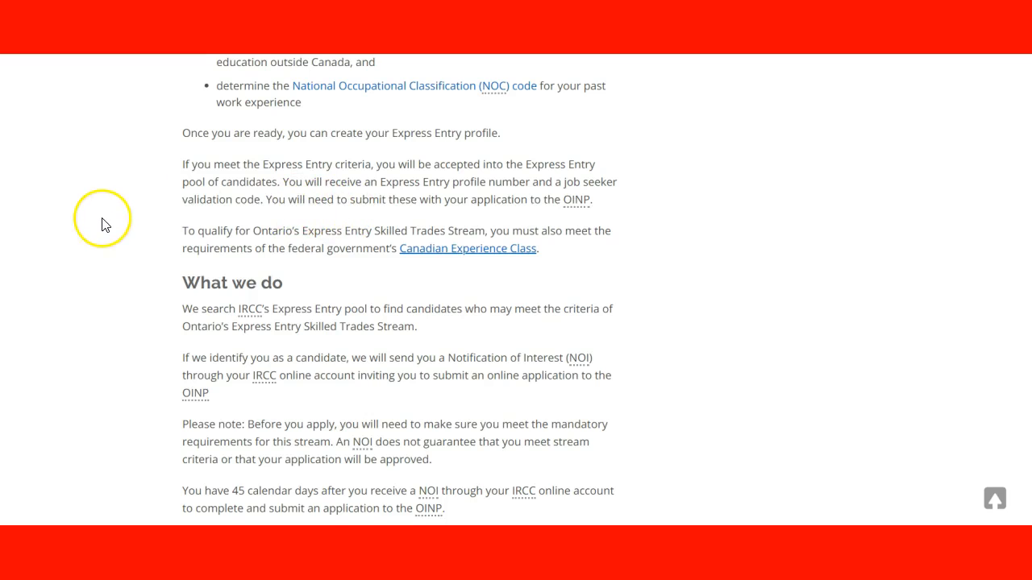
scroll(down, 3)
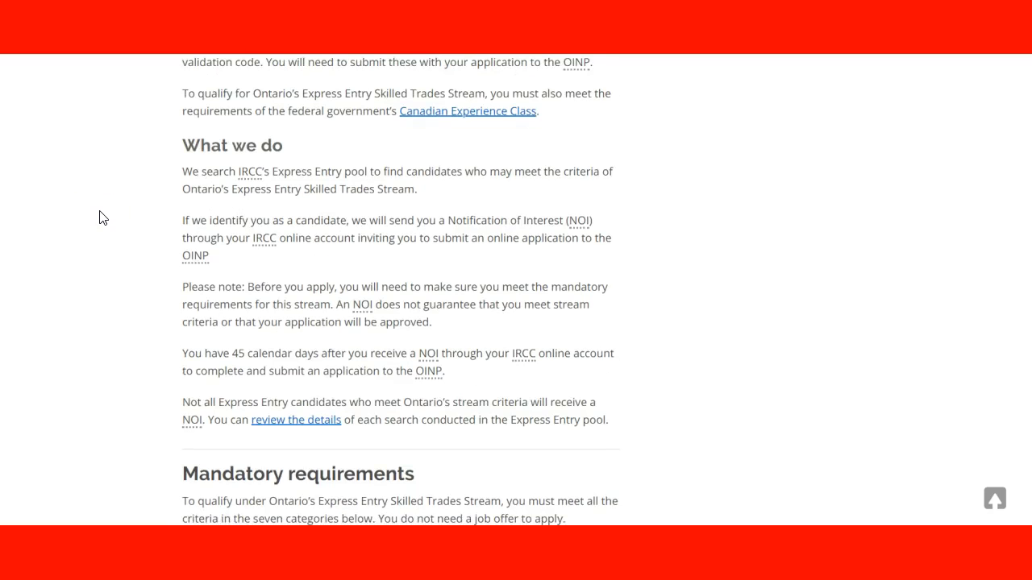
scroll(down, 3)
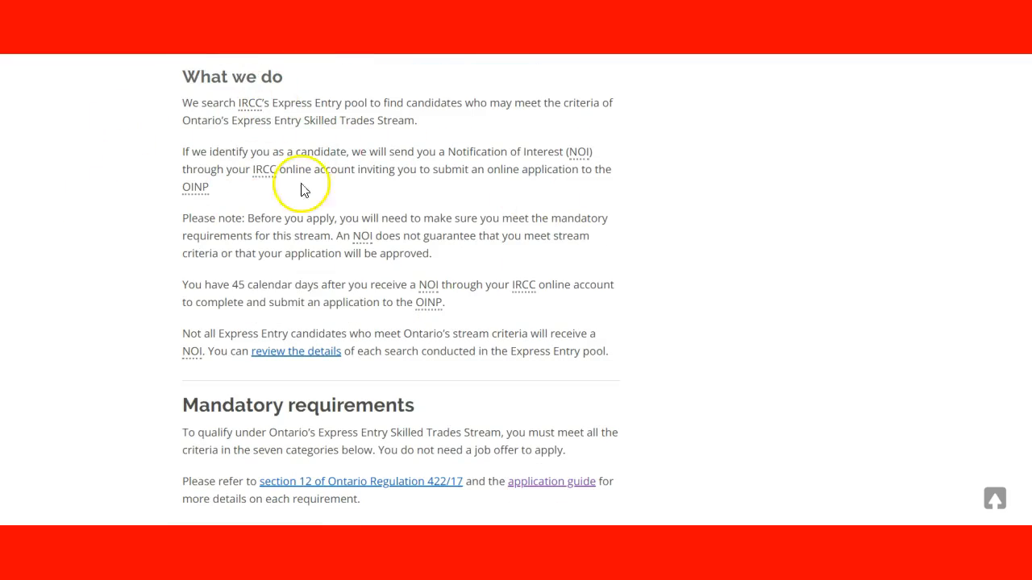
mouse_move(234, 166)
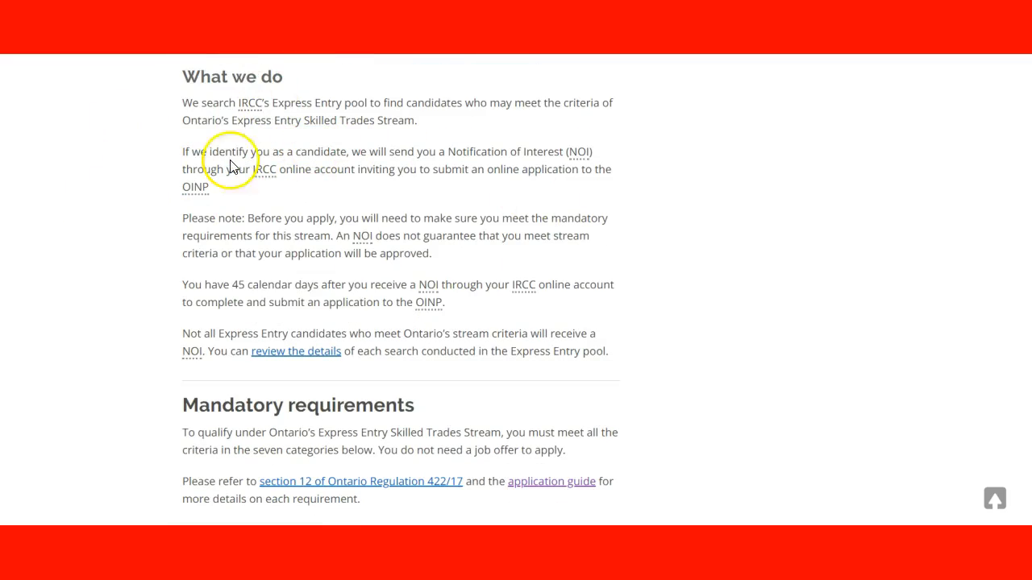
mouse_move(222, 117)
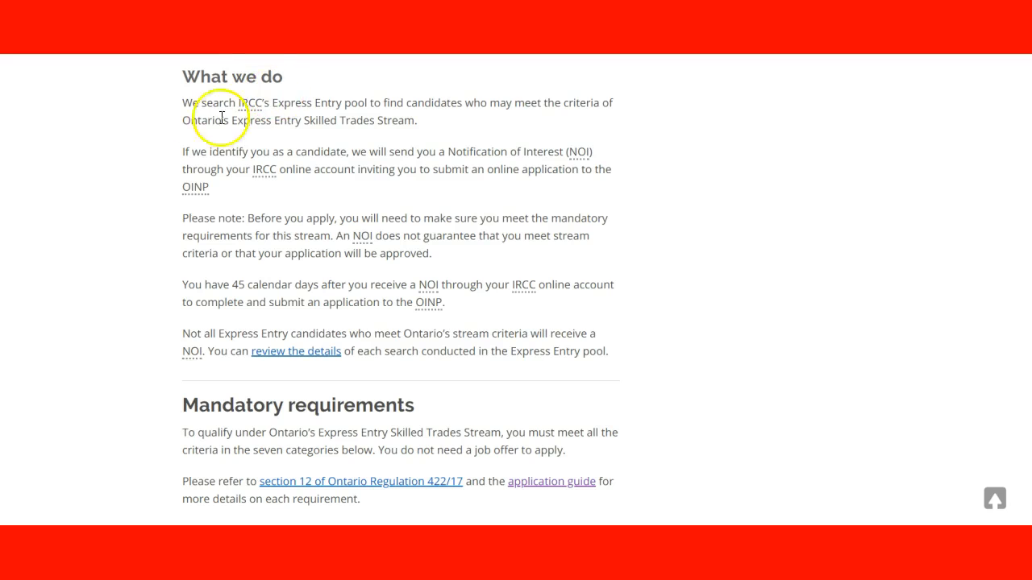
mouse_move(516, 252)
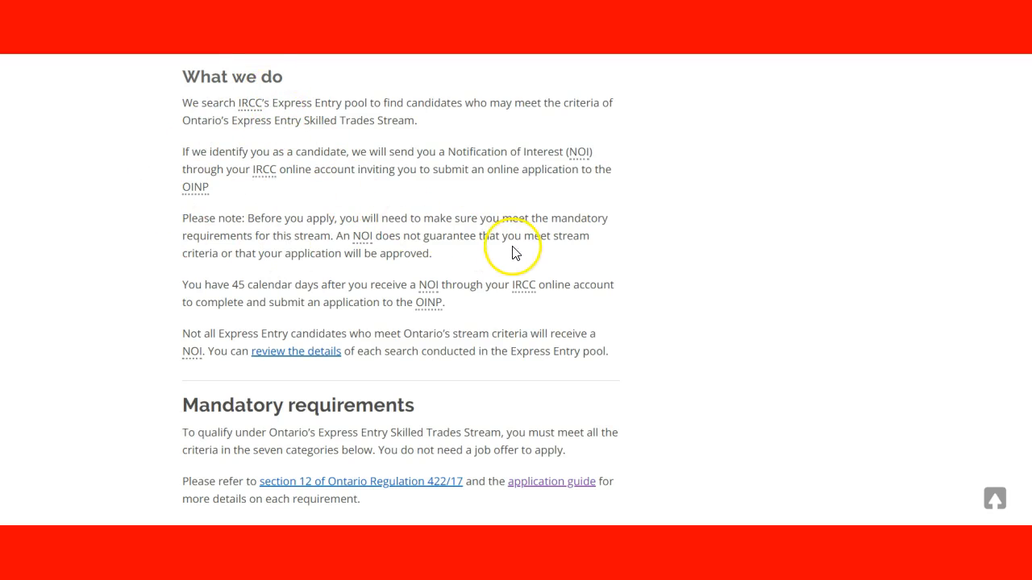
scroll(down, 3)
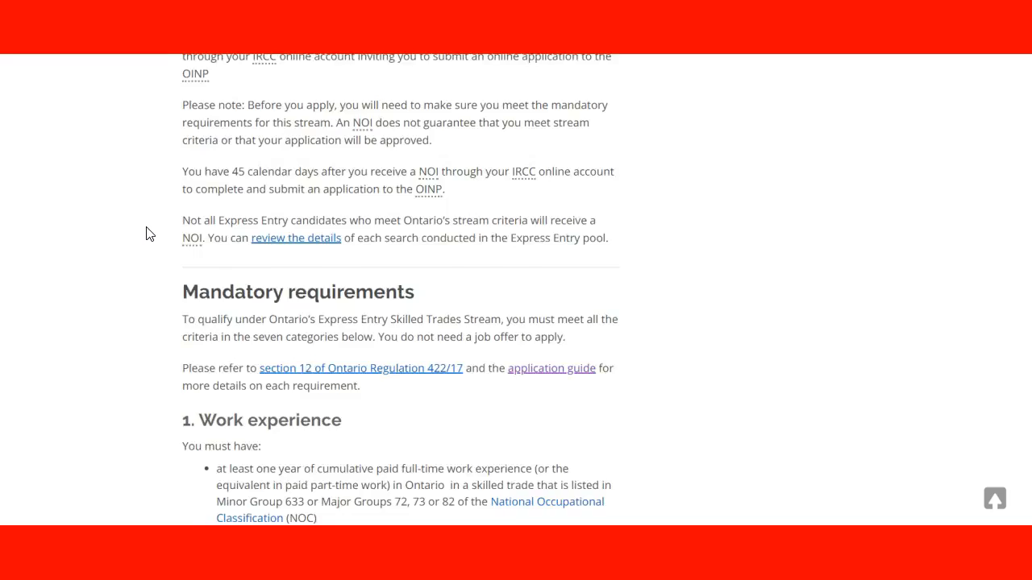
scroll(down, 3)
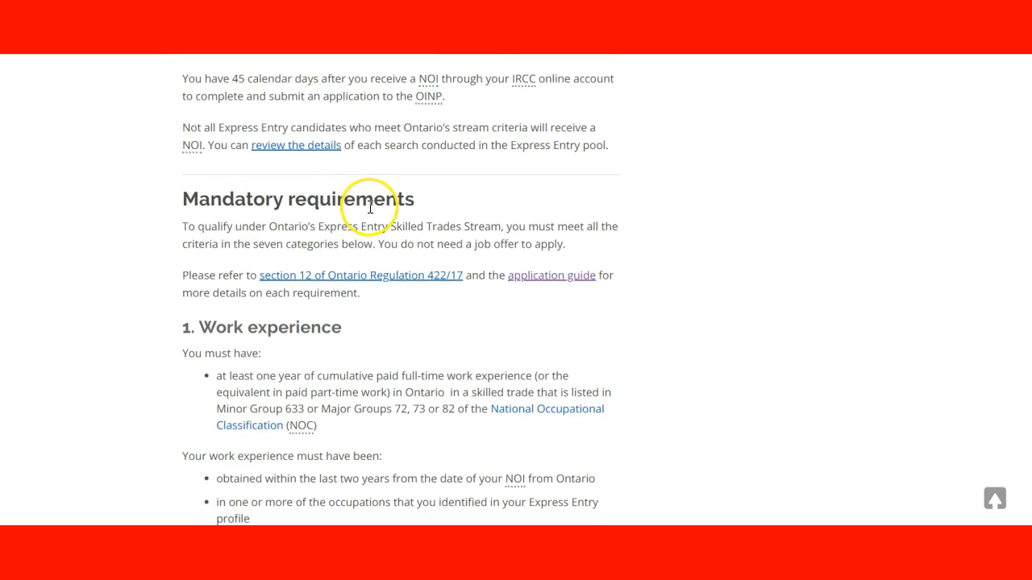
scroll(down, 3)
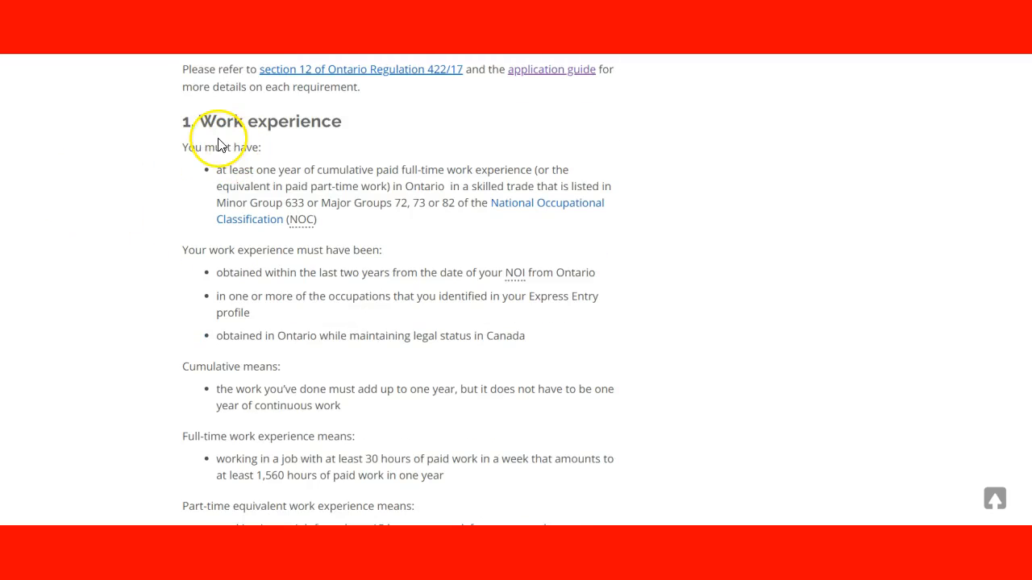
mouse_move(222, 167)
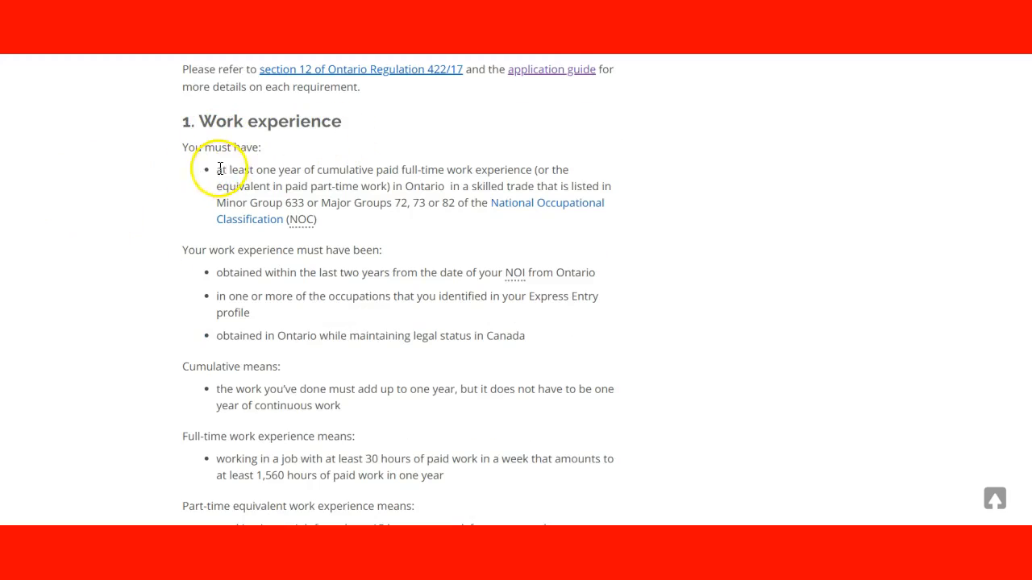
mouse_move(449, 171)
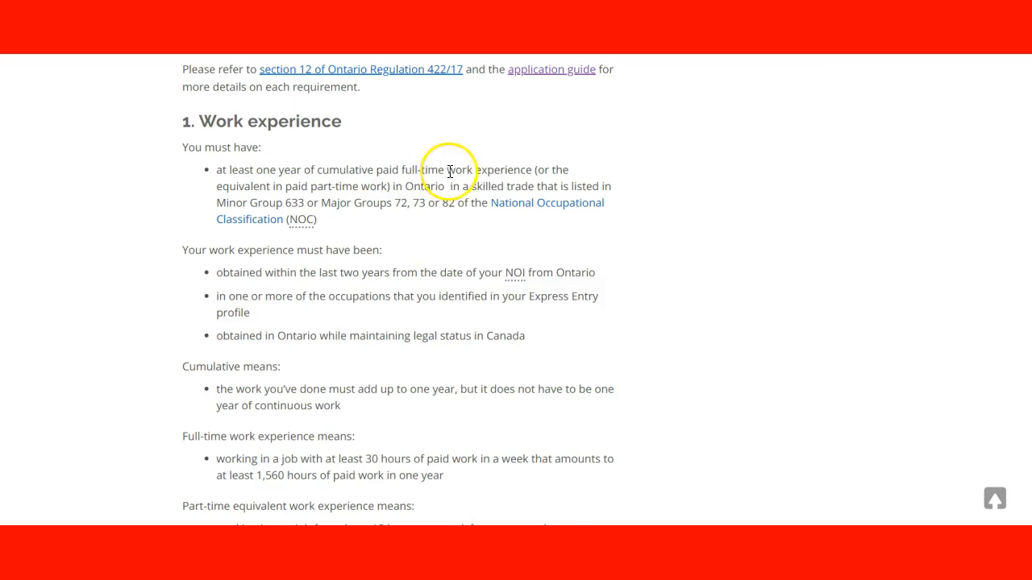
mouse_move(213, 203)
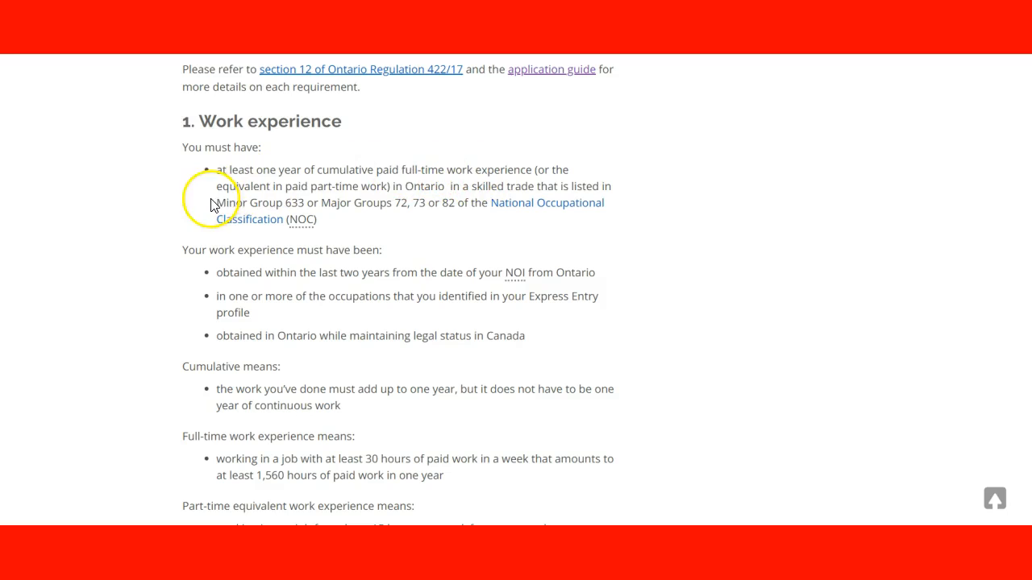
mouse_move(442, 190)
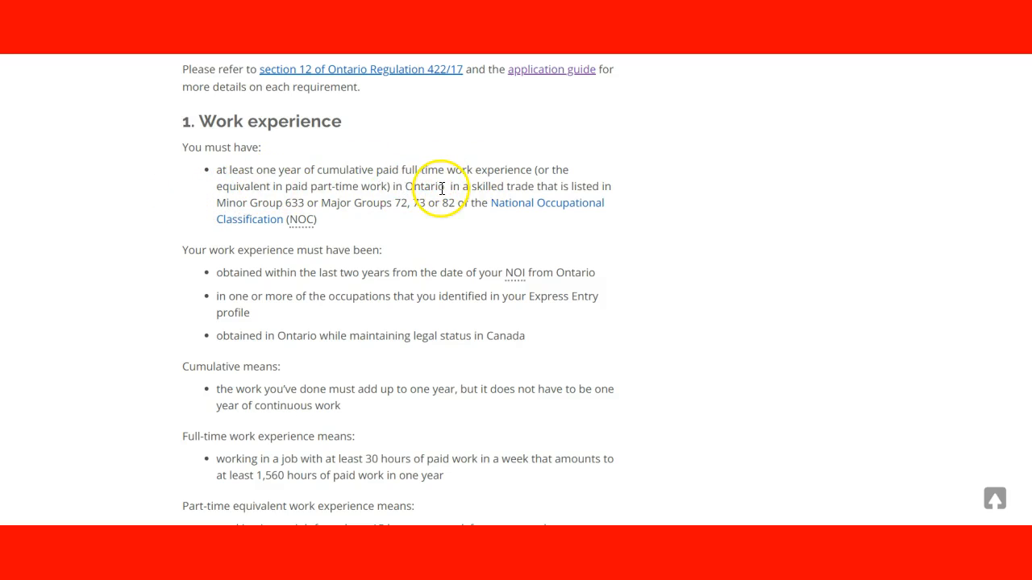
mouse_move(232, 194)
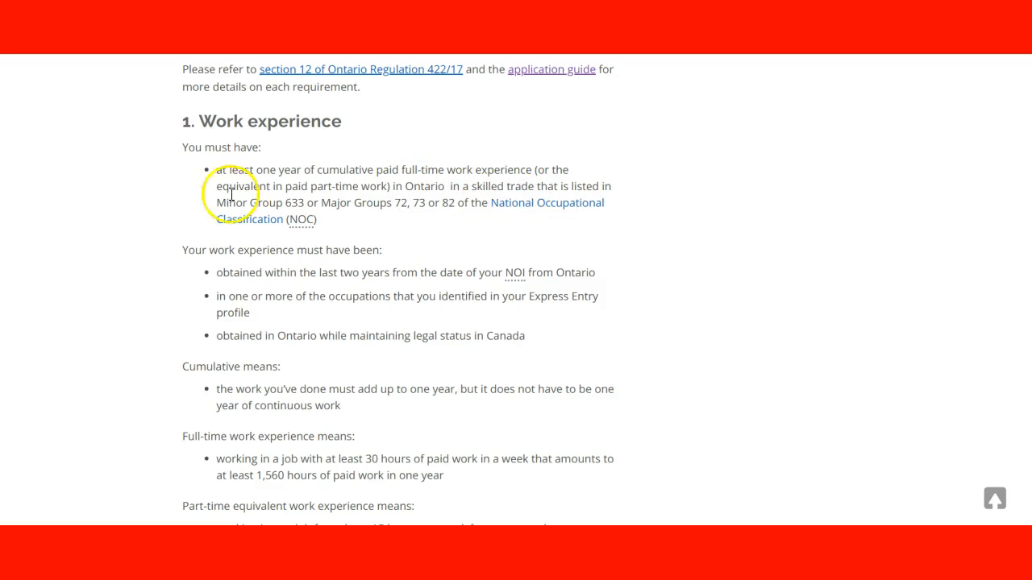
mouse_move(297, 200)
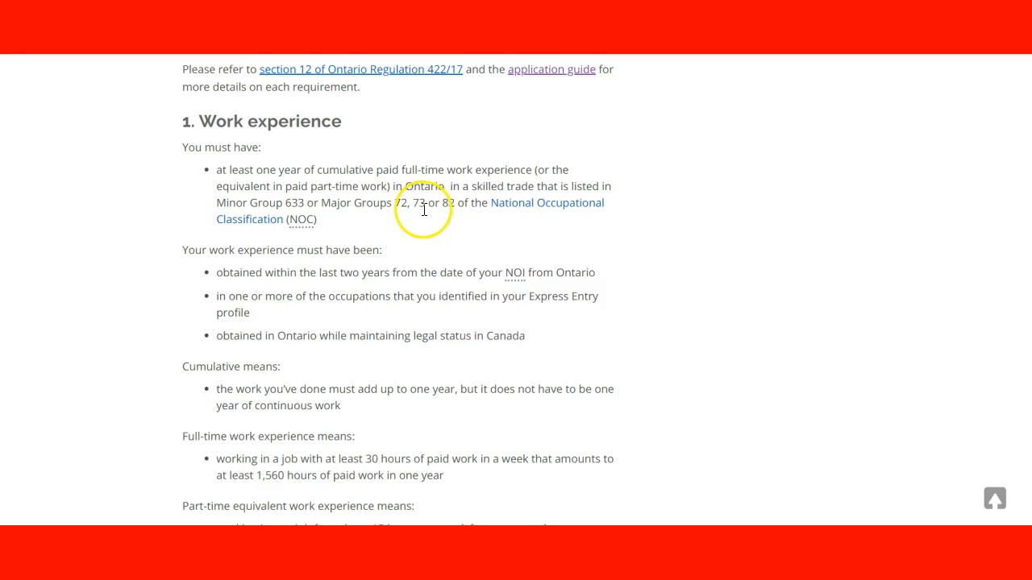
mouse_move(213, 234)
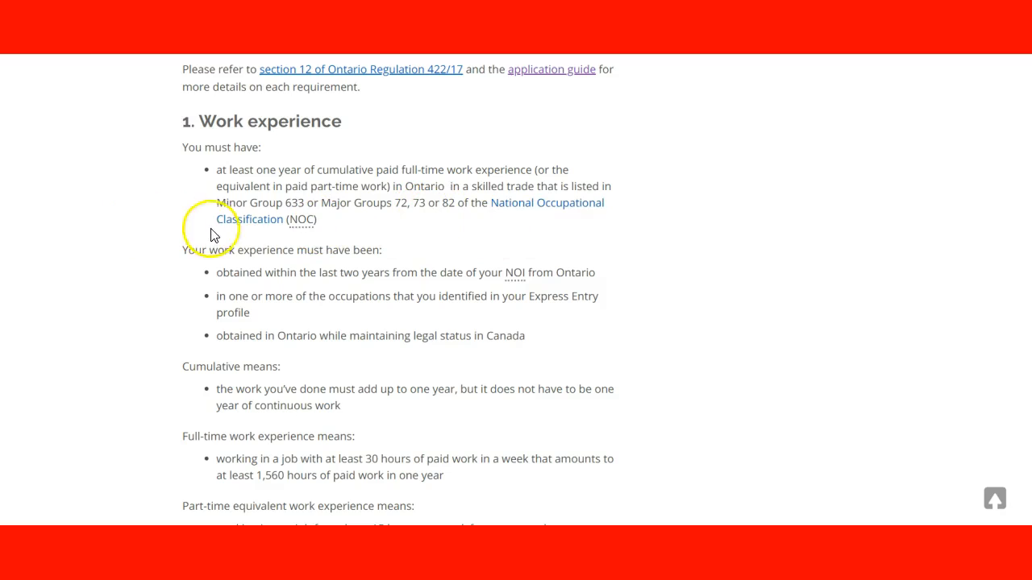
mouse_move(136, 200)
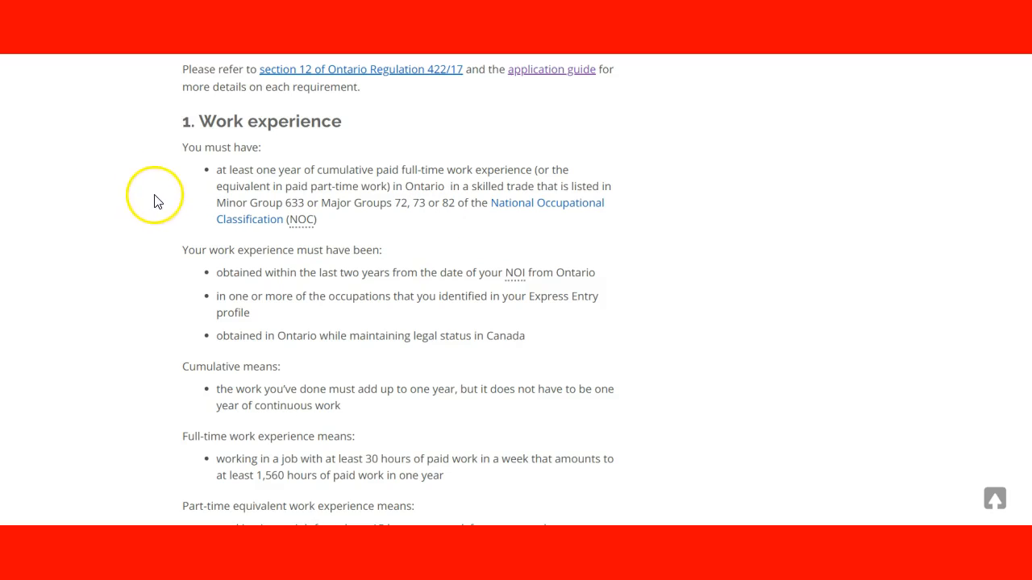
mouse_move(116, 203)
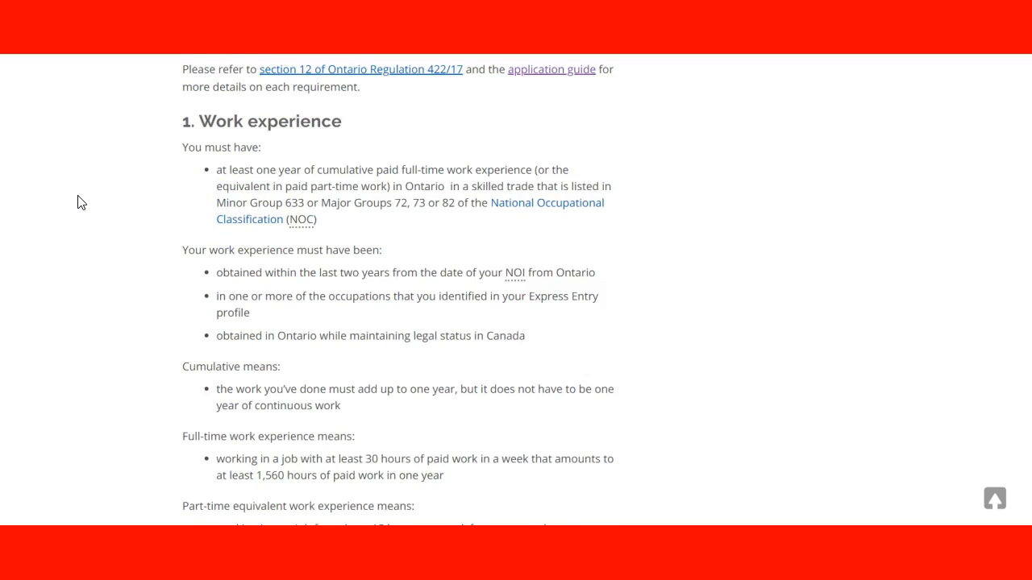
scroll(down, 3)
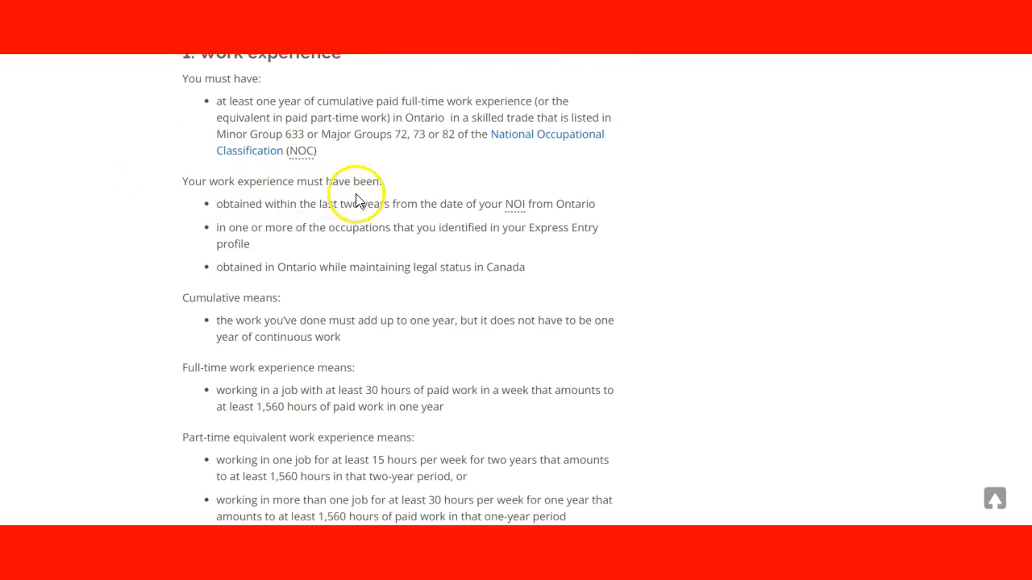
mouse_move(353, 217)
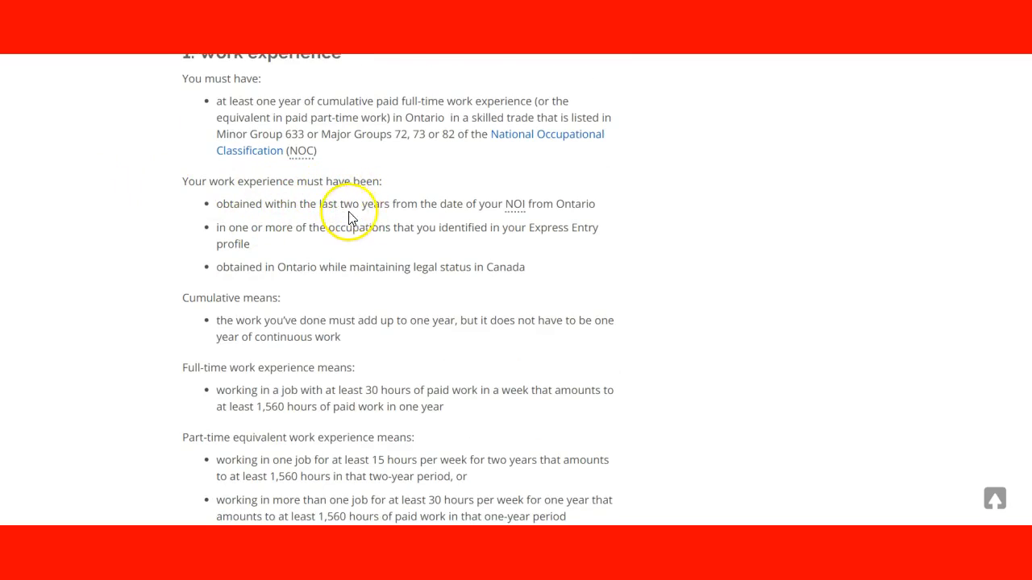
mouse_move(454, 198)
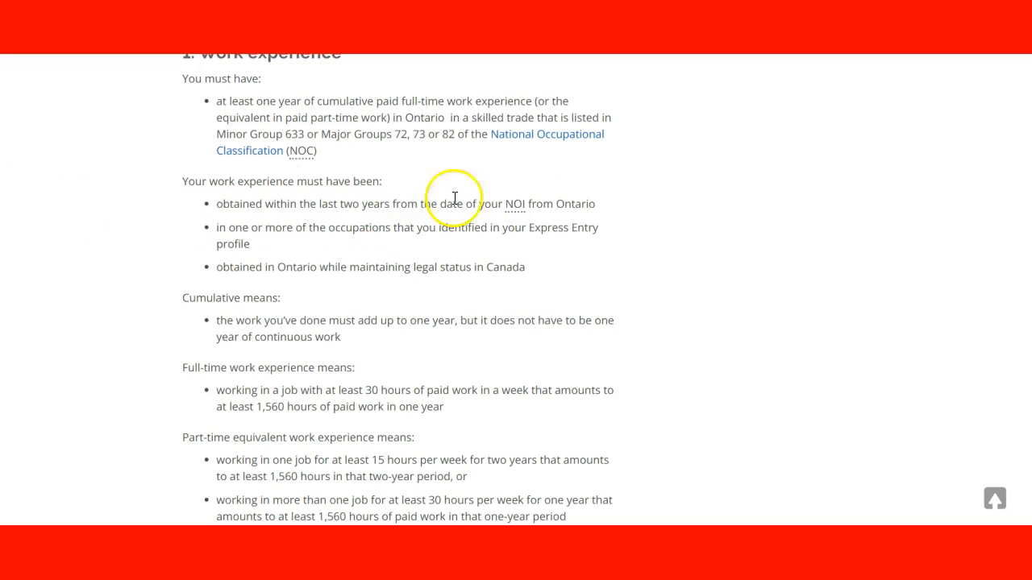
mouse_move(609, 211)
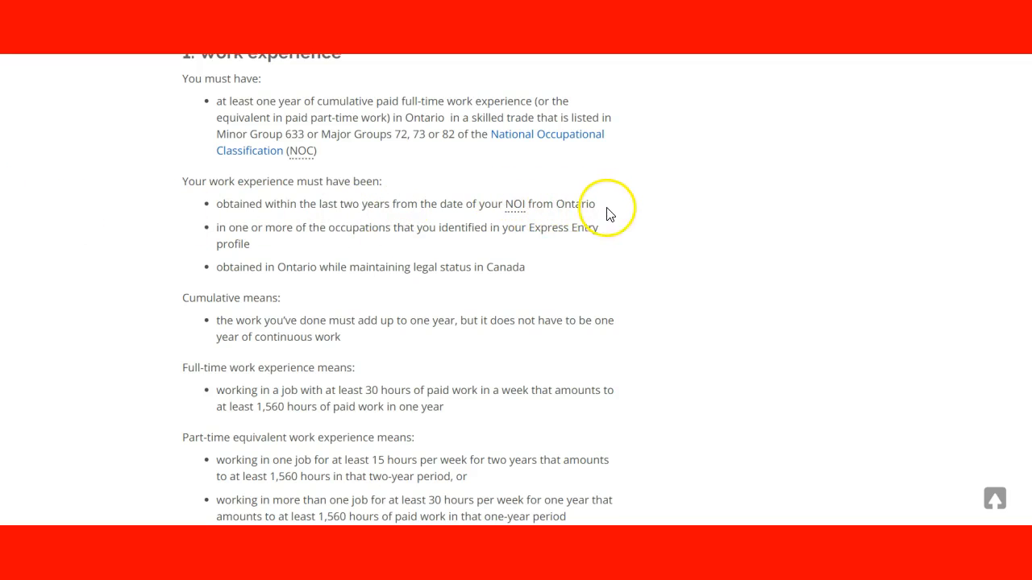
mouse_move(250, 240)
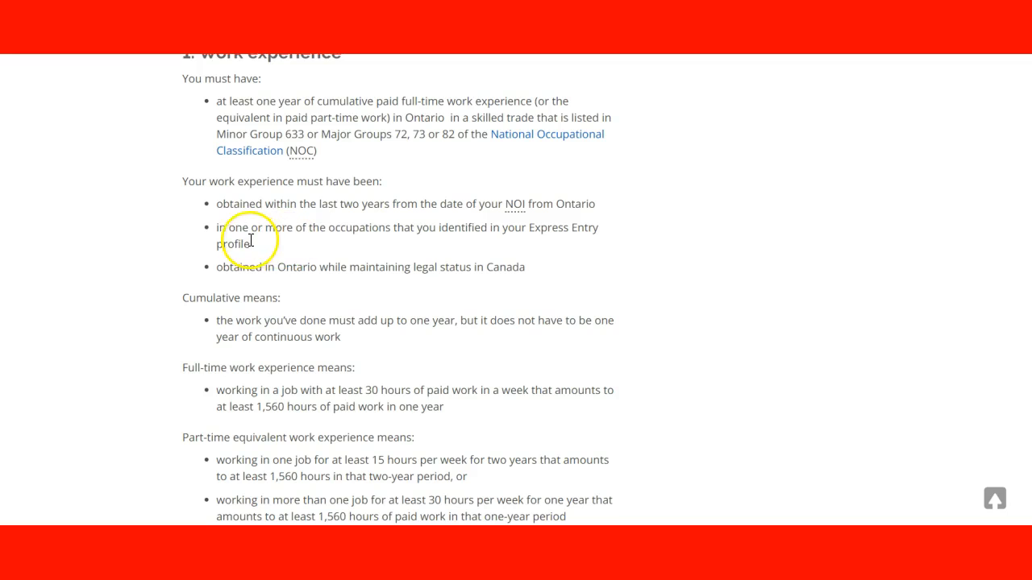
mouse_move(313, 241)
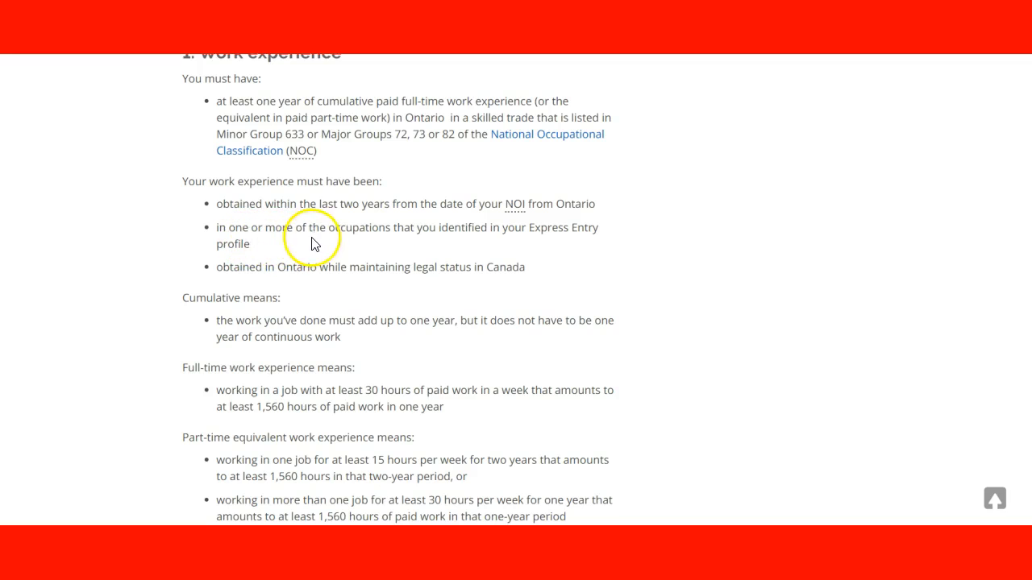
mouse_move(385, 255)
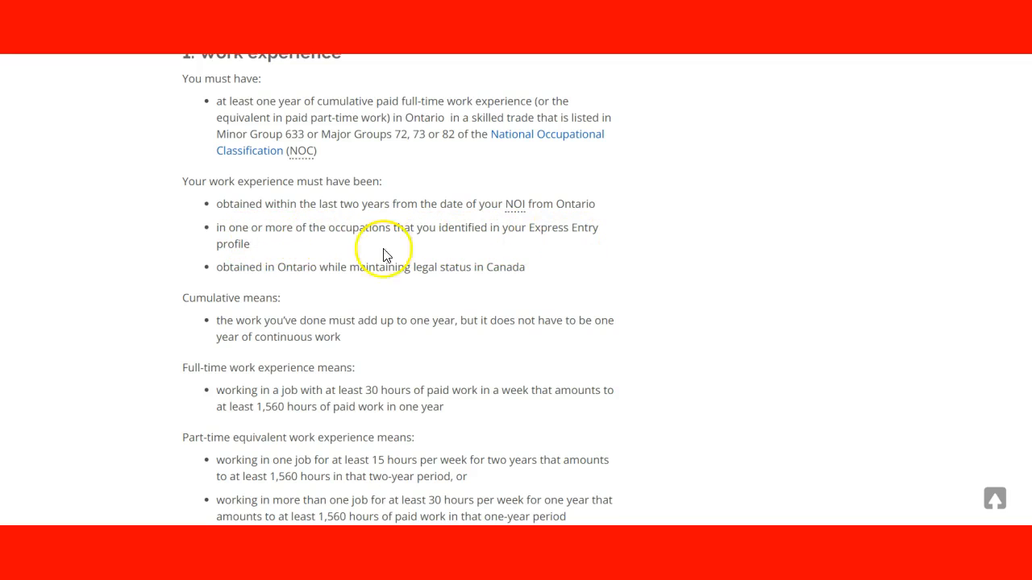
mouse_move(228, 271)
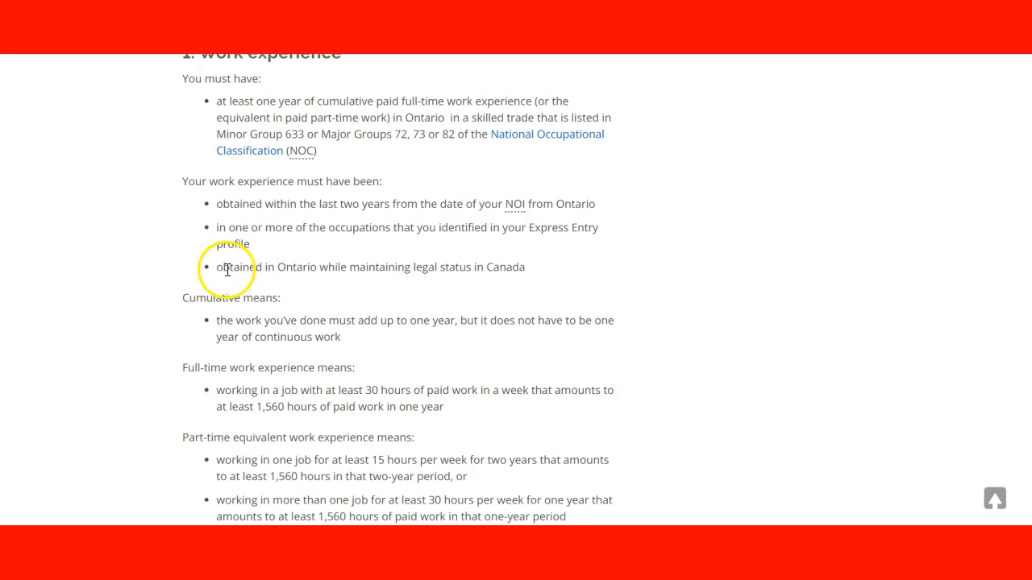
mouse_move(245, 283)
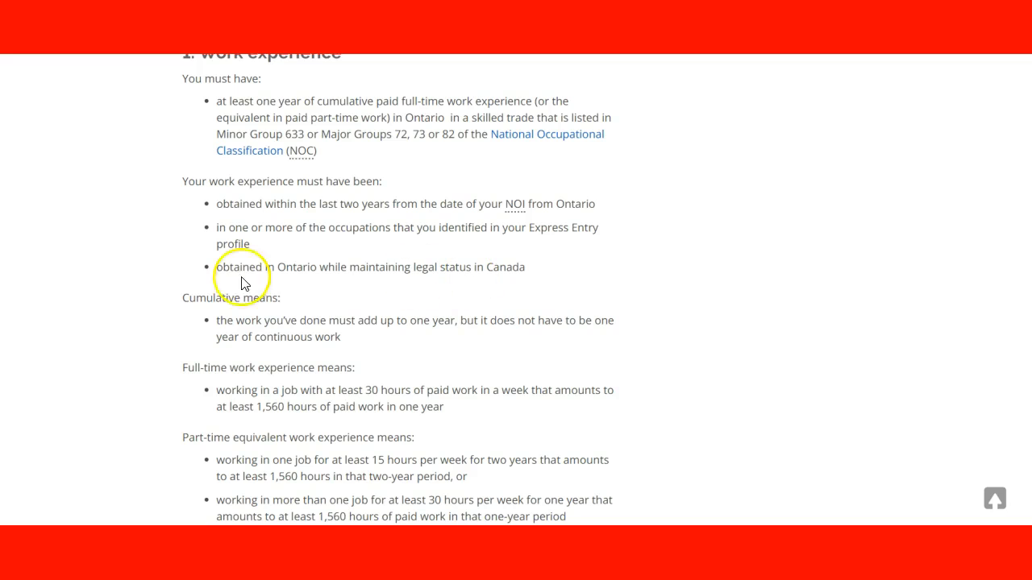
scroll(down, 3)
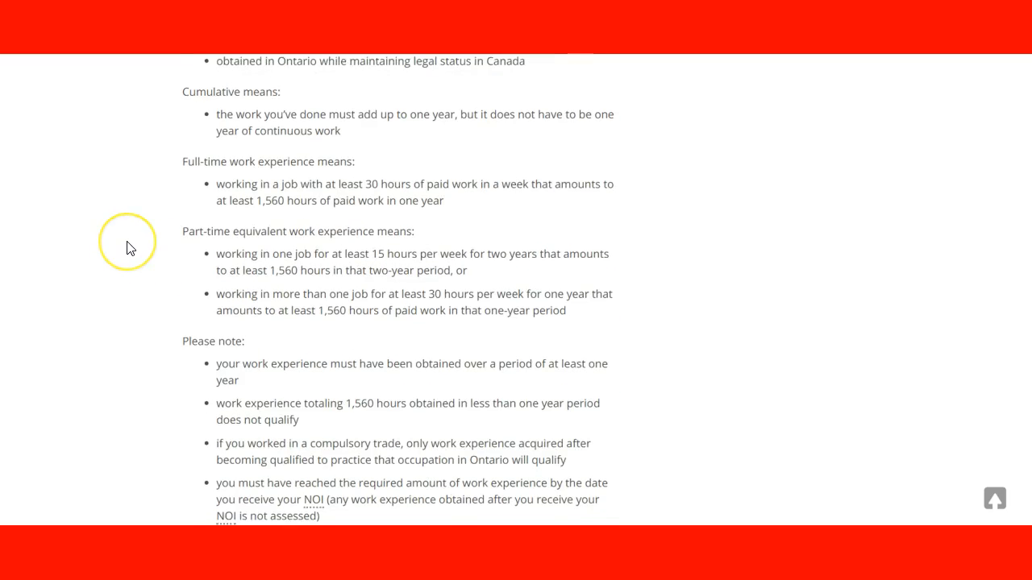
mouse_move(133, 248)
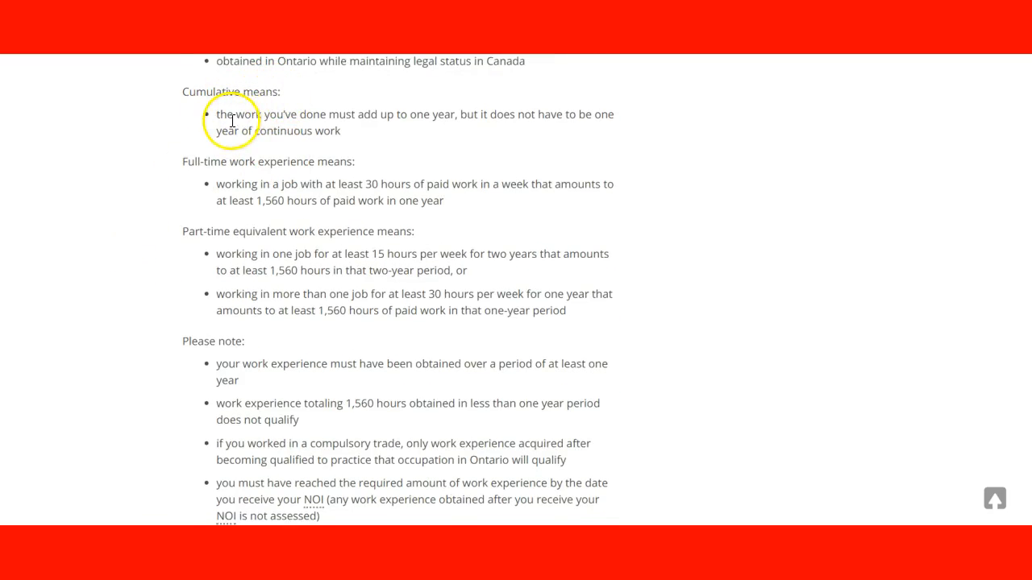
mouse_move(403, 129)
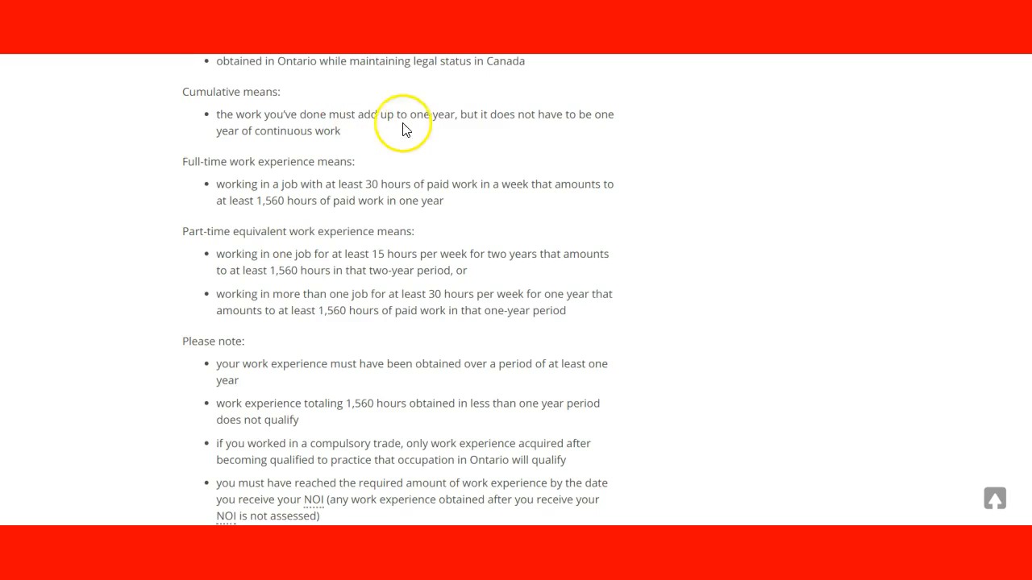
mouse_move(448, 135)
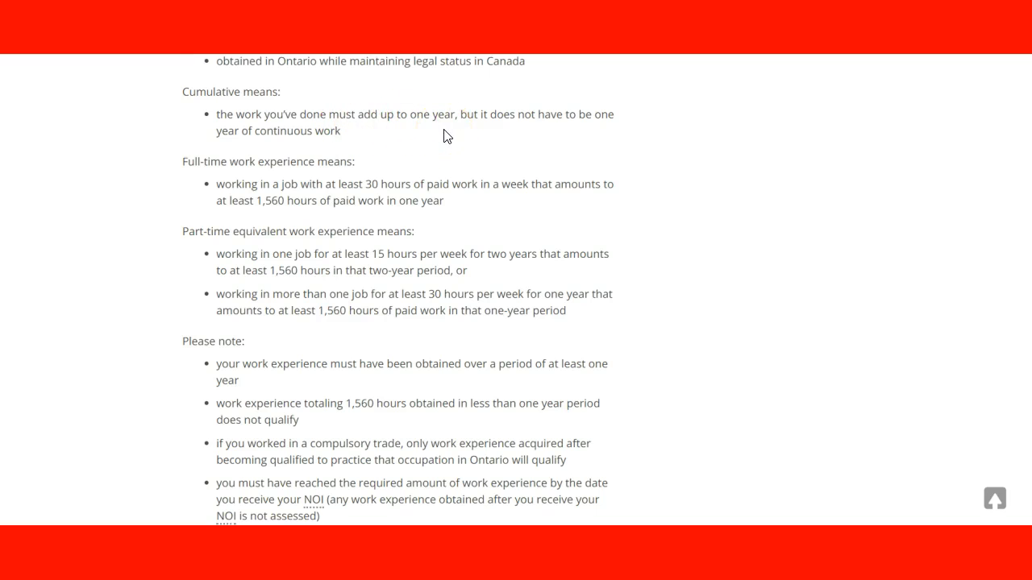
mouse_move(190, 133)
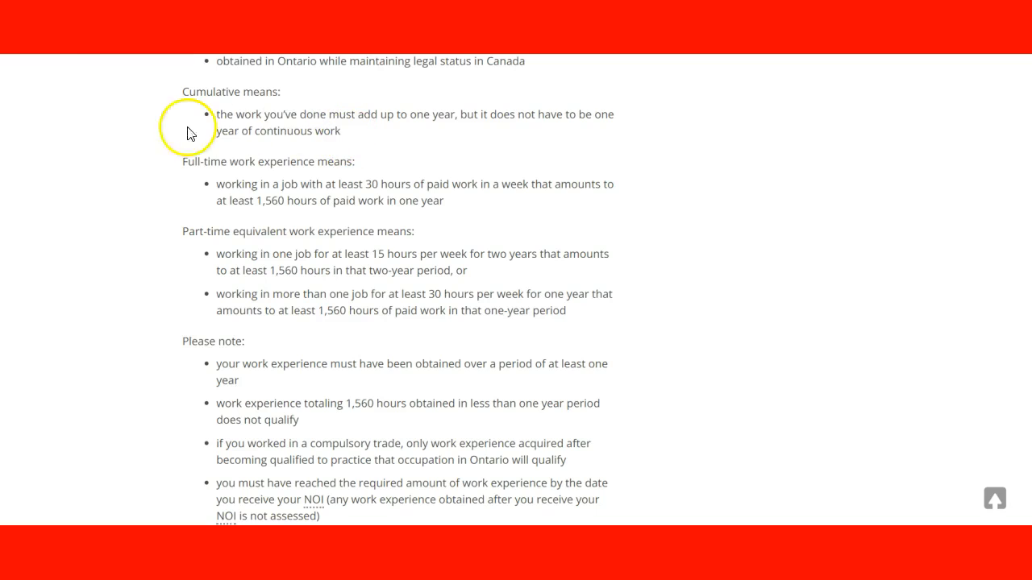
mouse_move(331, 169)
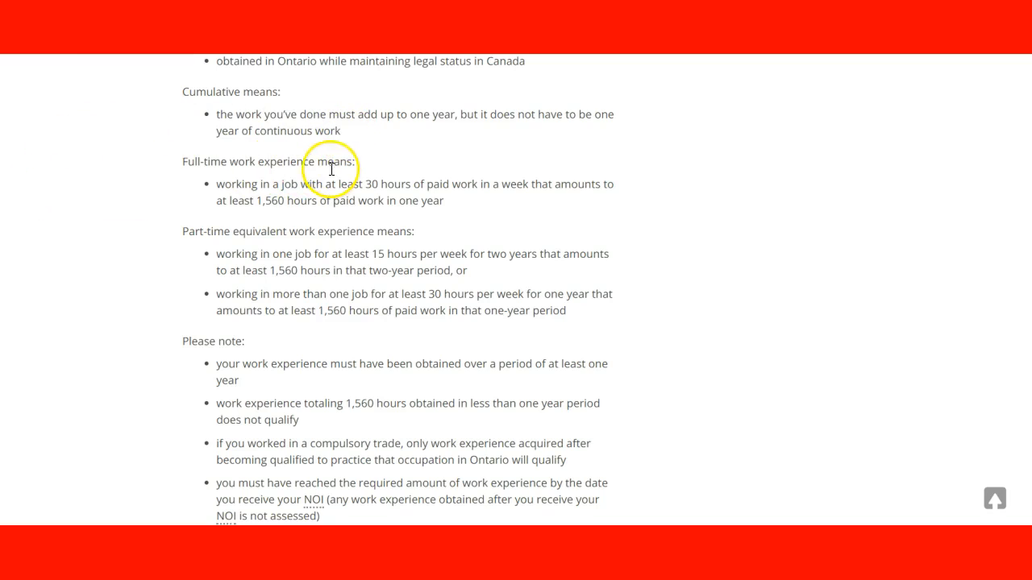
mouse_move(265, 200)
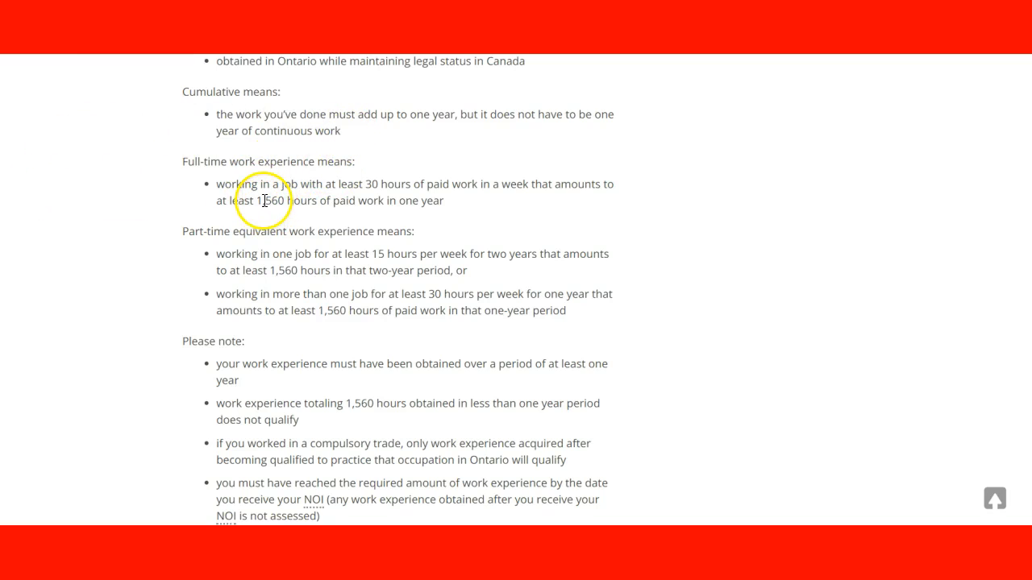
mouse_move(116, 192)
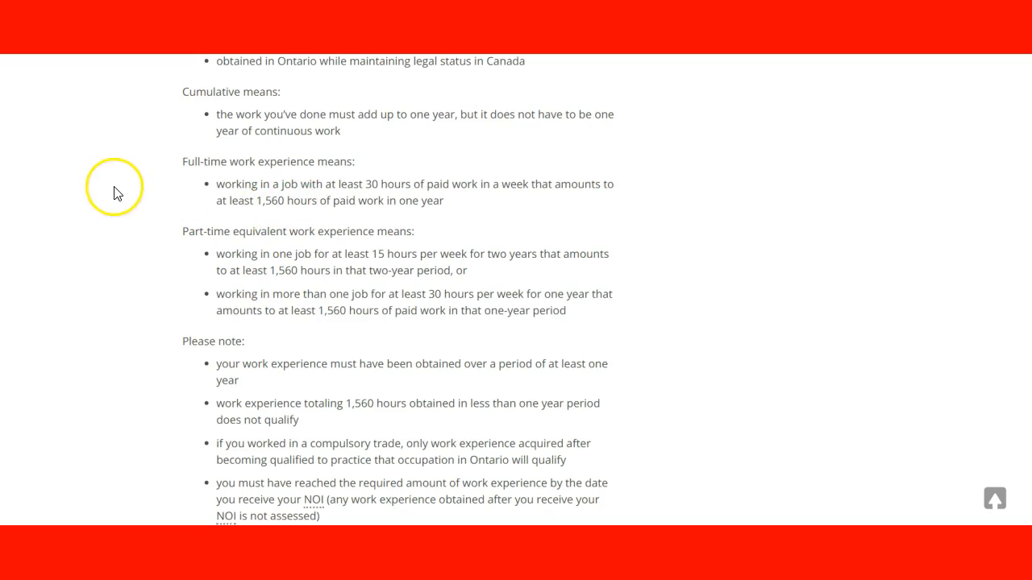
scroll(down, 3)
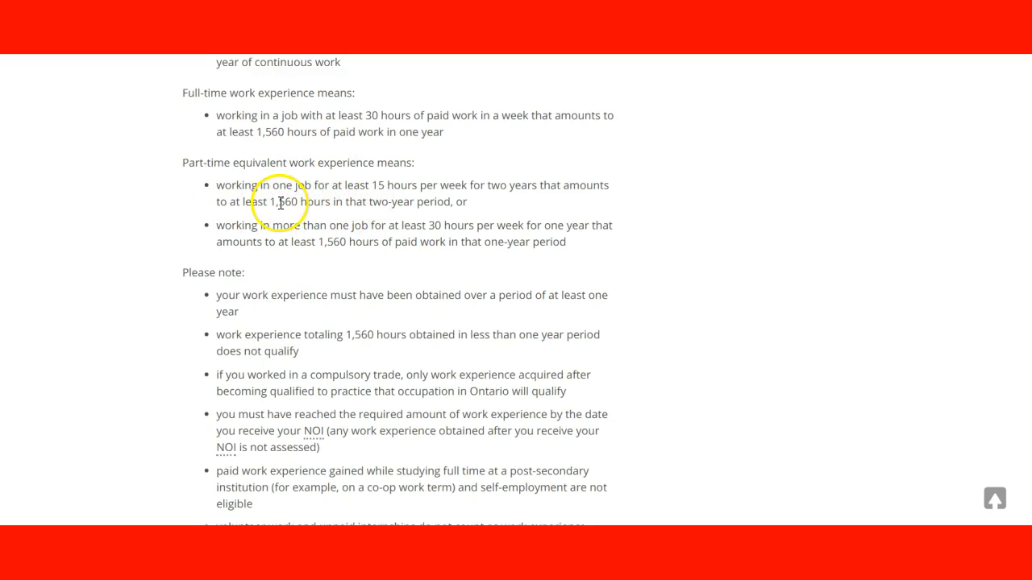
scroll(down, 3)
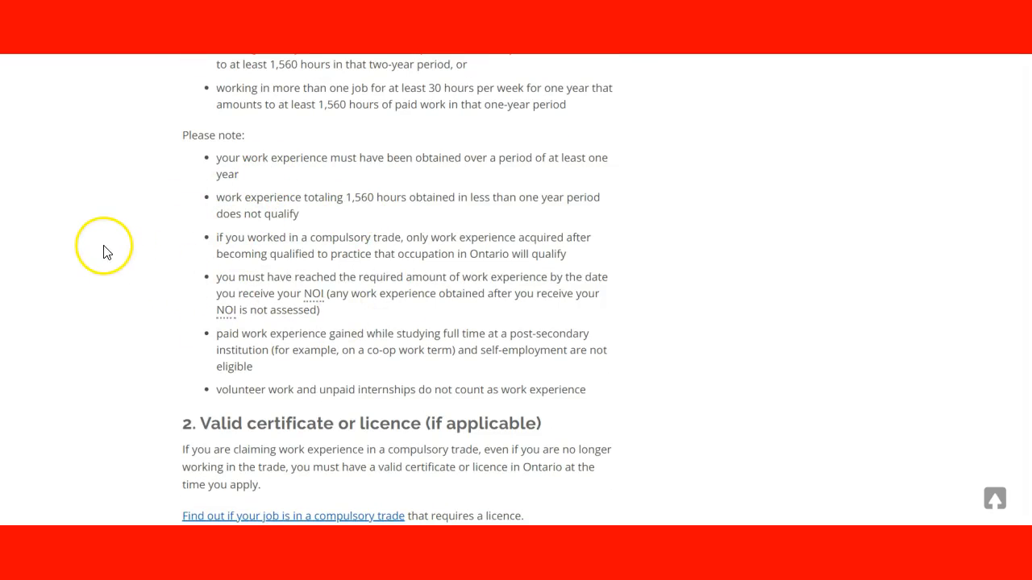
scroll(down, 3)
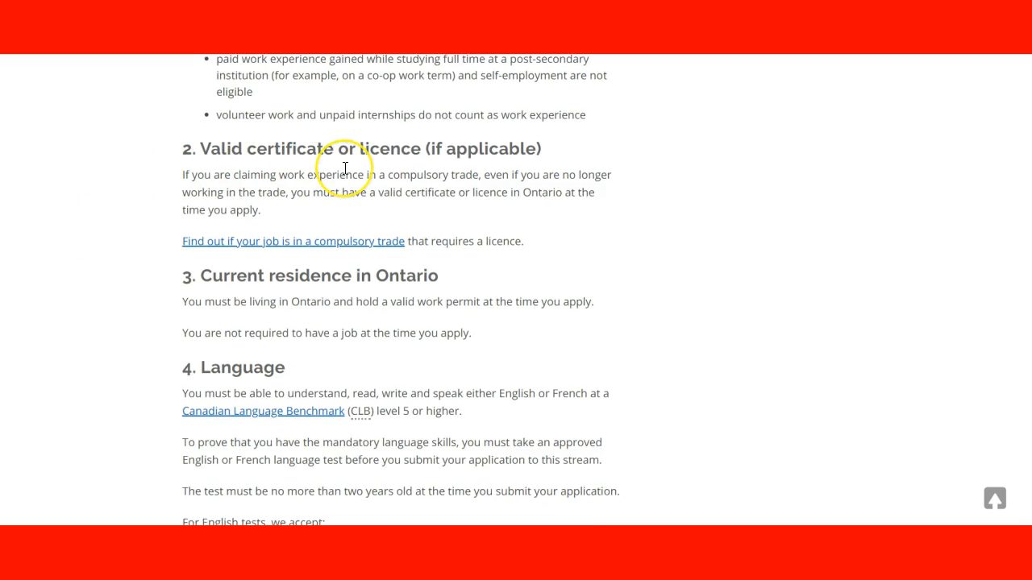
mouse_move(335, 216)
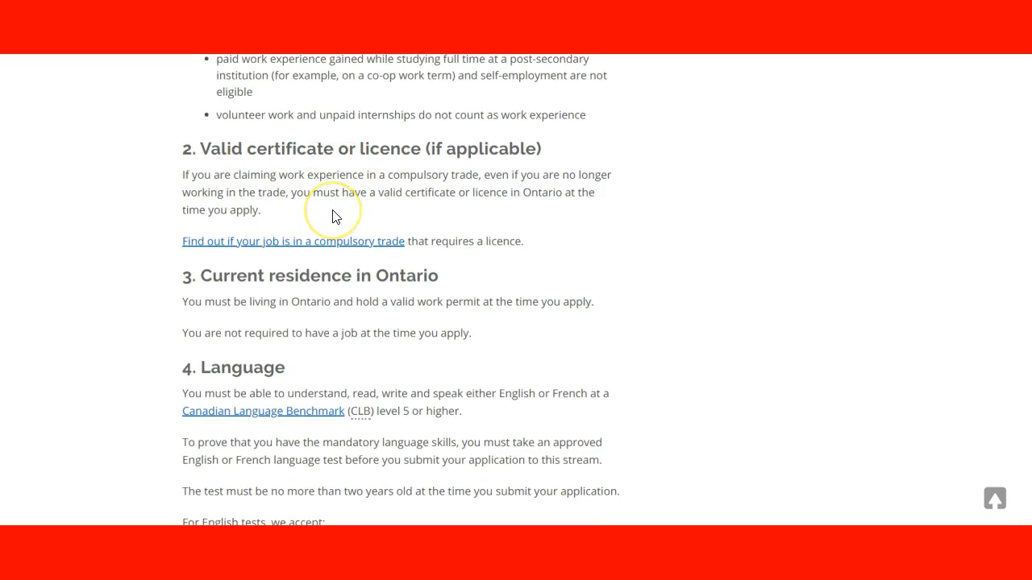
mouse_move(335, 216)
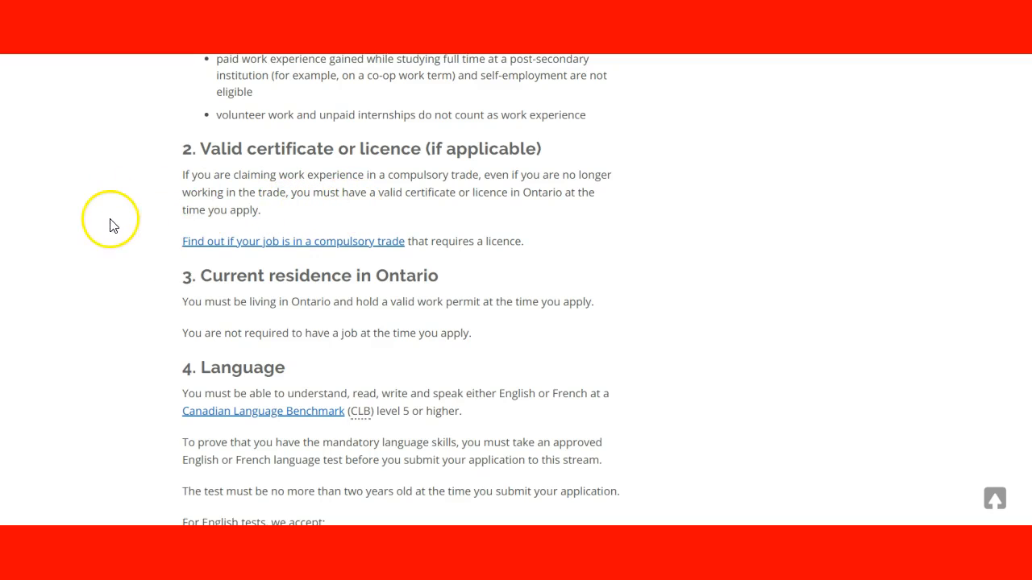
scroll(down, 3)
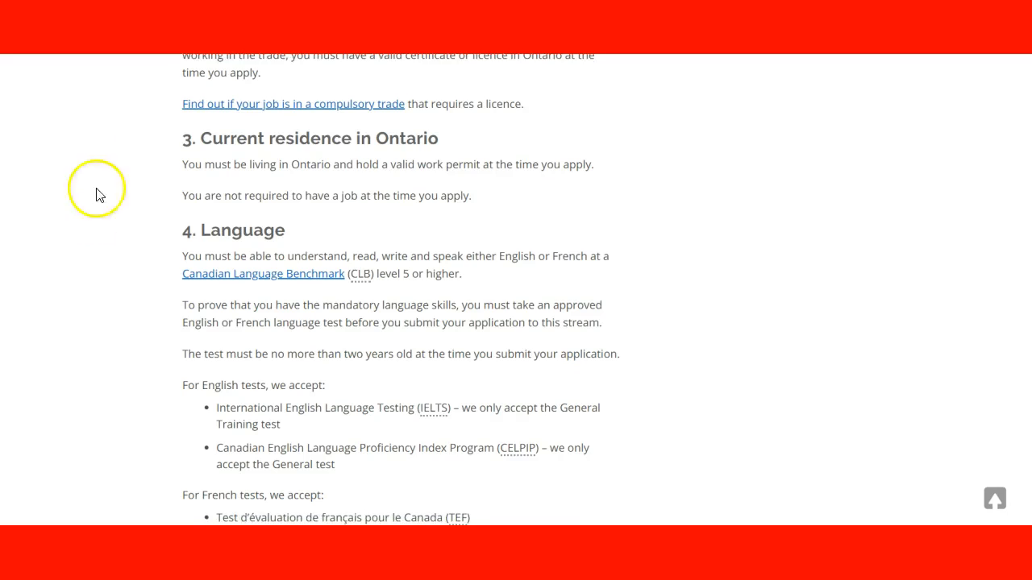
mouse_move(346, 195)
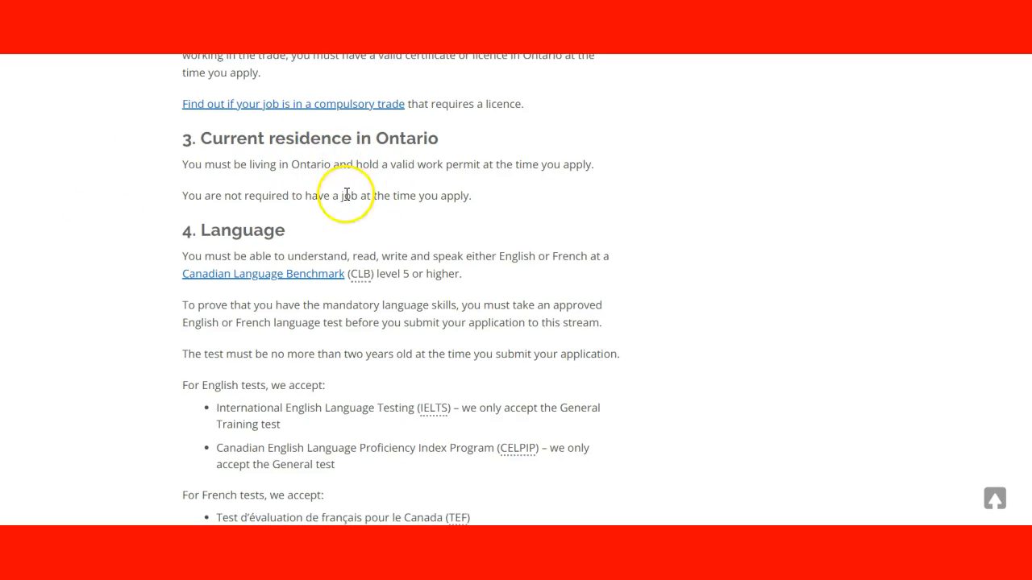
mouse_move(65, 273)
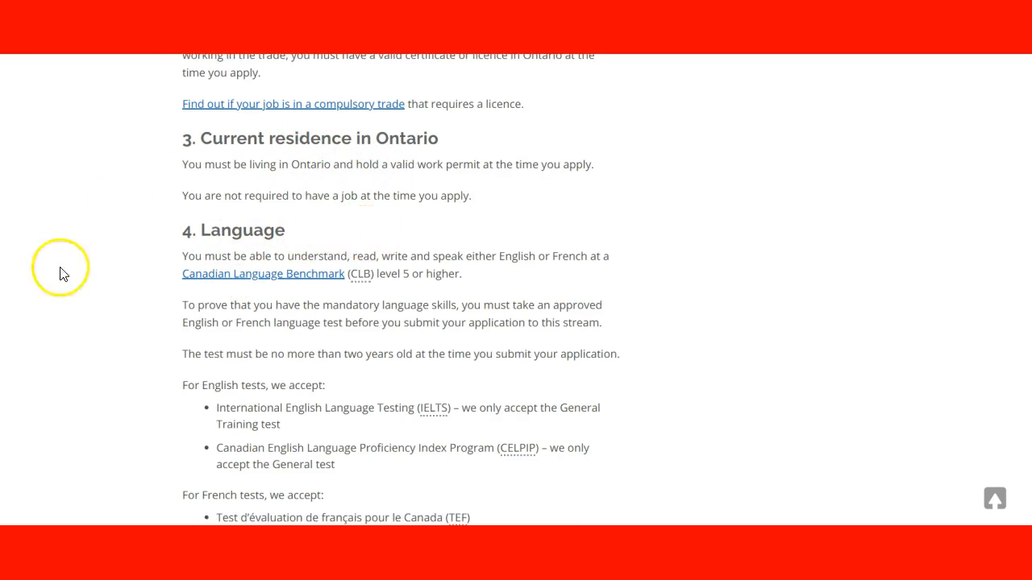
scroll(down, 3)
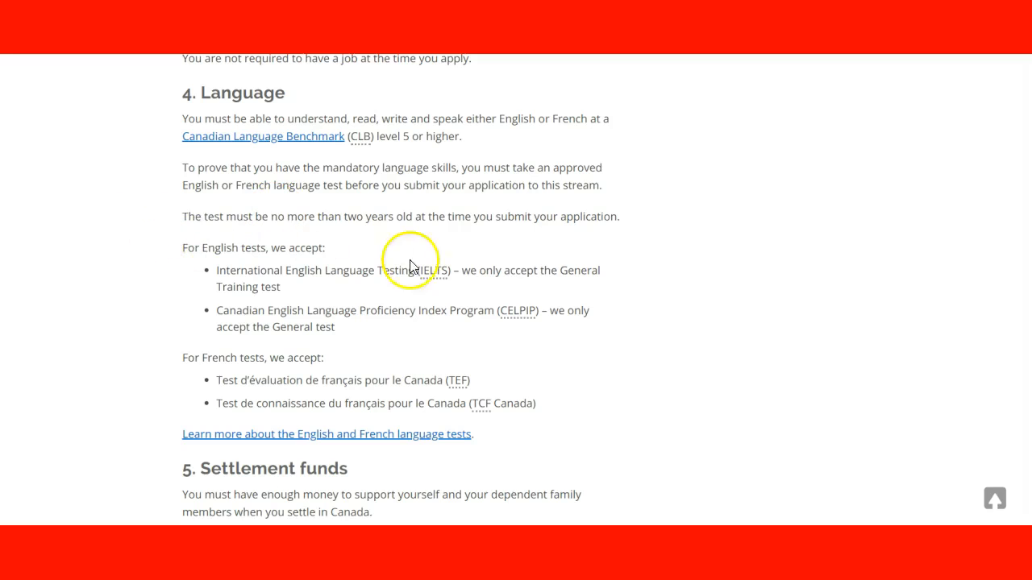
mouse_move(357, 380)
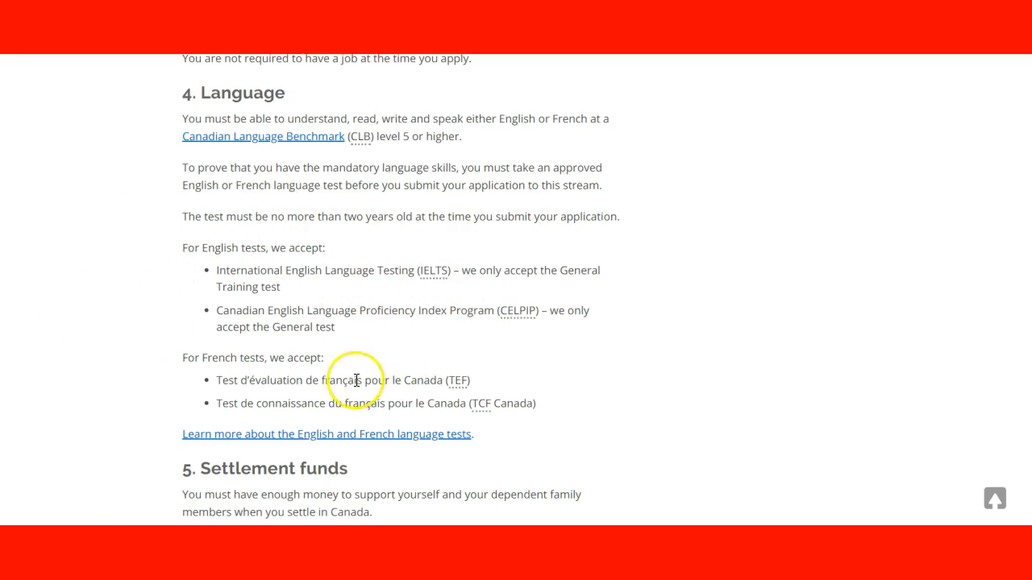
scroll(down, 3)
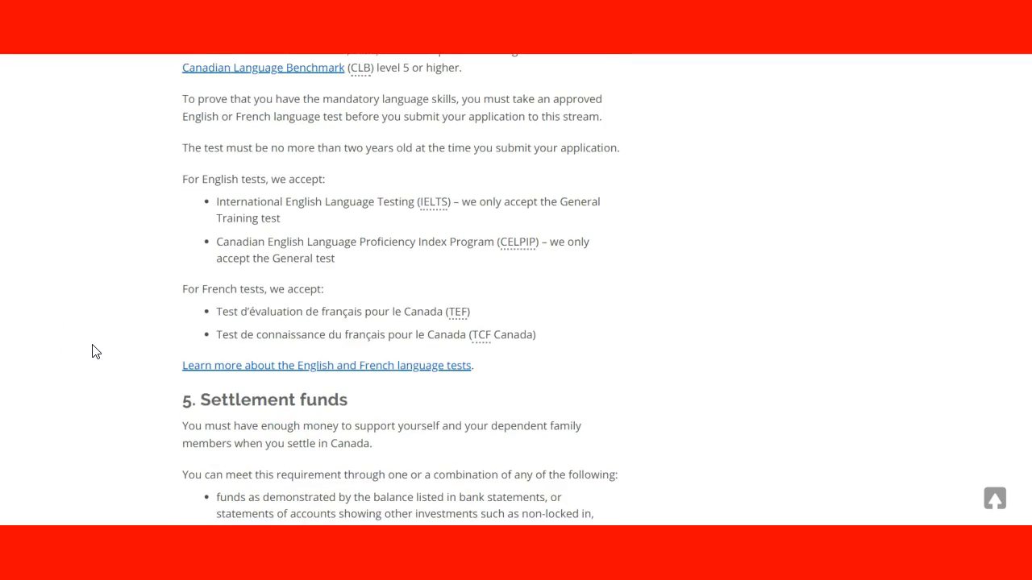
mouse_move(483, 347)
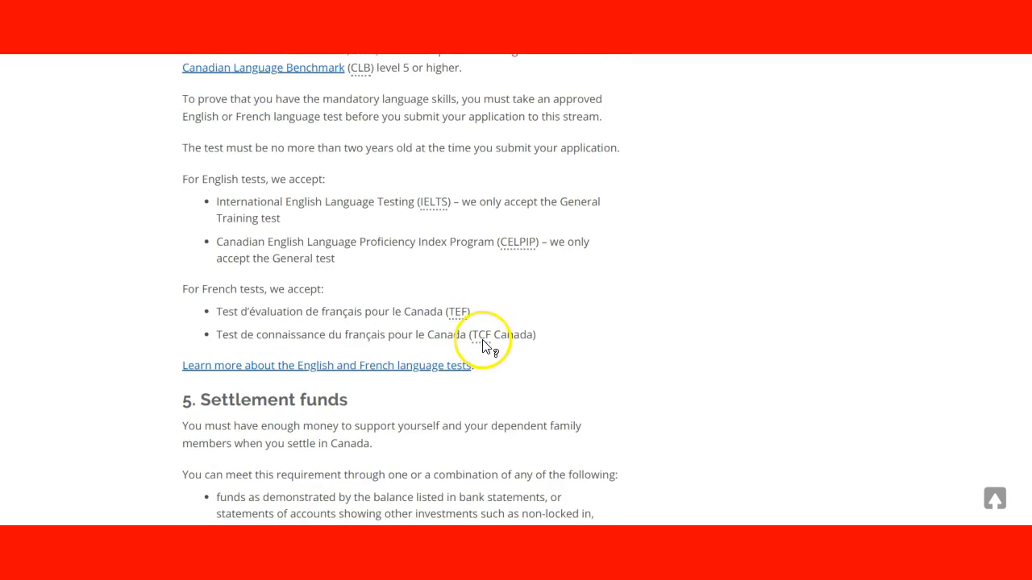
scroll(down, 3)
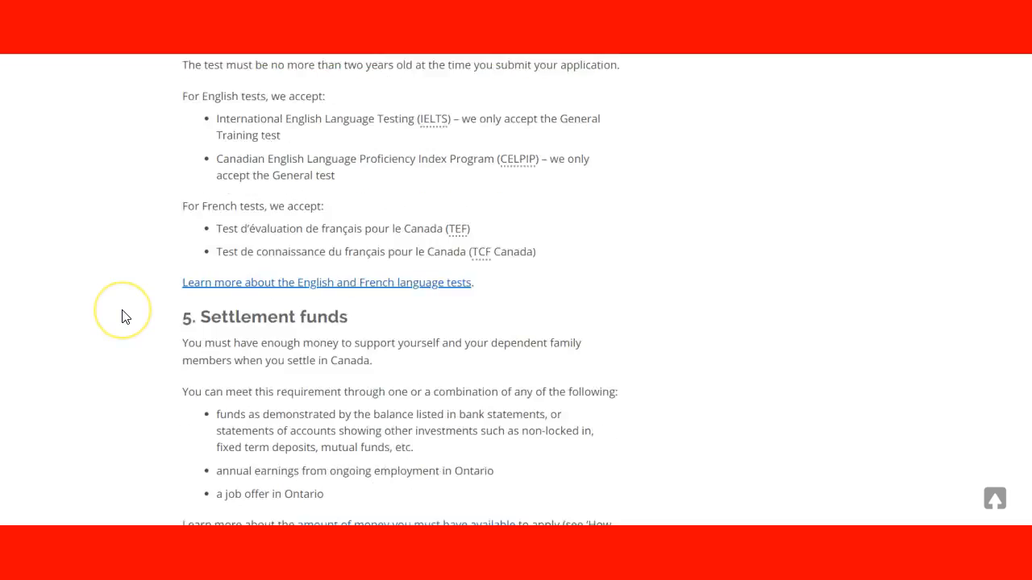
scroll(down, 3)
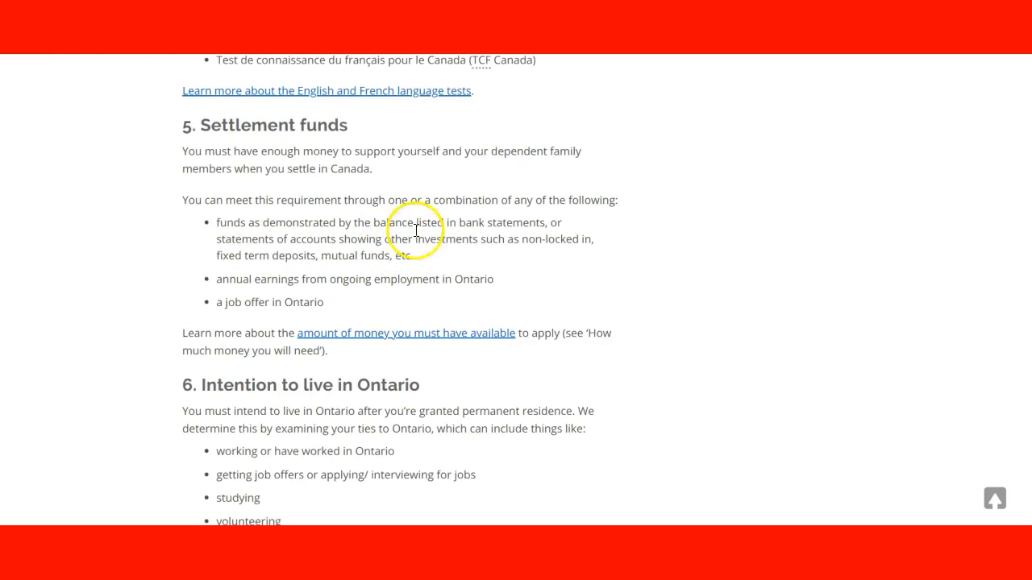
mouse_move(126, 274)
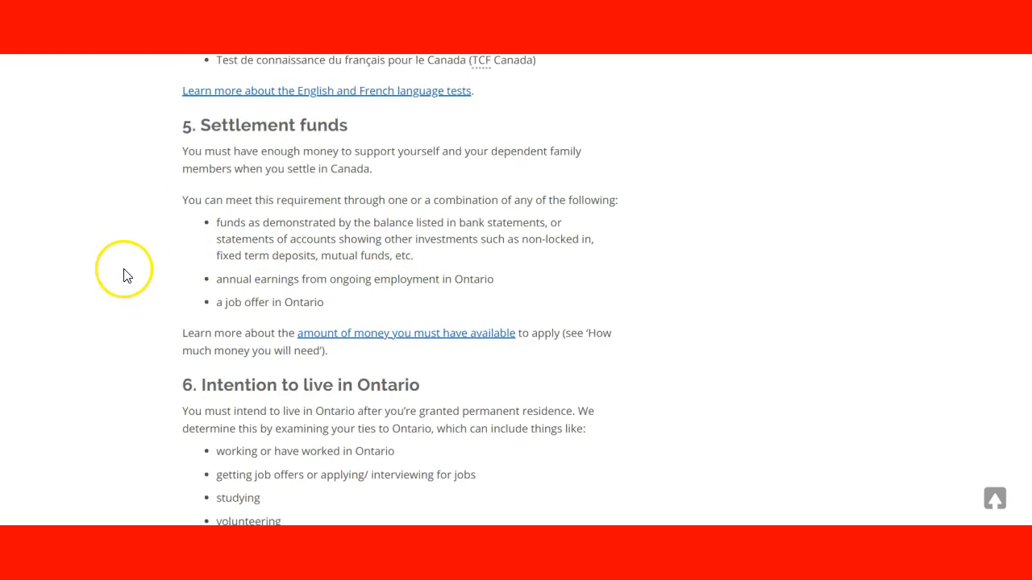
mouse_move(411, 340)
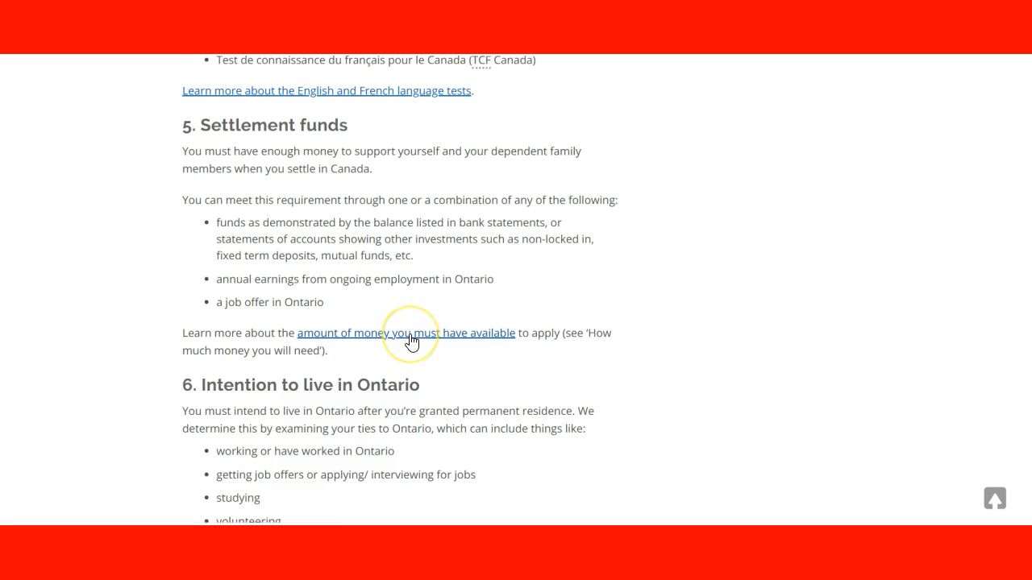
mouse_move(362, 342)
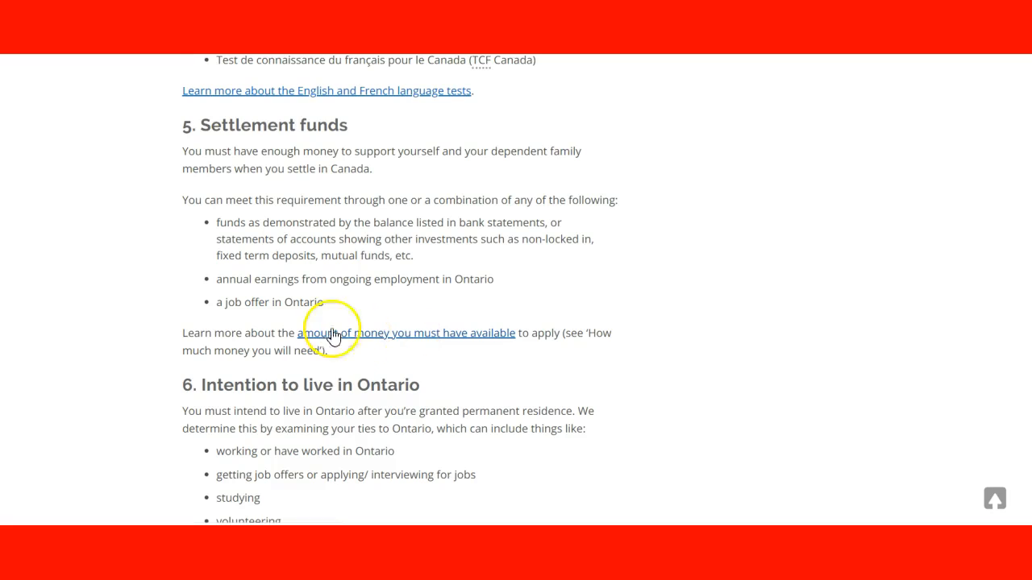
scroll(down, 3)
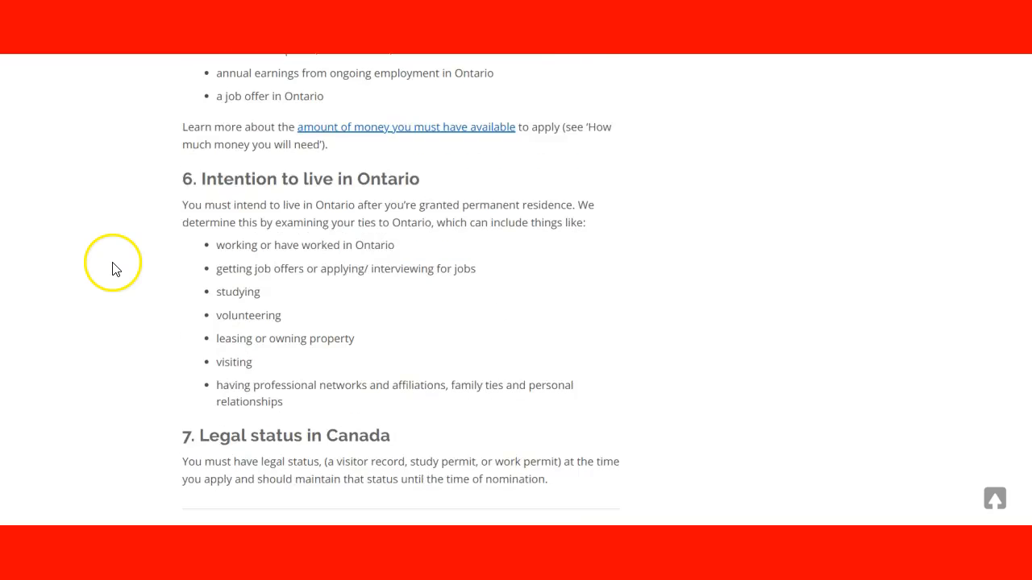
scroll(down, 3)
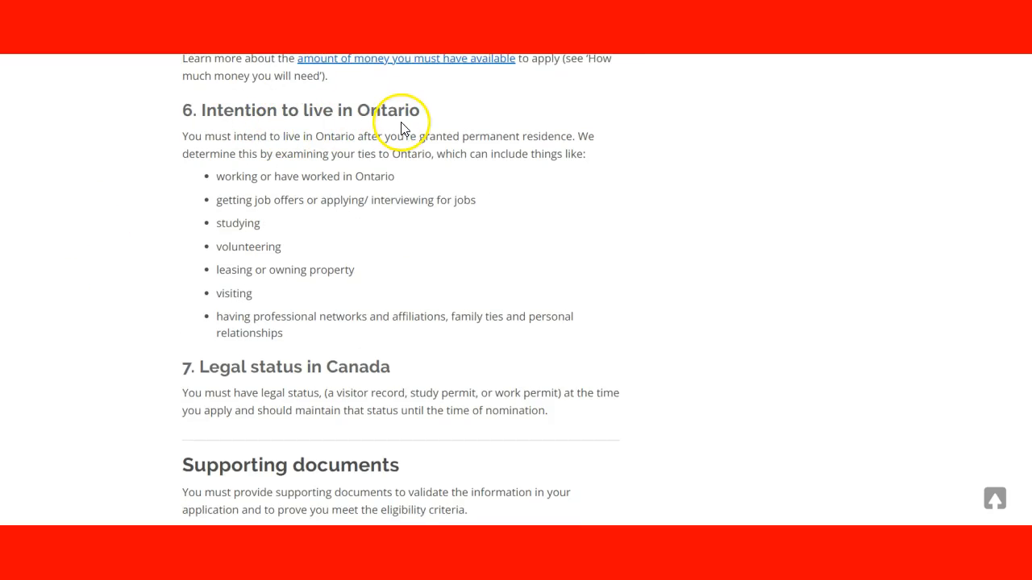
mouse_move(284, 225)
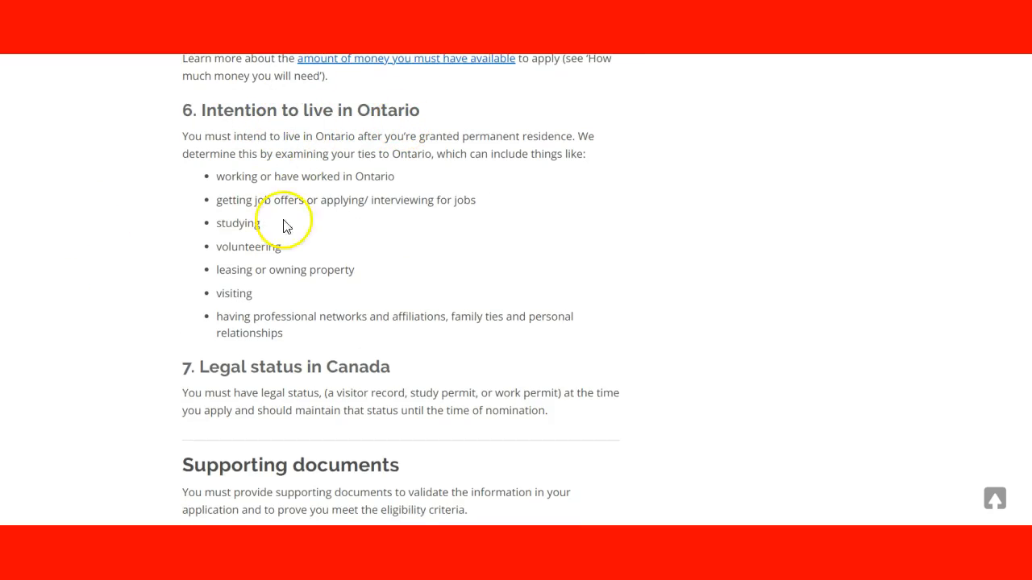
mouse_move(110, 226)
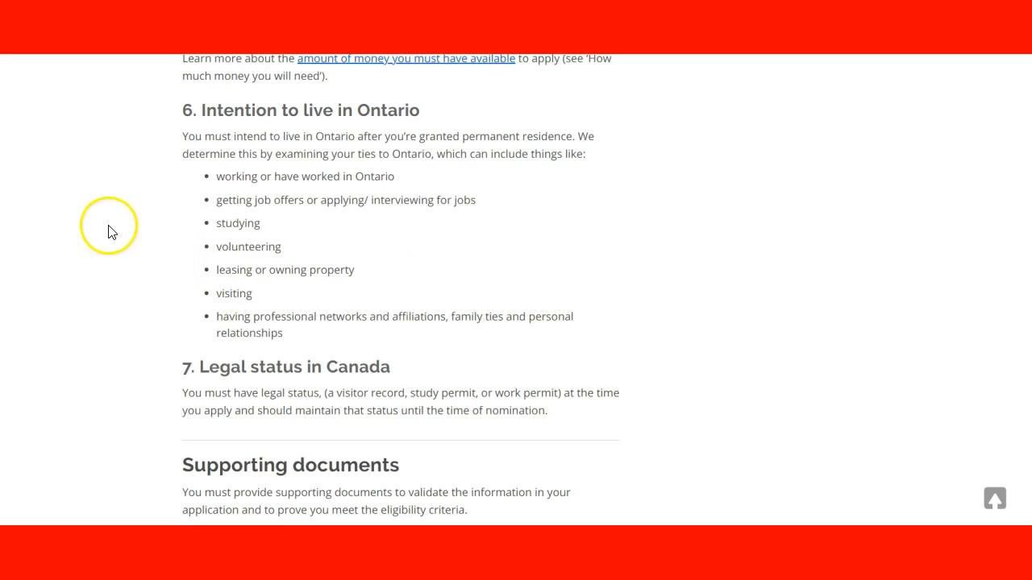
scroll(down, 3)
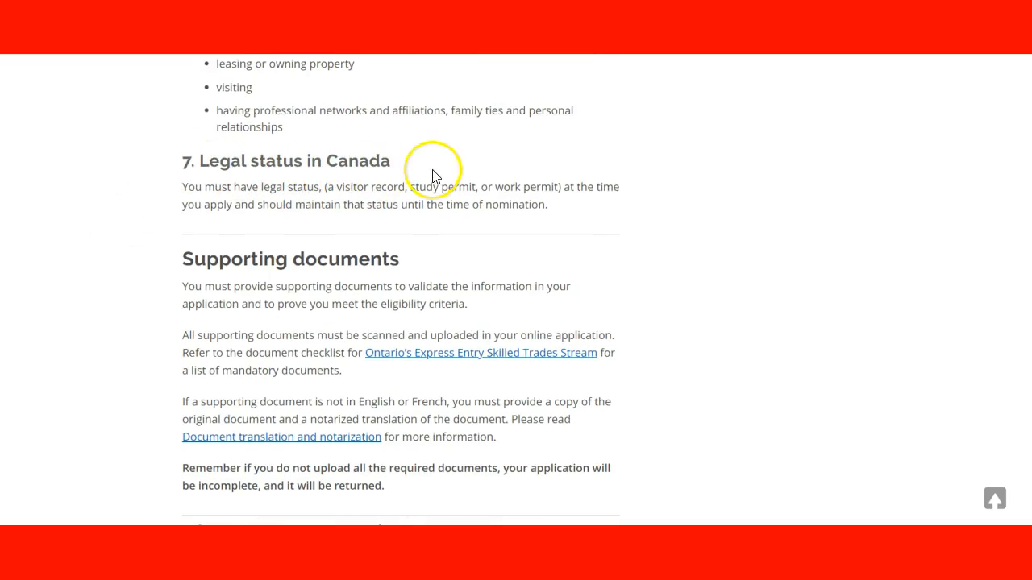
mouse_move(257, 184)
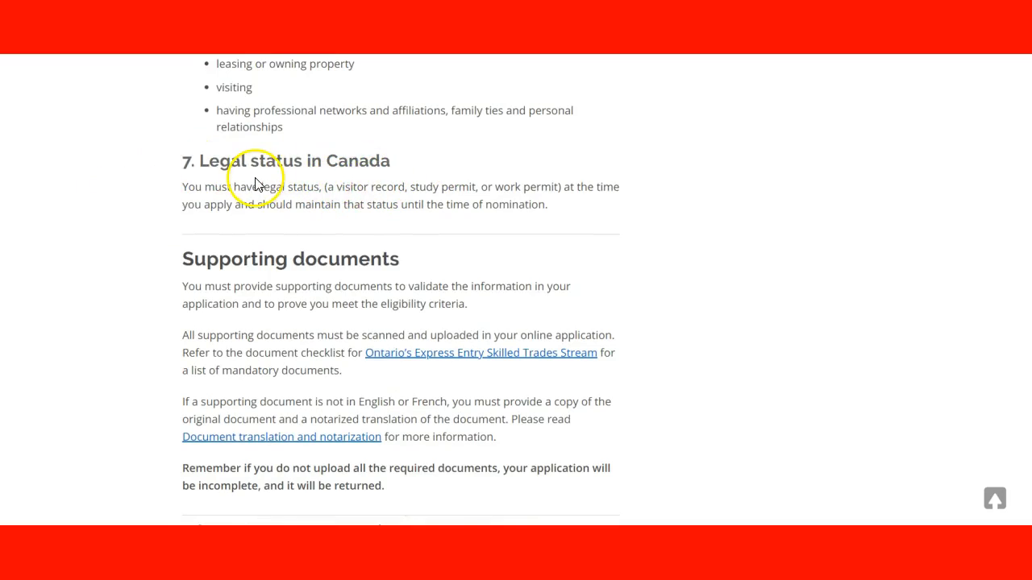
mouse_move(103, 224)
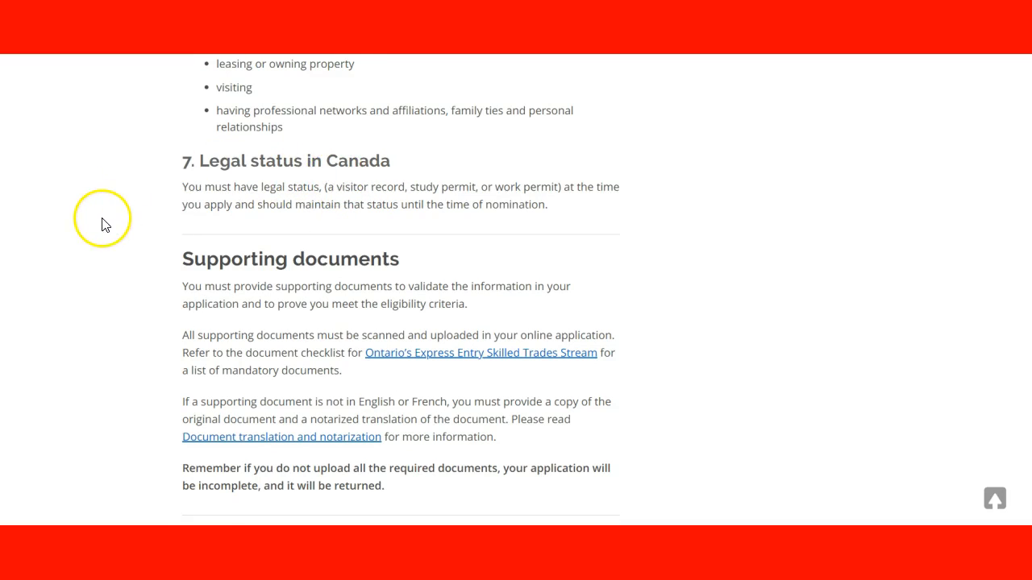
scroll(down, 3)
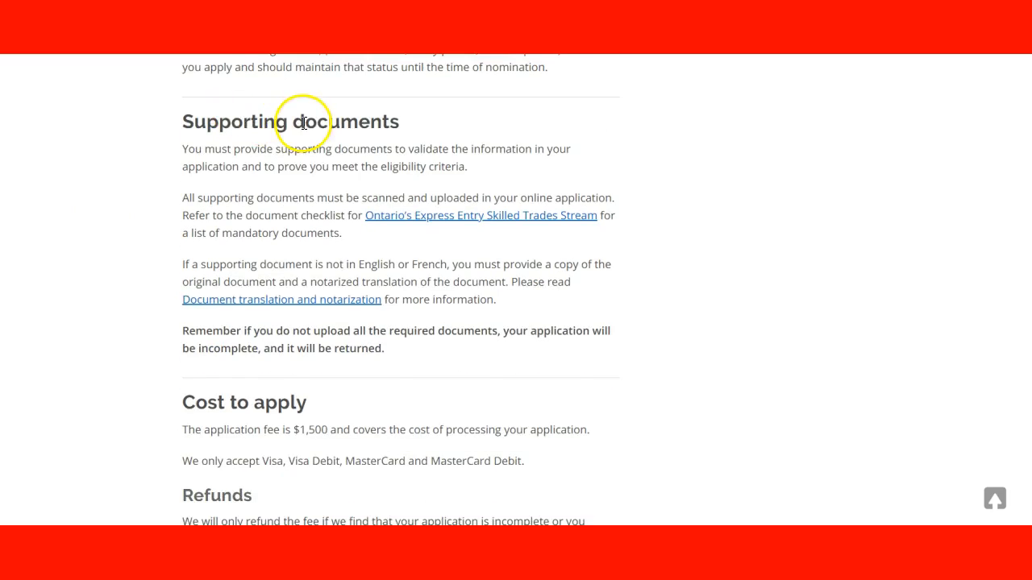
mouse_move(449, 225)
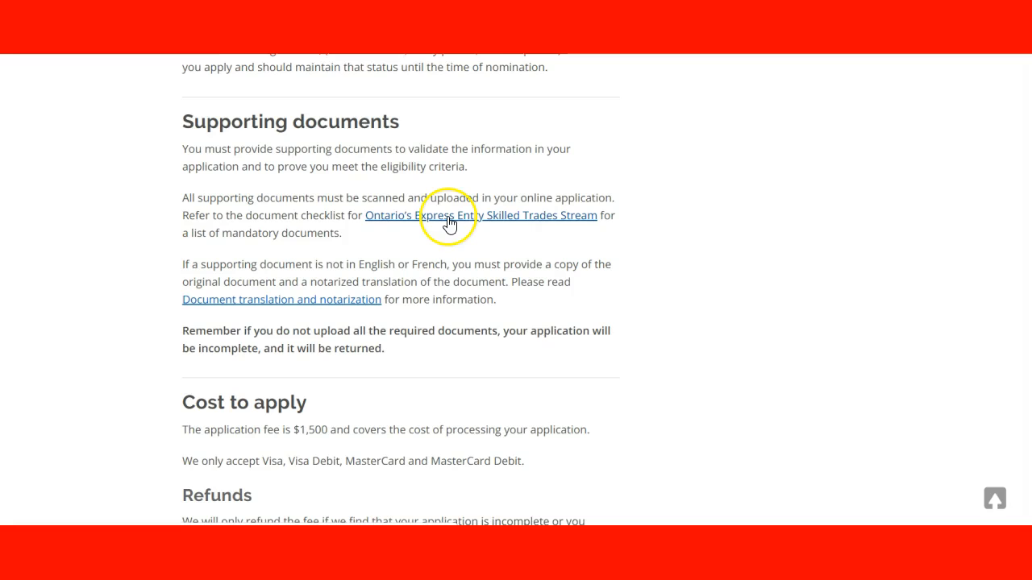
mouse_move(261, 203)
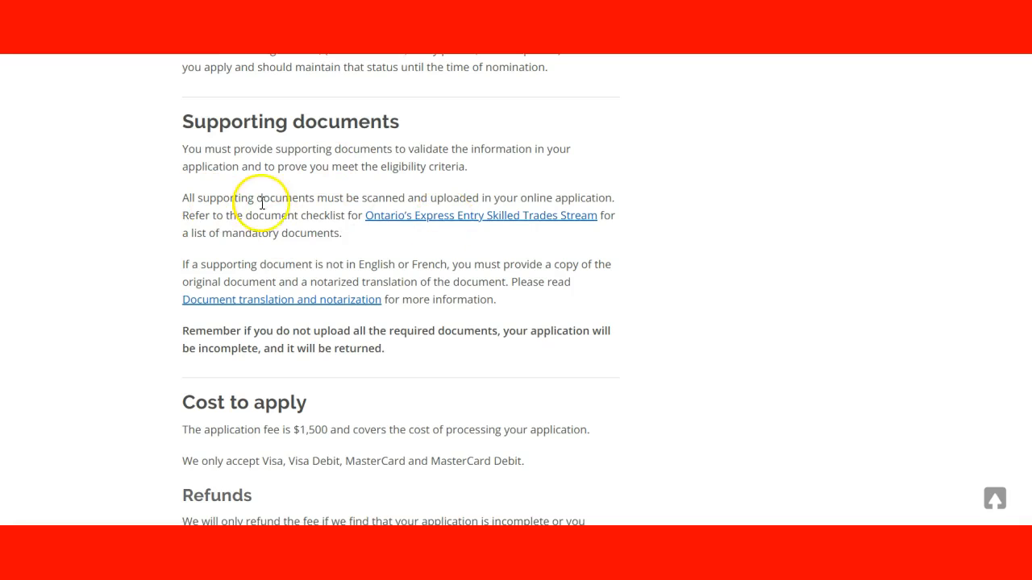
scroll(down, 3)
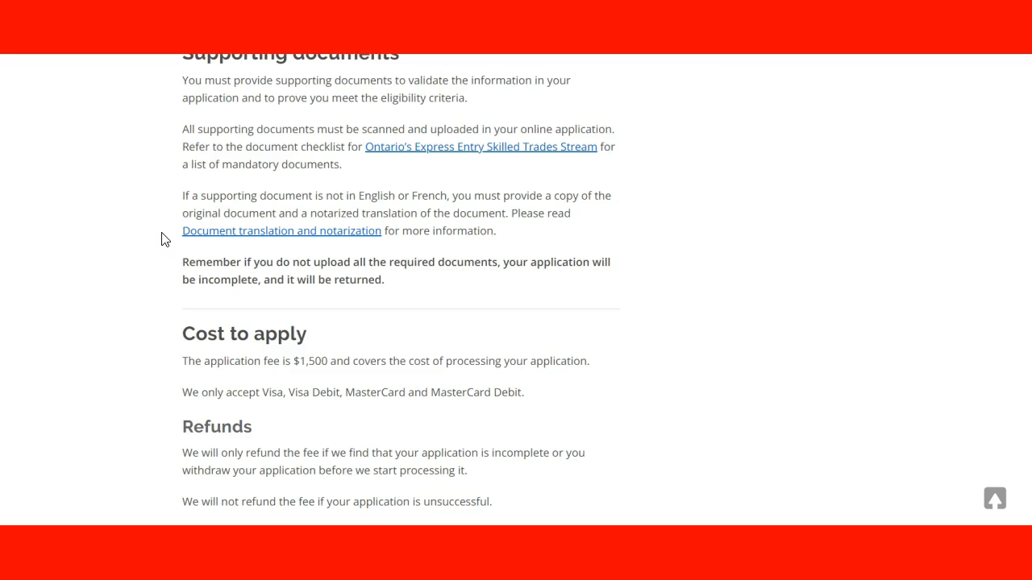
mouse_move(477, 160)
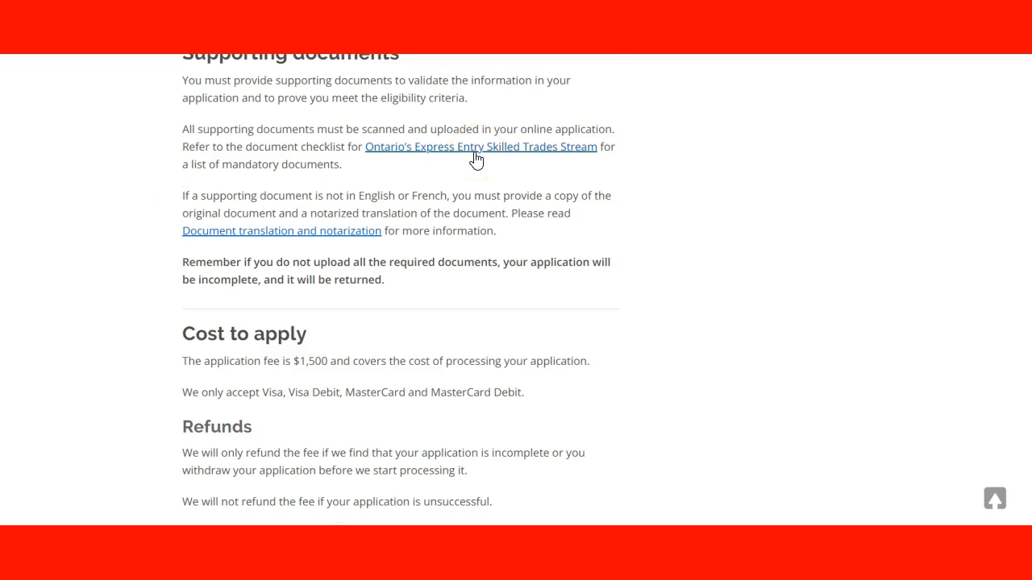
scroll(down, 3)
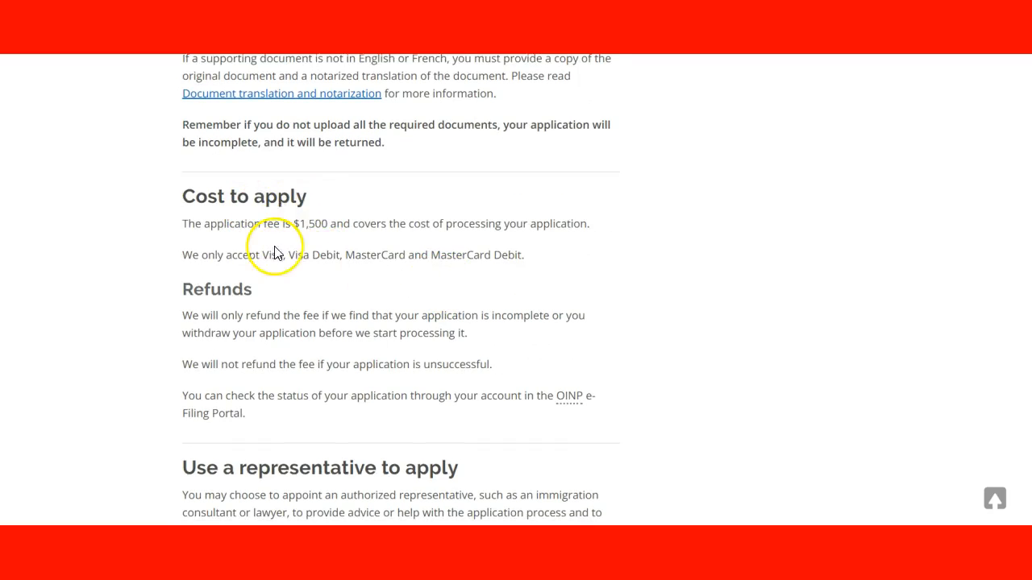
scroll(down, 3)
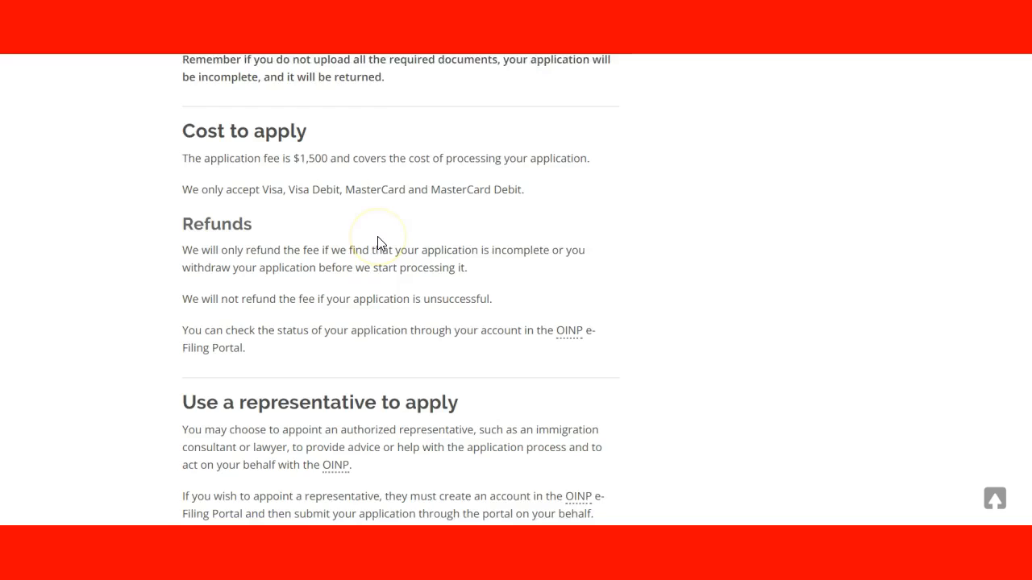
scroll(down, 3)
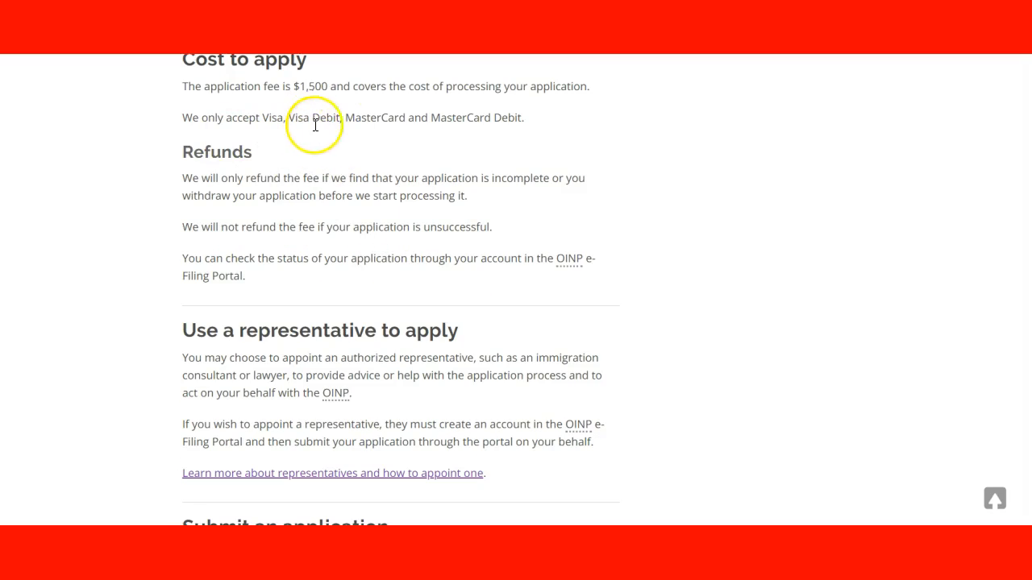
mouse_move(204, 203)
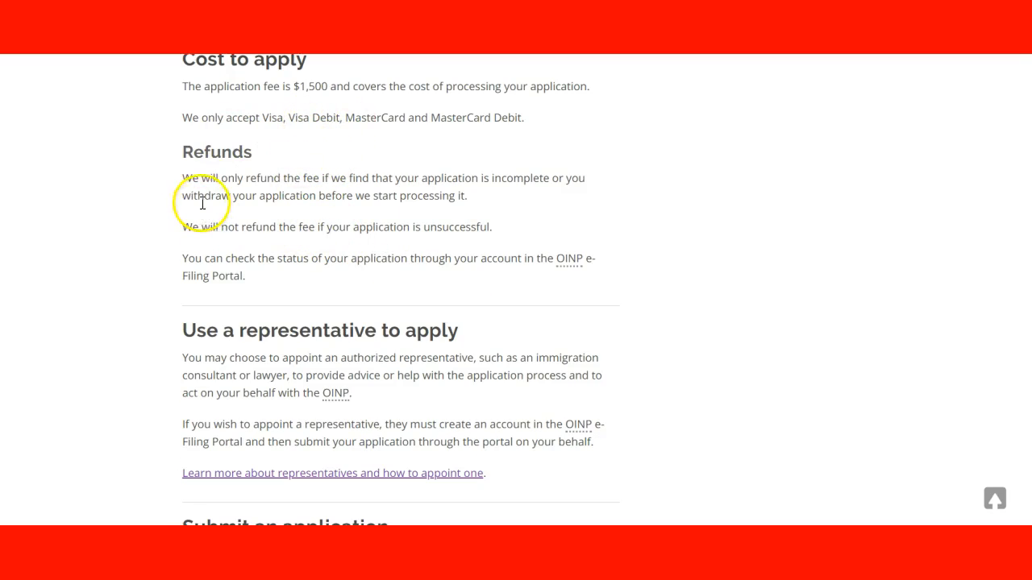
mouse_move(350, 189)
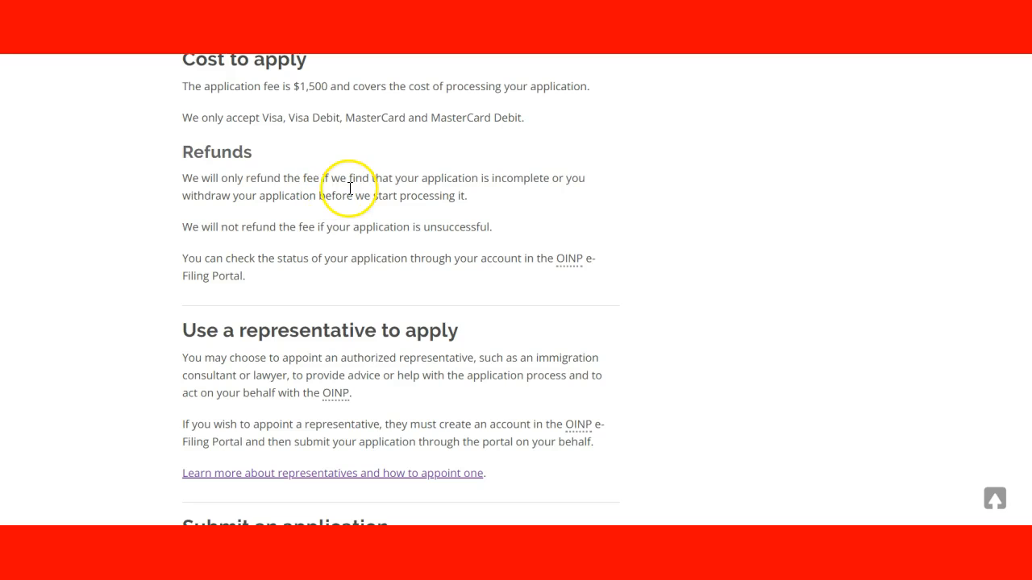
mouse_move(496, 180)
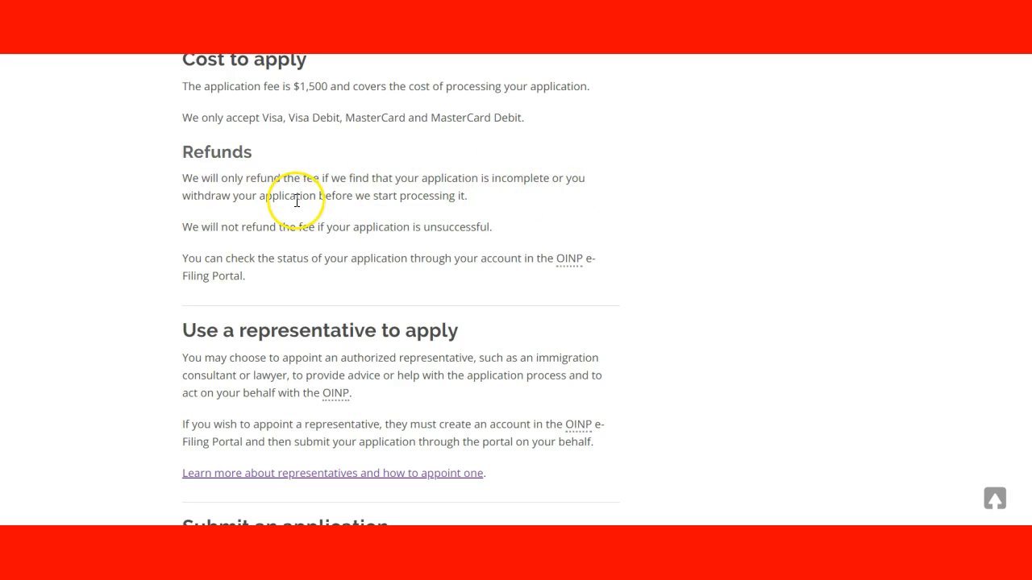
mouse_move(487, 202)
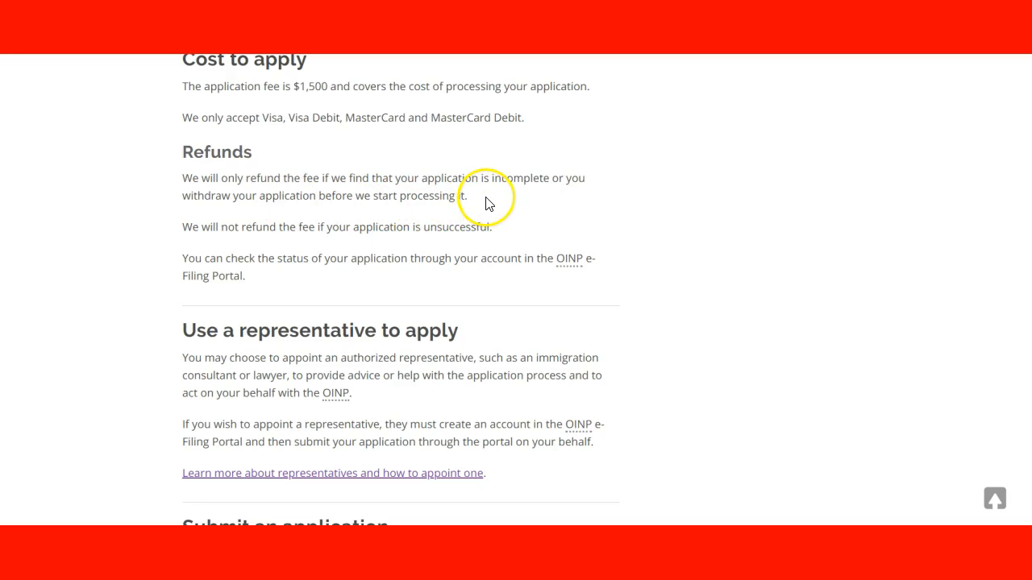
mouse_move(443, 197)
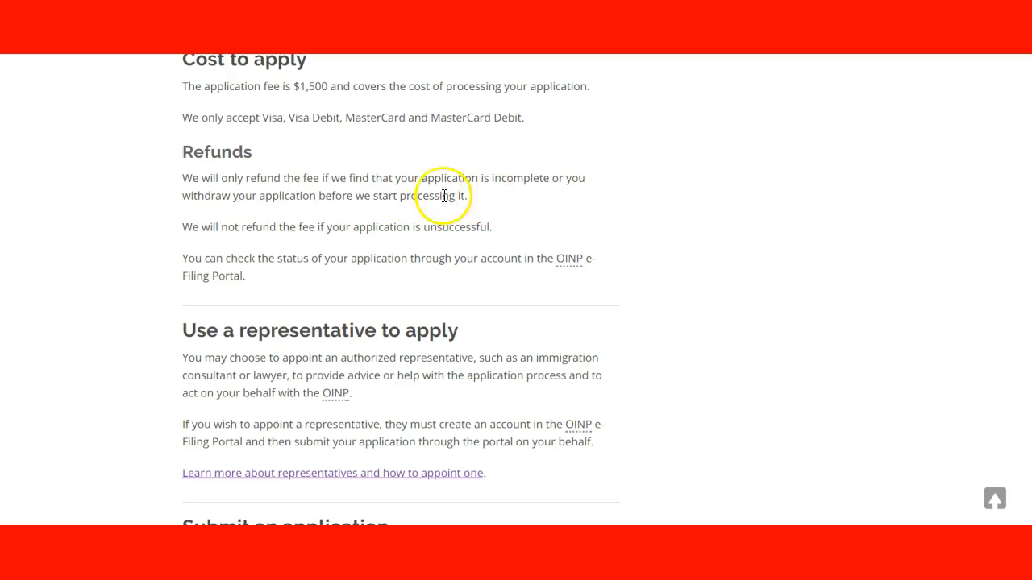
mouse_move(329, 175)
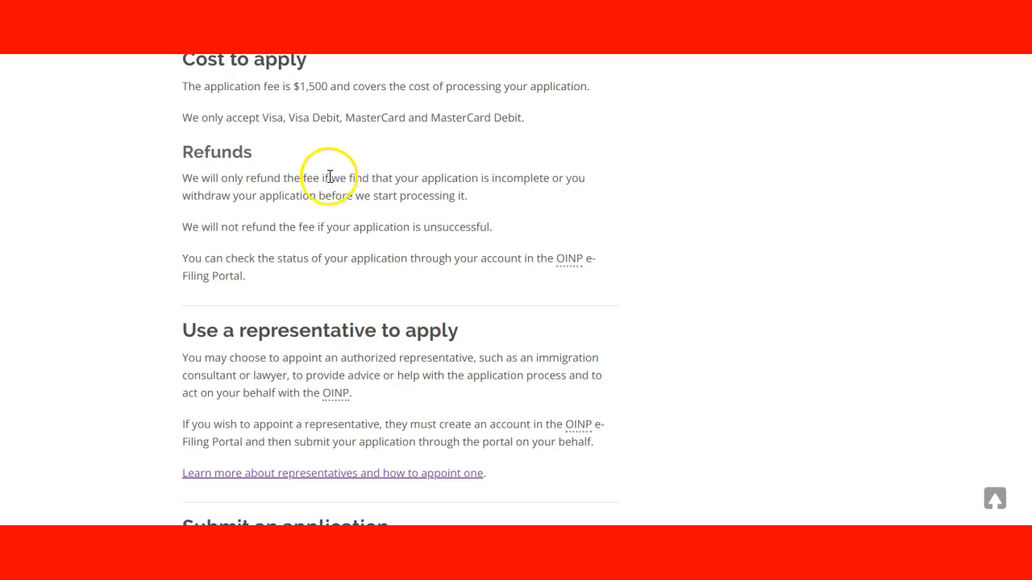
mouse_move(487, 192)
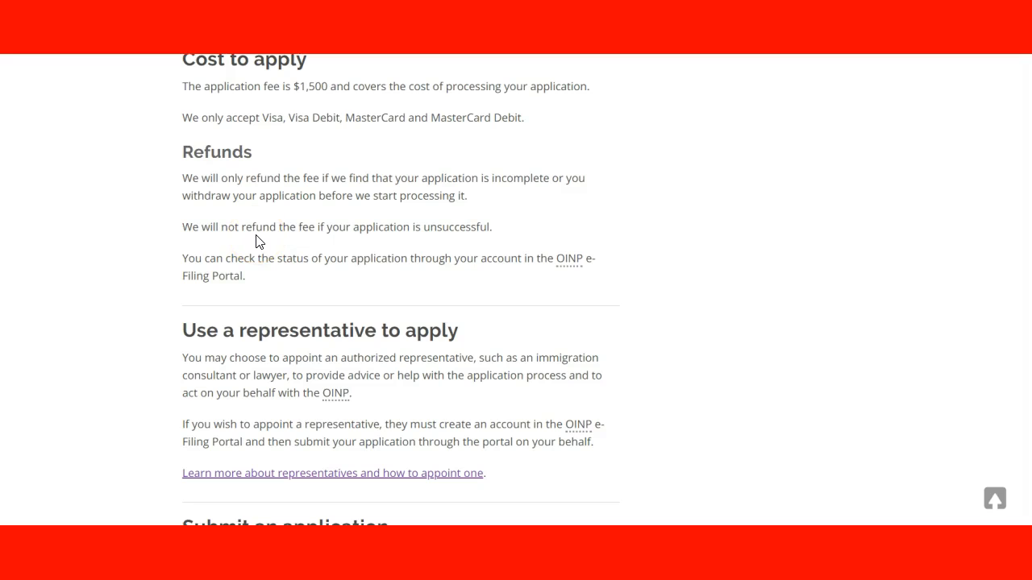
scroll(down, 3)
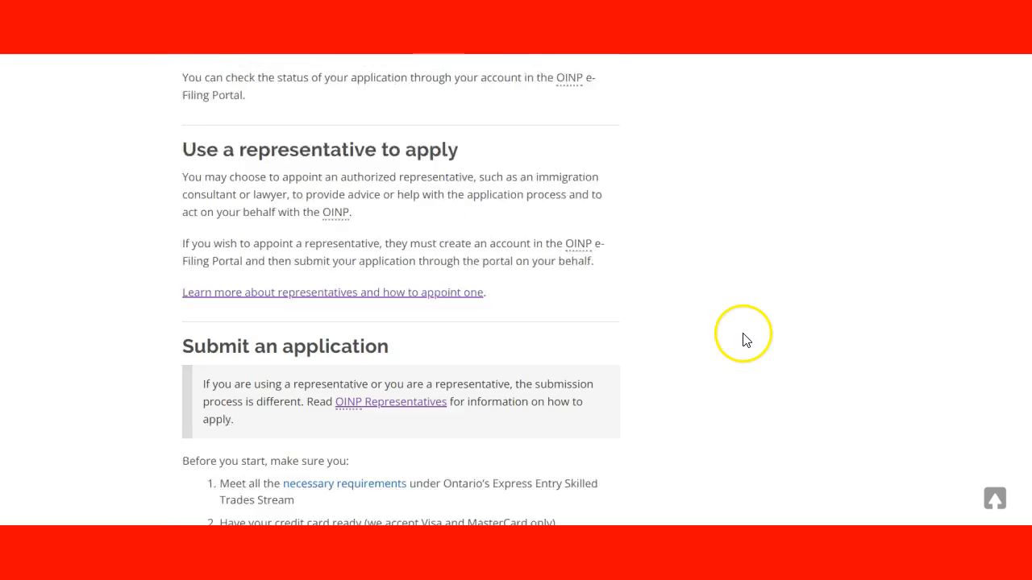
scroll(down, 3)
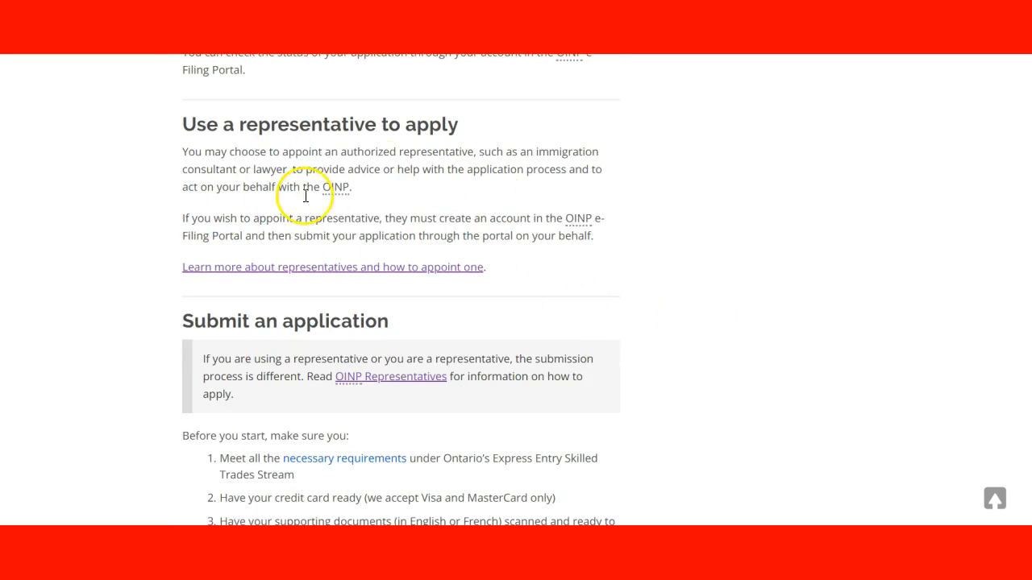
mouse_move(368, 211)
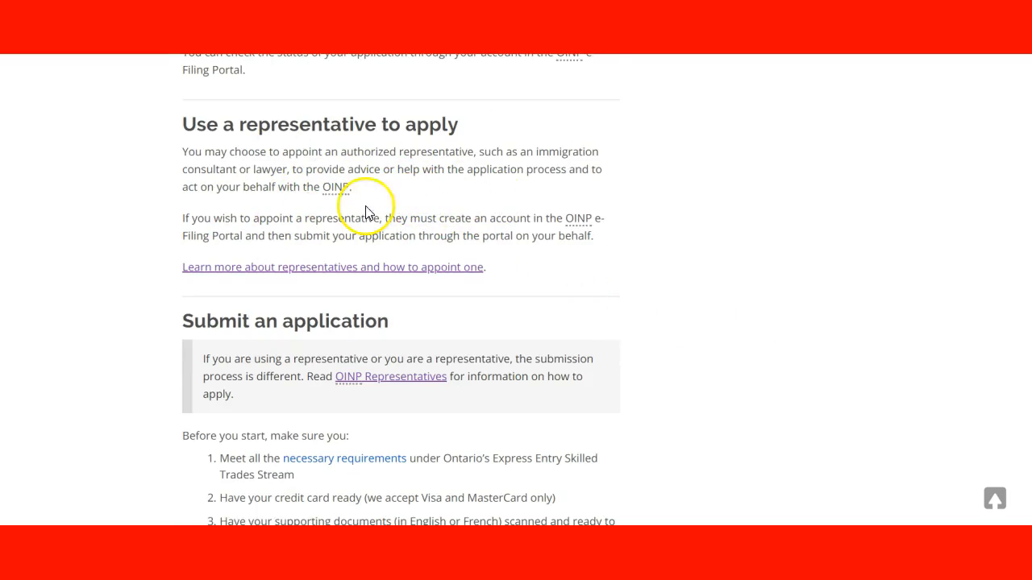
mouse_move(423, 271)
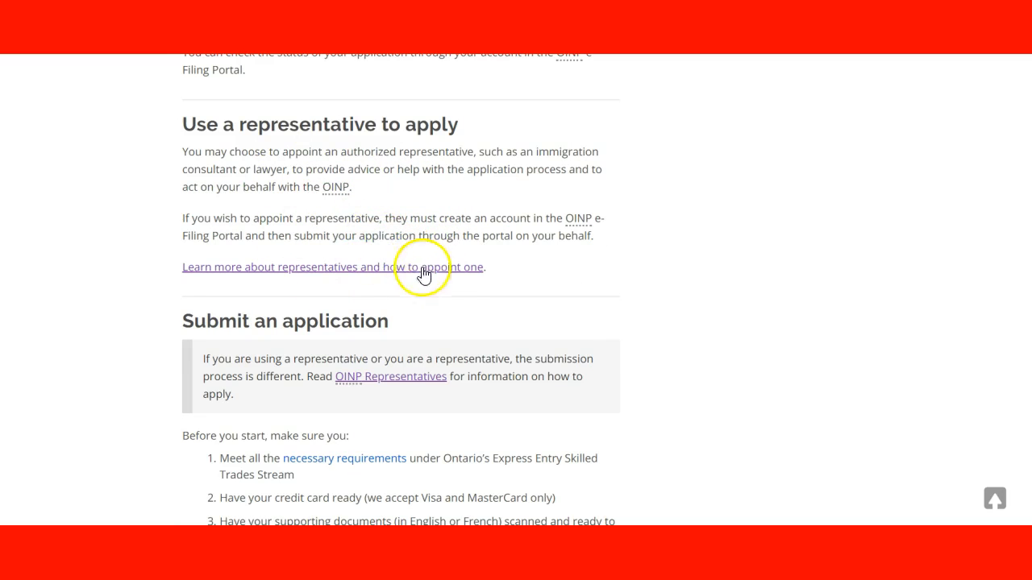
scroll(down, 3)
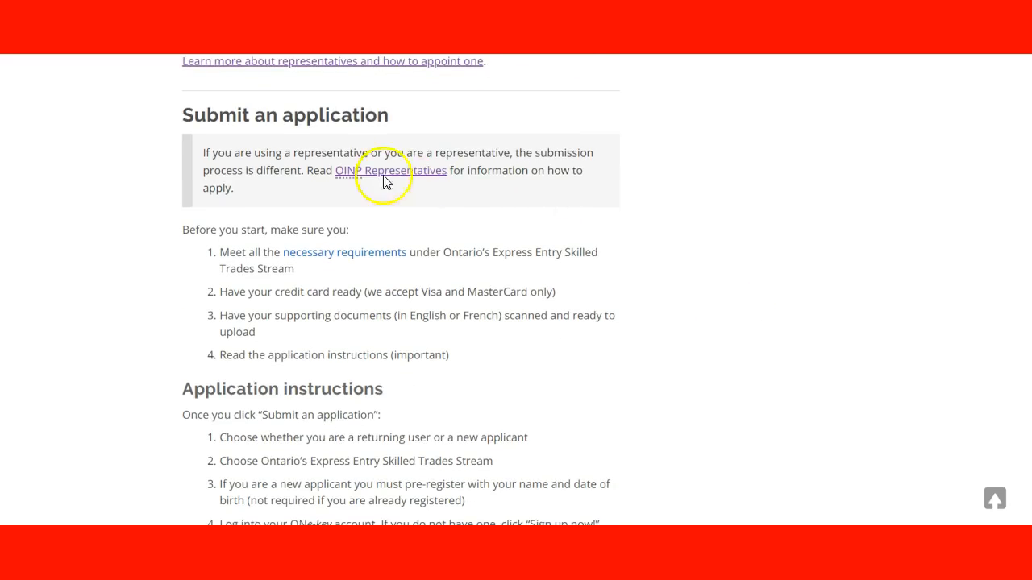
mouse_move(337, 204)
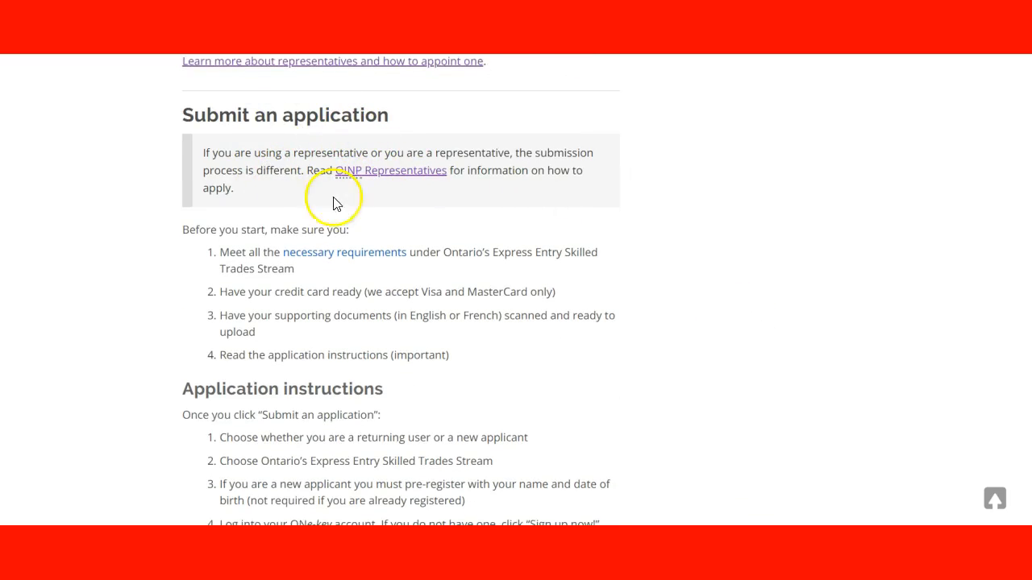
mouse_move(371, 199)
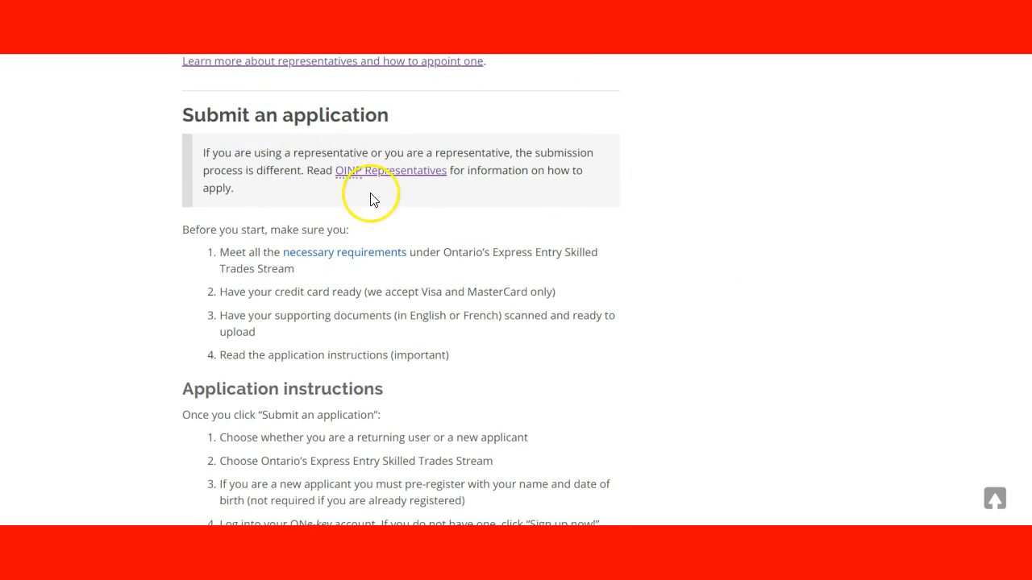
scroll(down, 3)
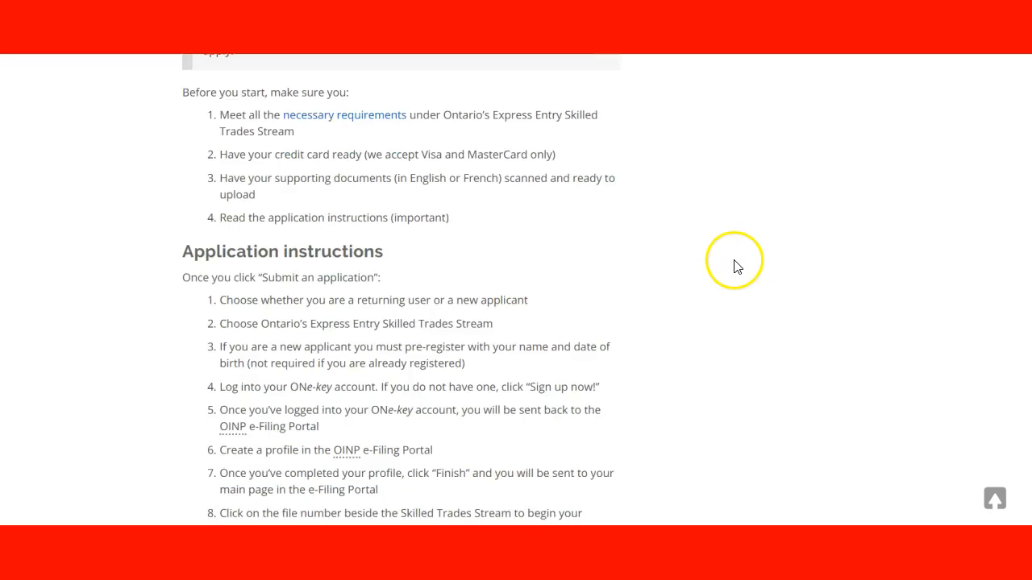
scroll(down, 3)
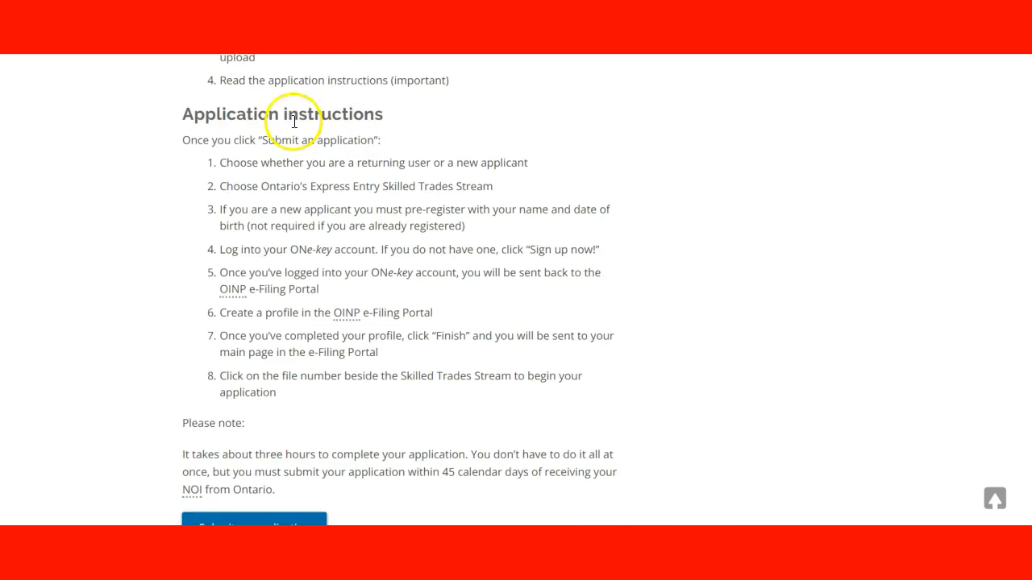
mouse_move(352, 314)
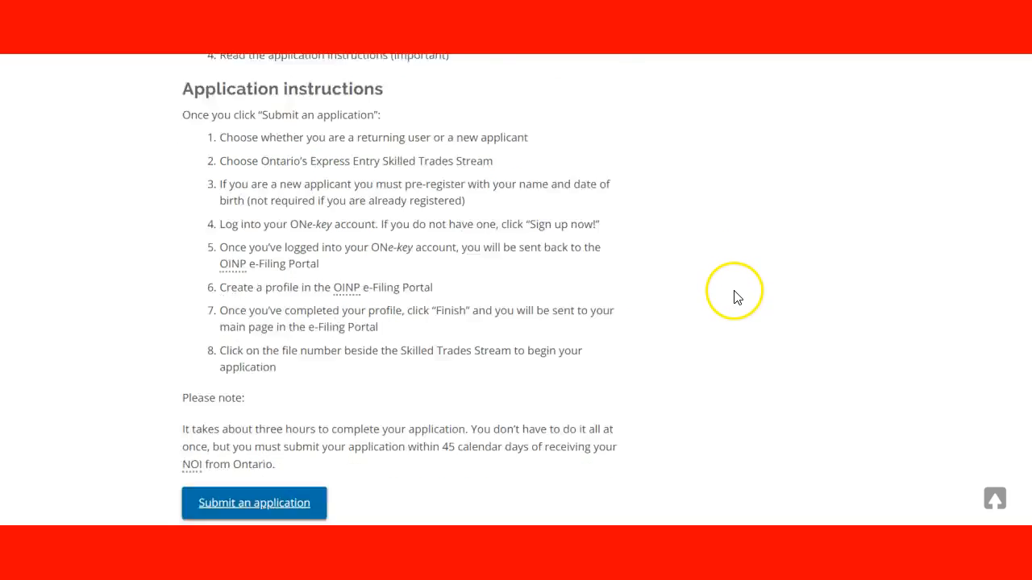
scroll(down, 3)
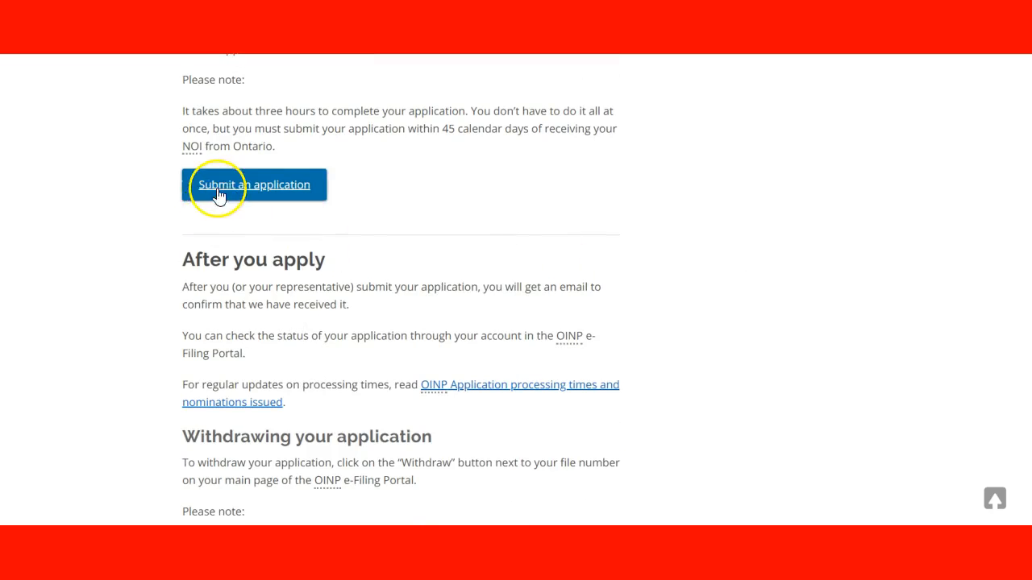
scroll(down, 3)
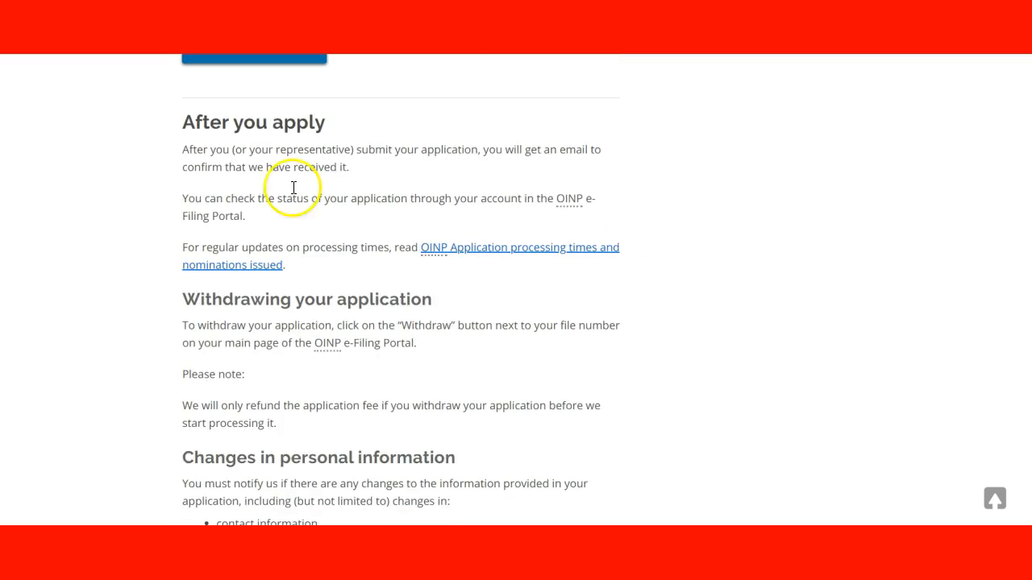
mouse_move(345, 229)
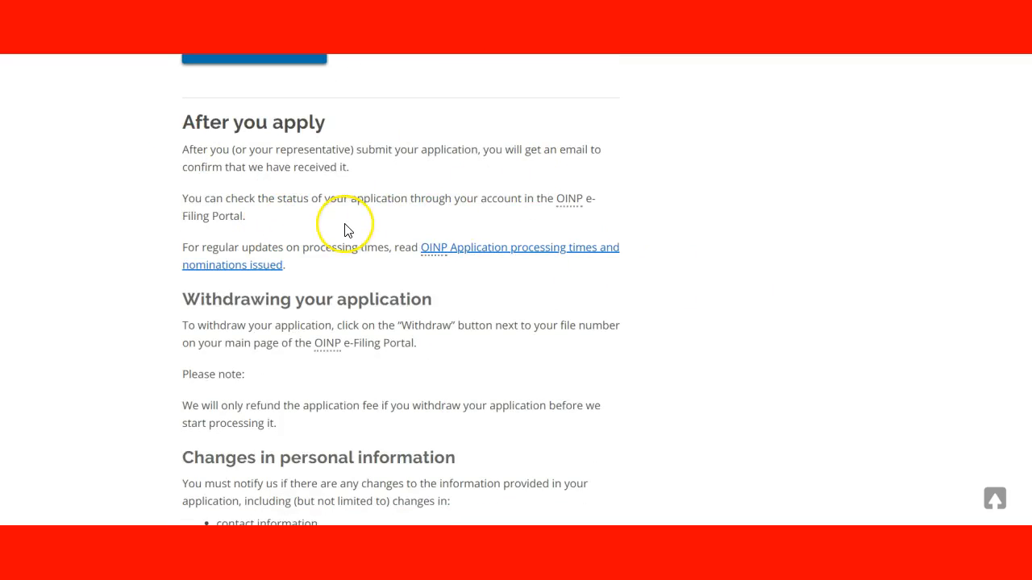
scroll(down, 3)
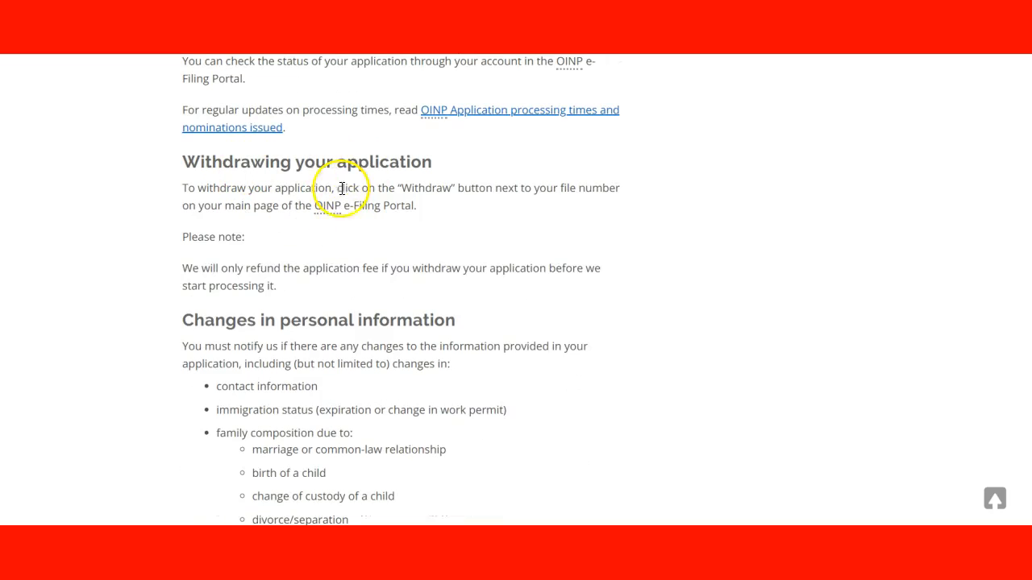
scroll(down, 3)
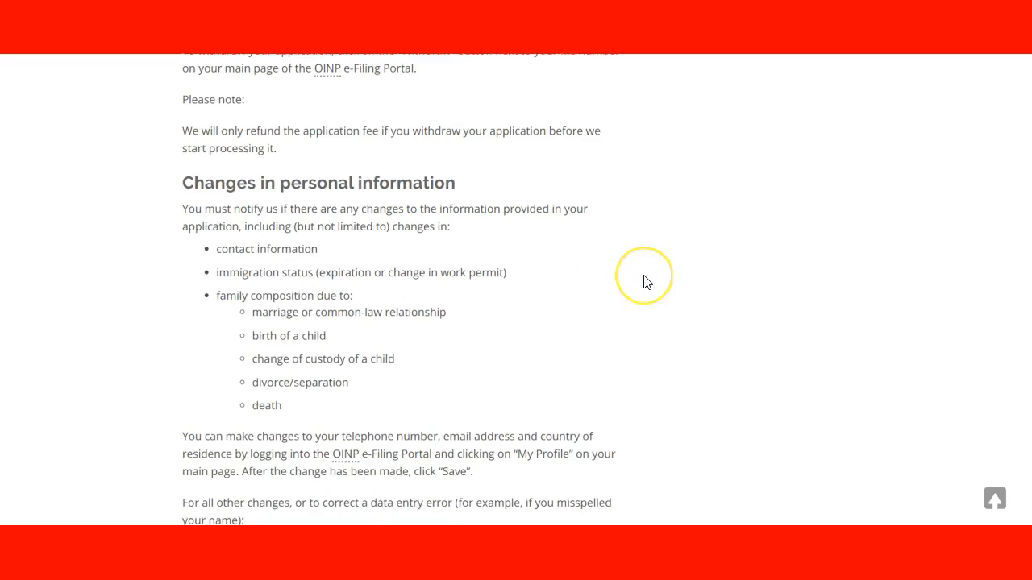
mouse_move(448, 251)
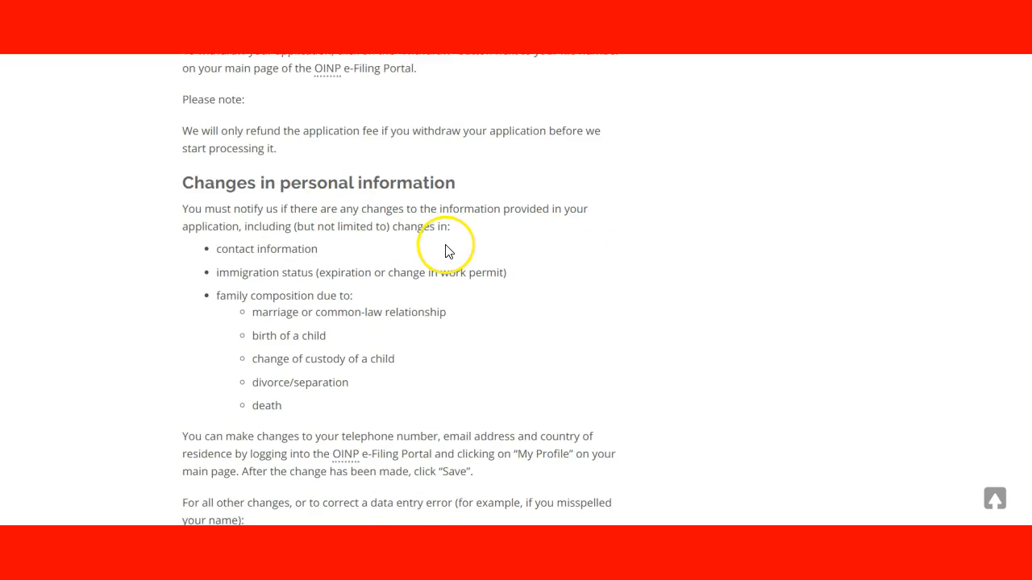
mouse_move(451, 273)
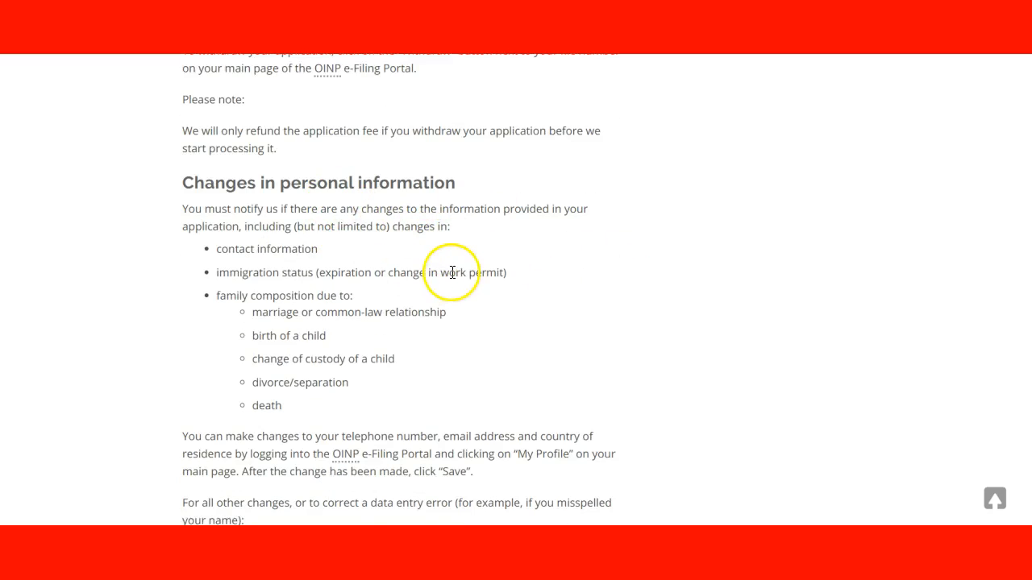
mouse_move(452, 329)
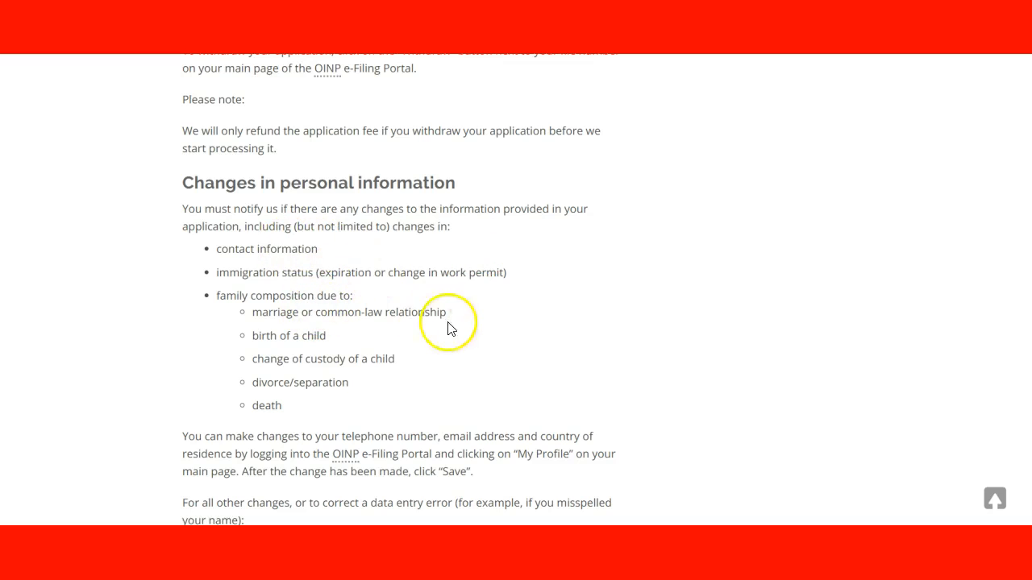
scroll(down, 3)
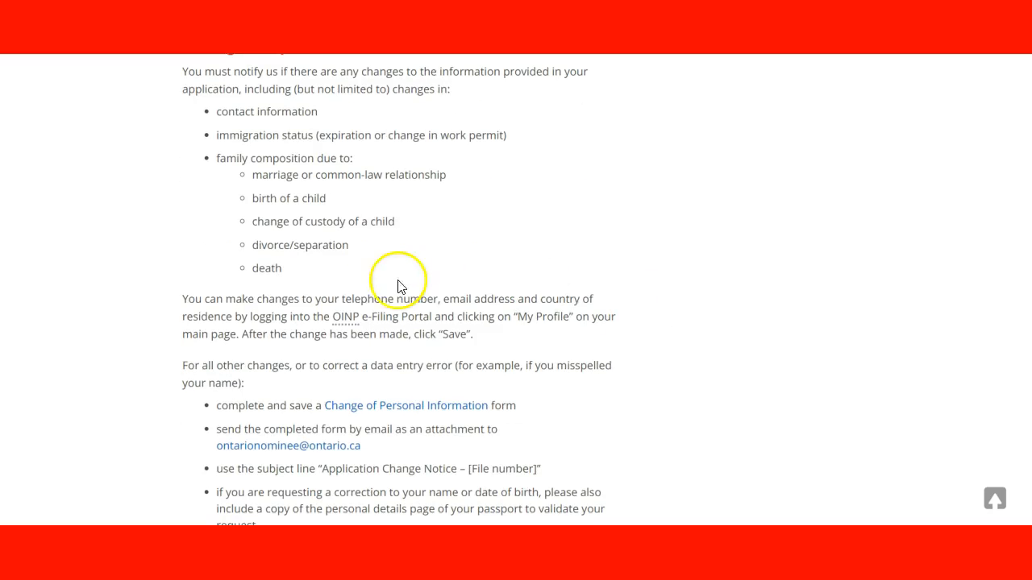
mouse_move(367, 322)
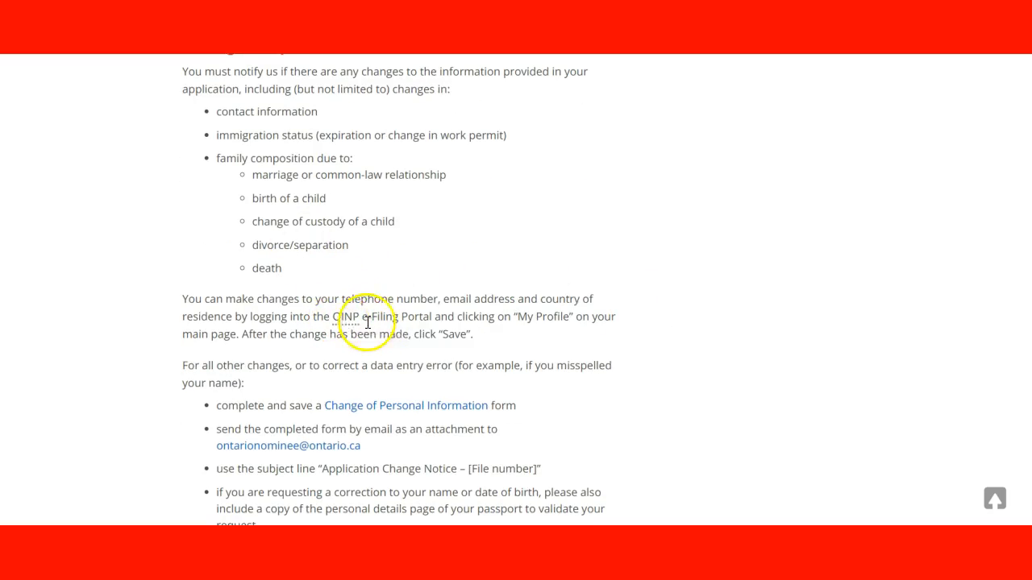
scroll(down, 3)
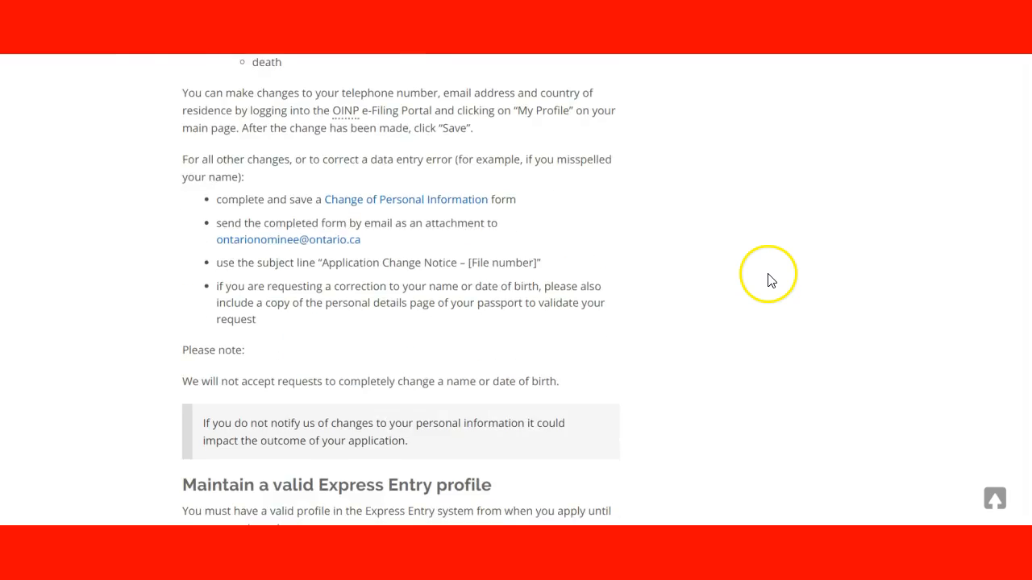
scroll(down, 3)
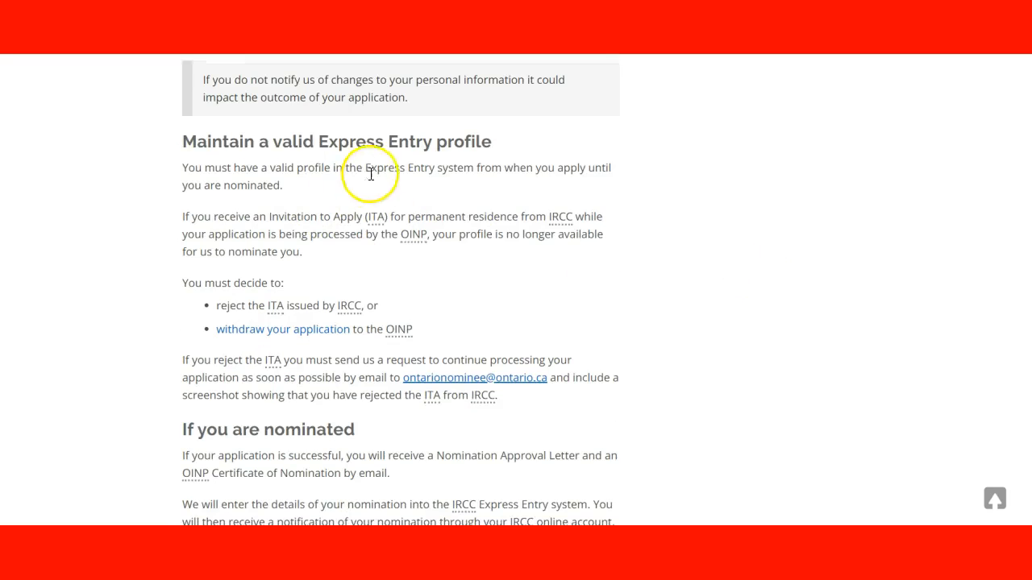
mouse_move(484, 306)
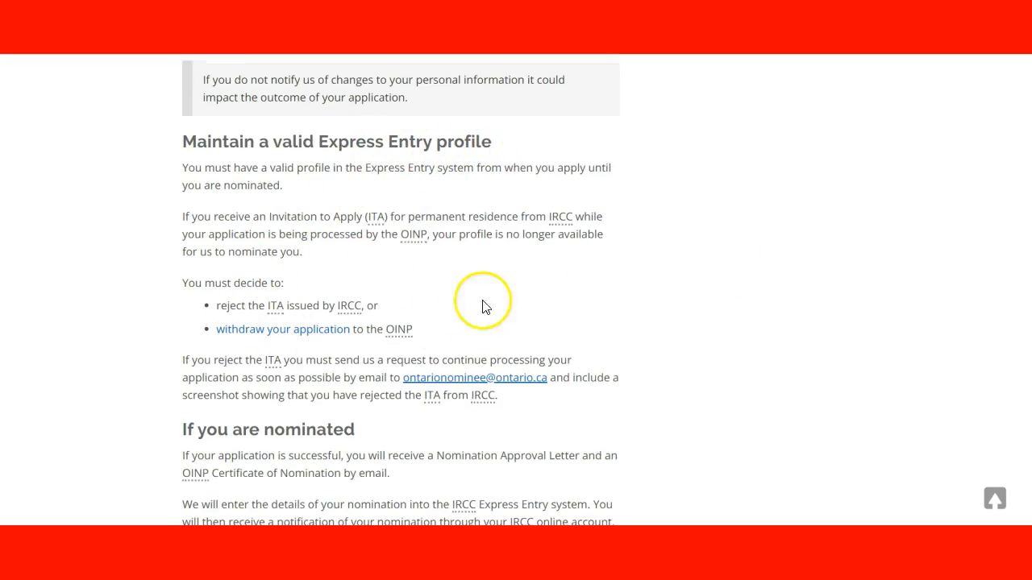
mouse_move(685, 300)
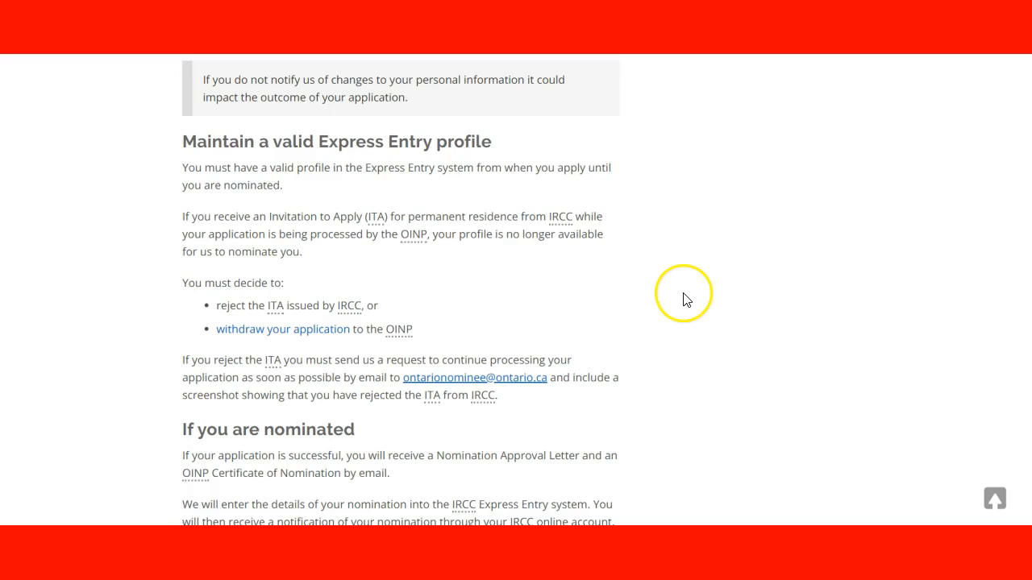
scroll(down, 3)
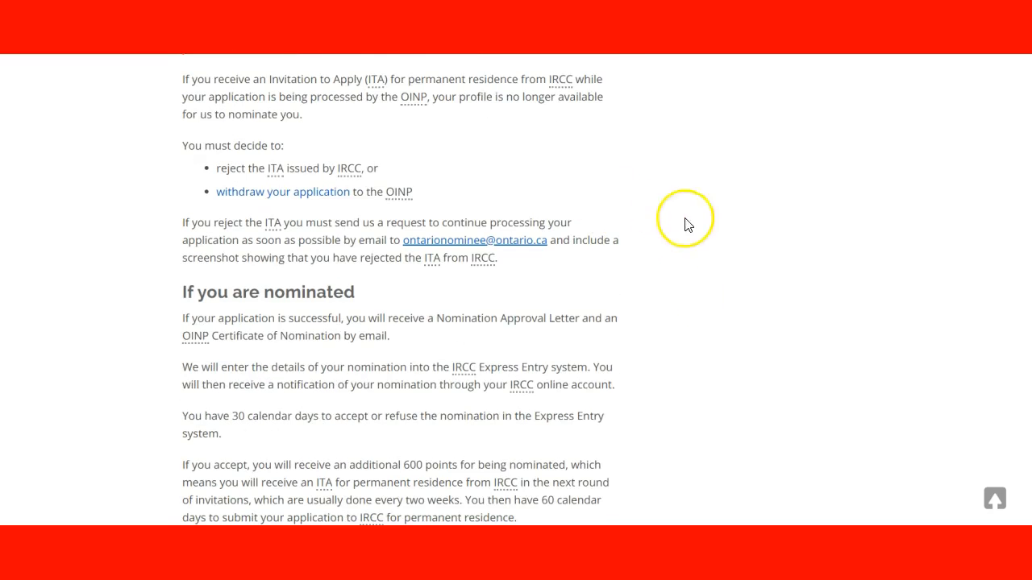
mouse_move(667, 256)
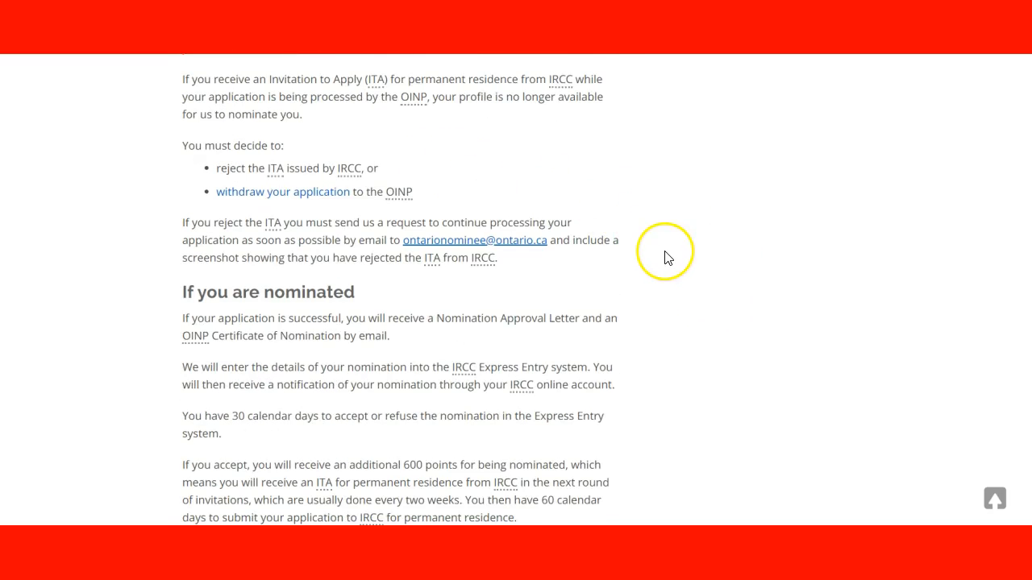
scroll(down, 3)
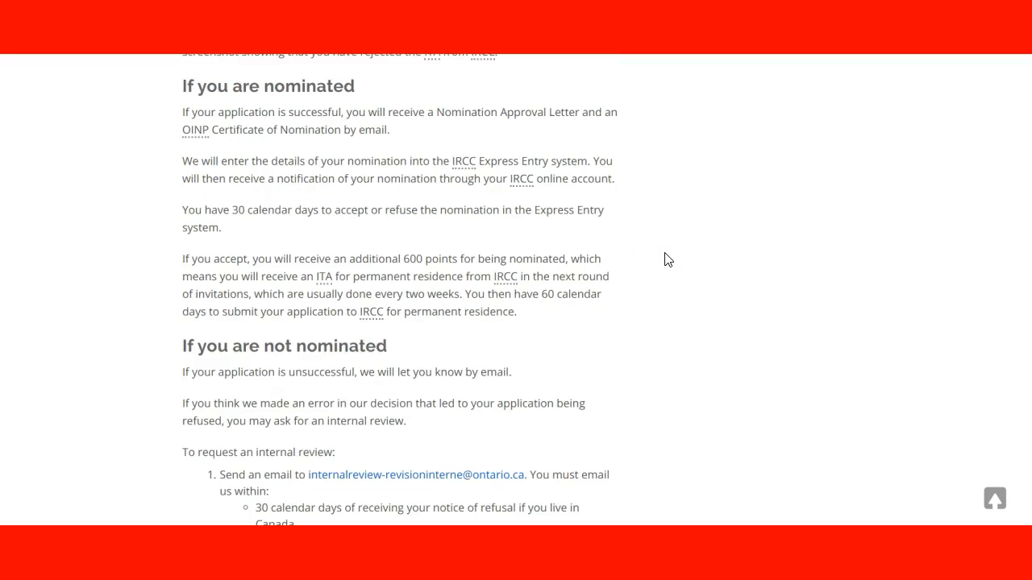
scroll(down, 3)
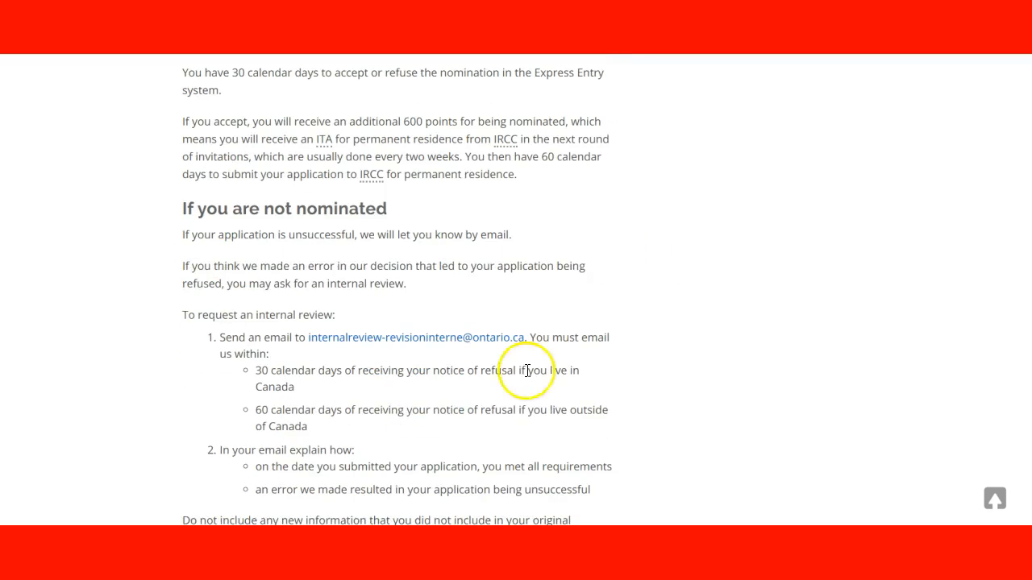
mouse_move(358, 266)
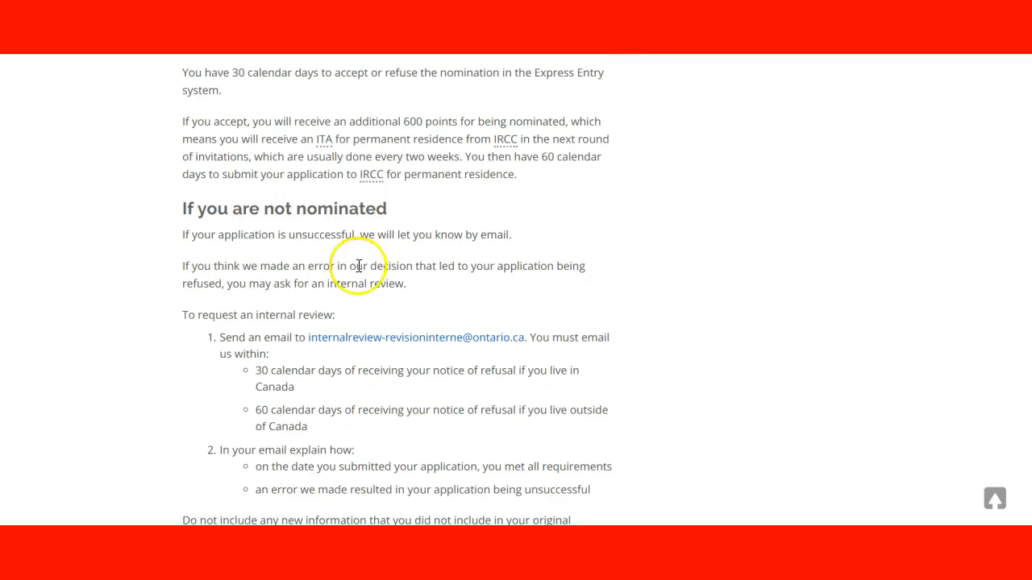
scroll(down, 3)
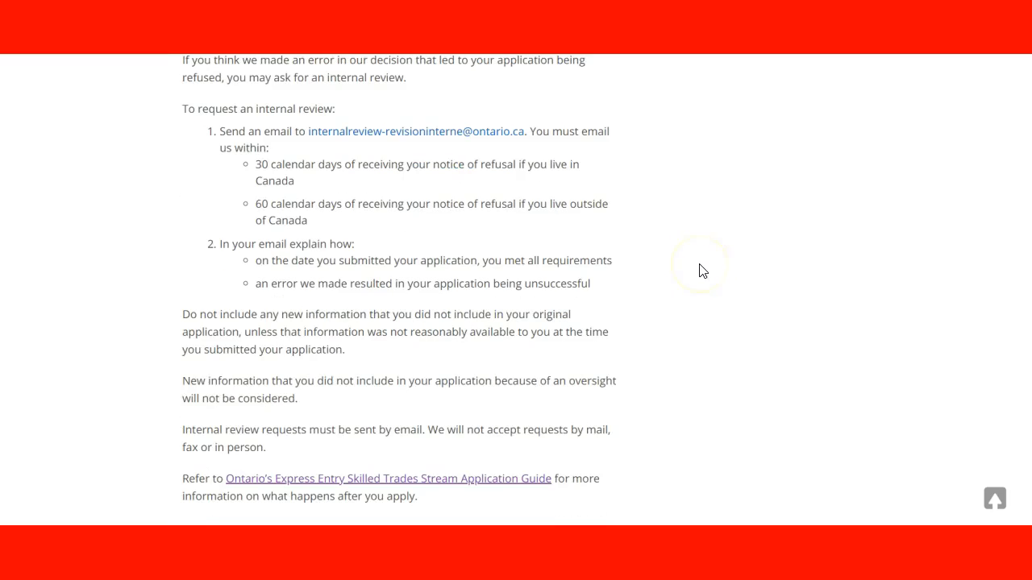
mouse_move(533, 237)
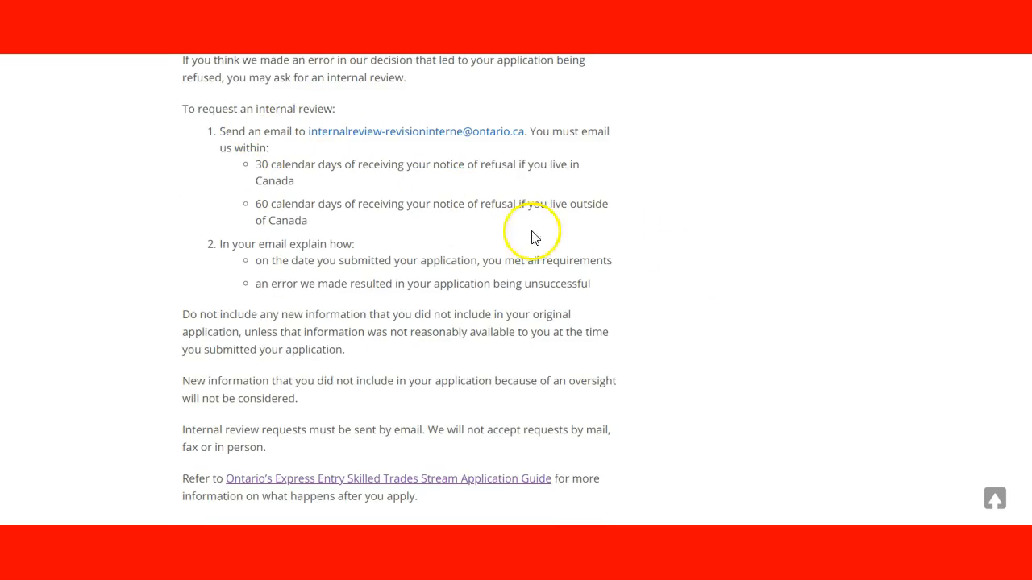
mouse_move(707, 266)
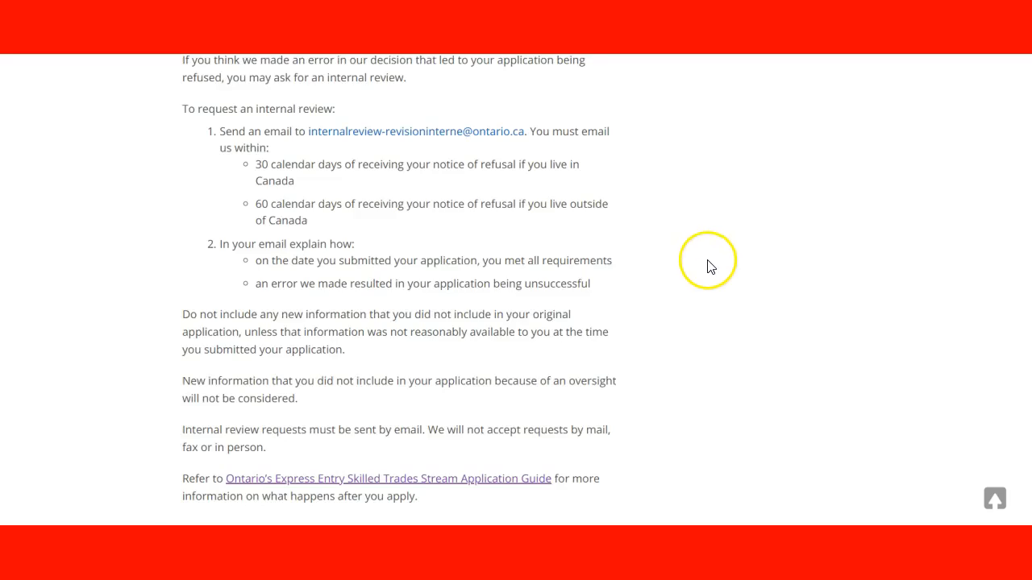
scroll(down, 3)
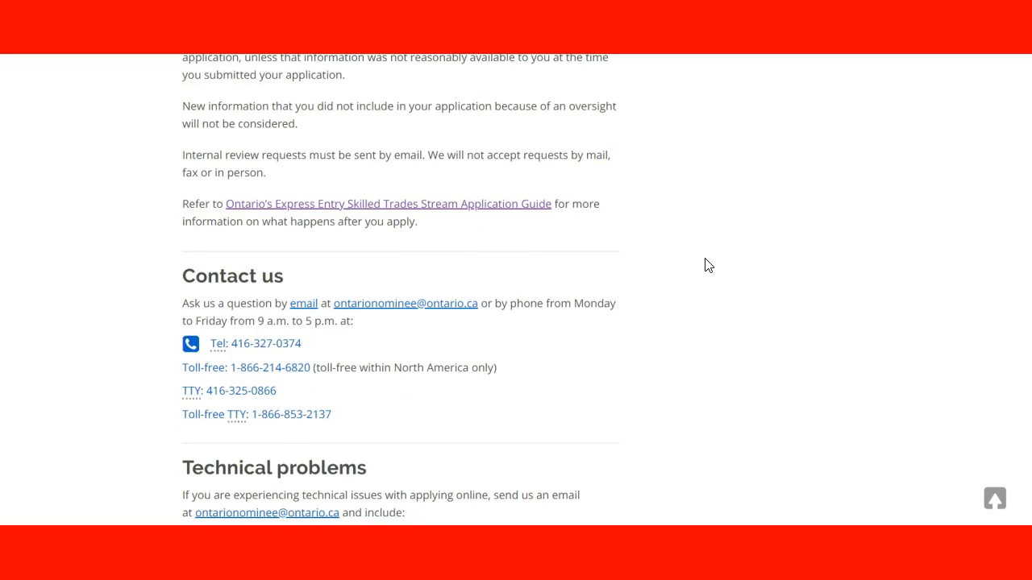
scroll(down, 3)
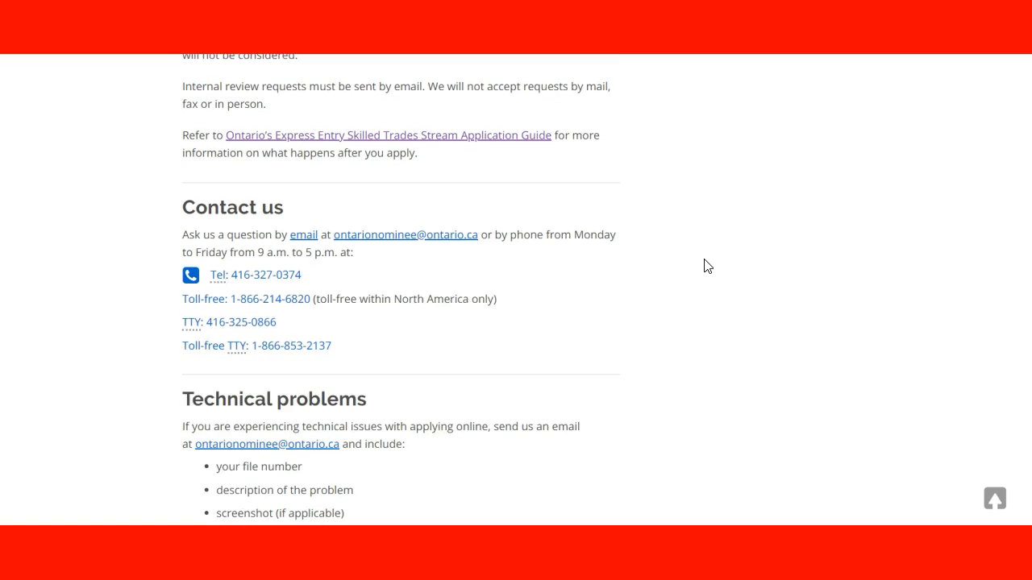
scroll(down, 3)
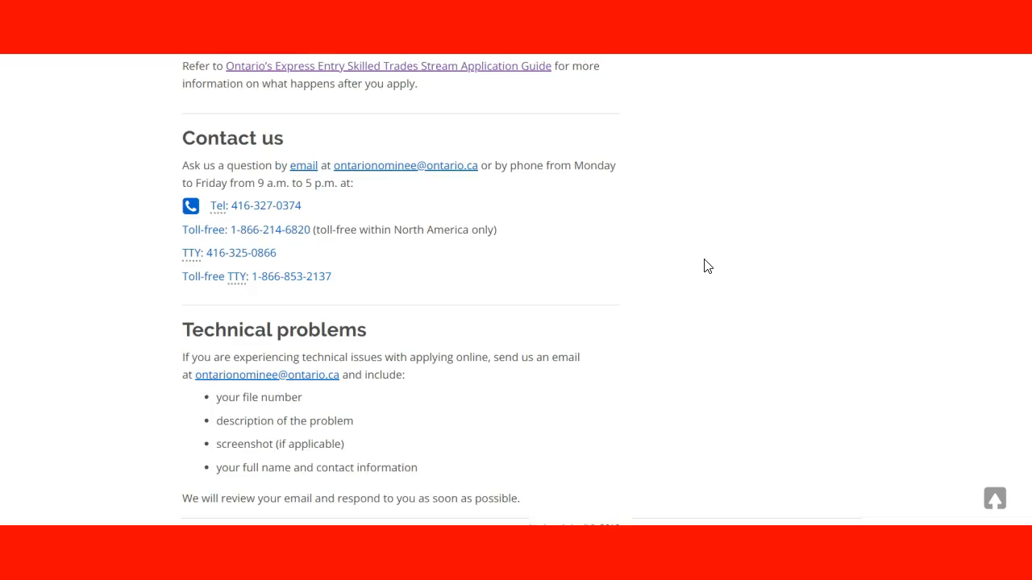
scroll(up, 3)
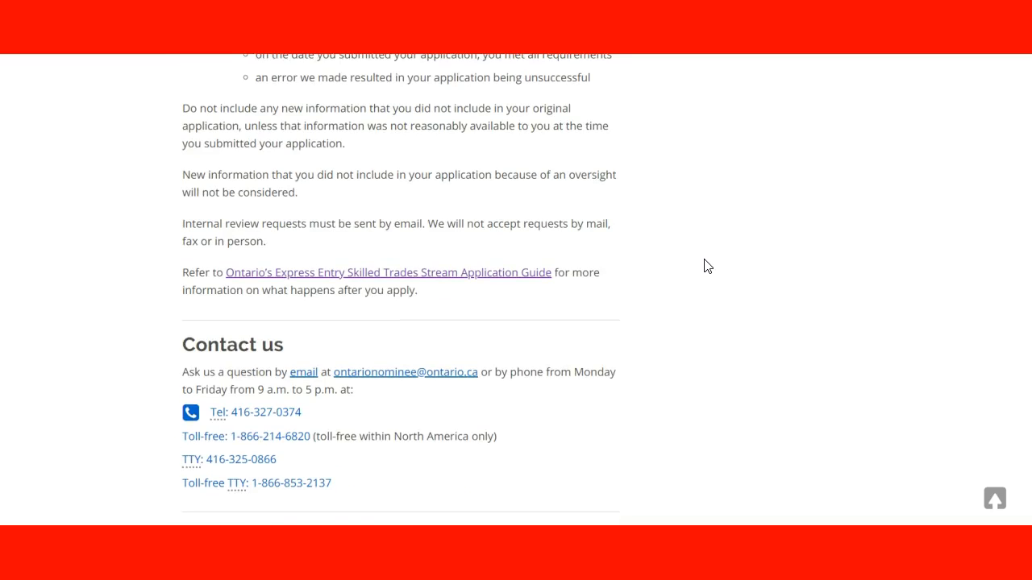
scroll(down, 3)
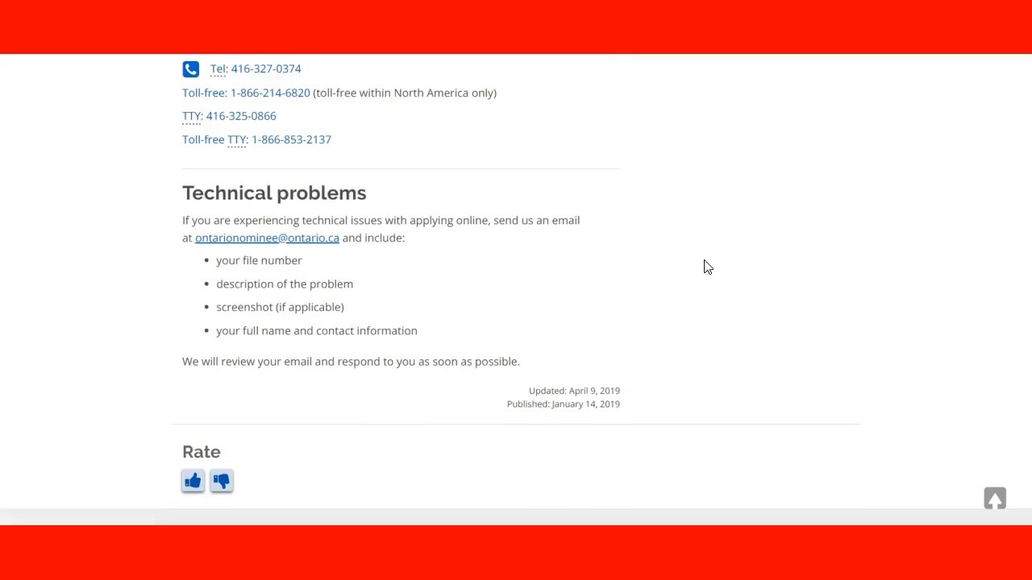
scroll(up, 3)
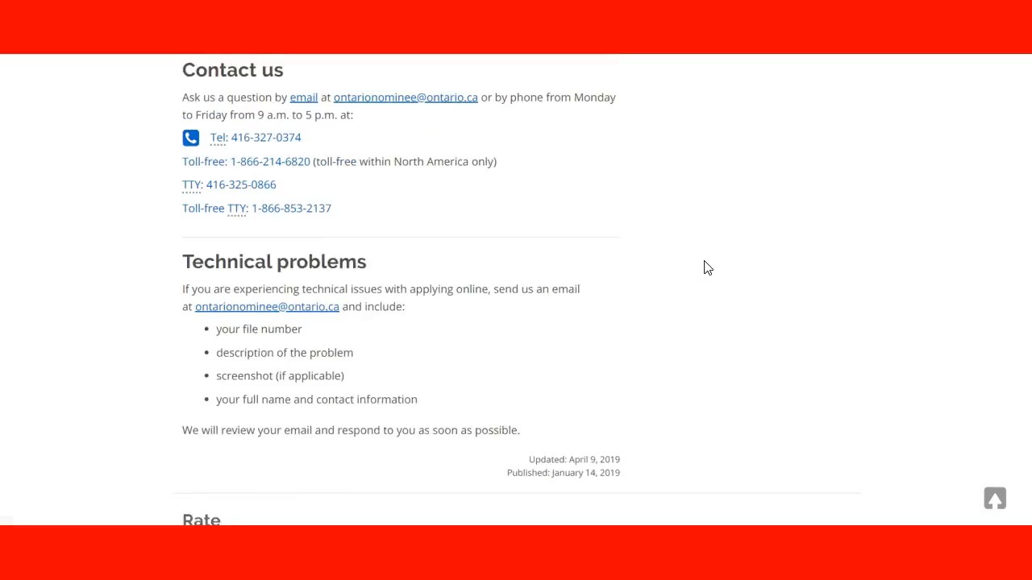
scroll(up, 3)
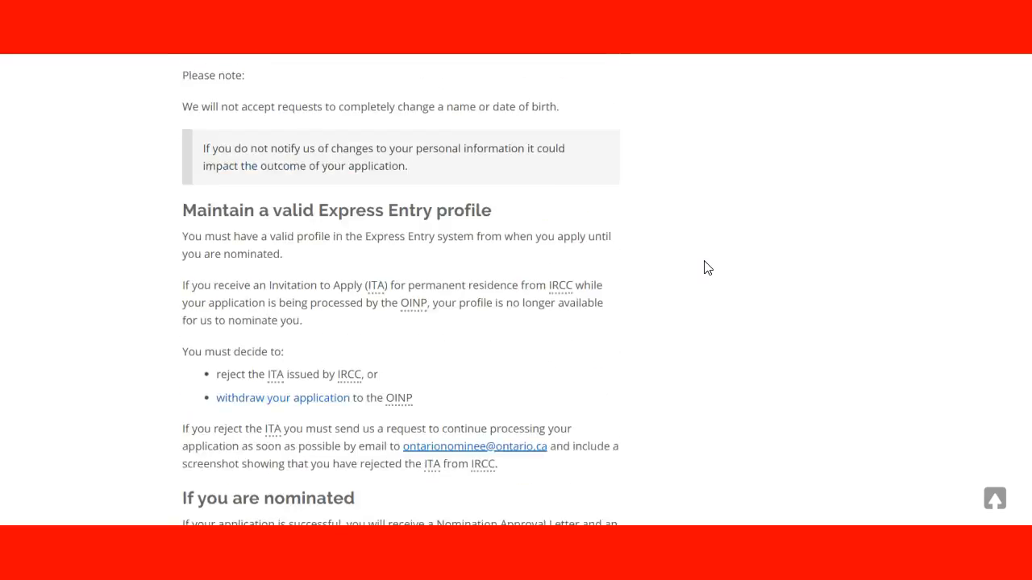
scroll(down, 3)
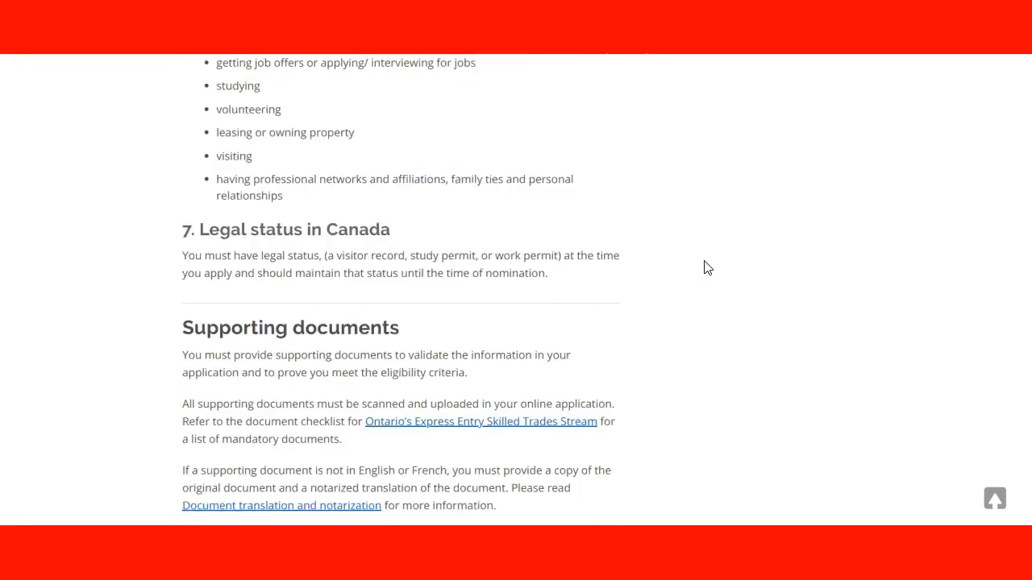
scroll(up, 3)
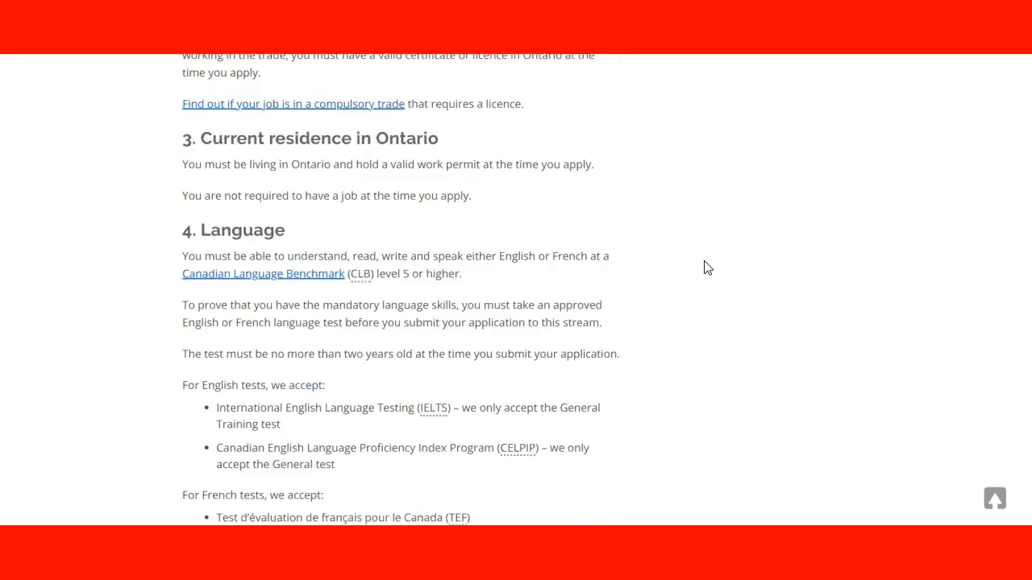
scroll(up, 3)
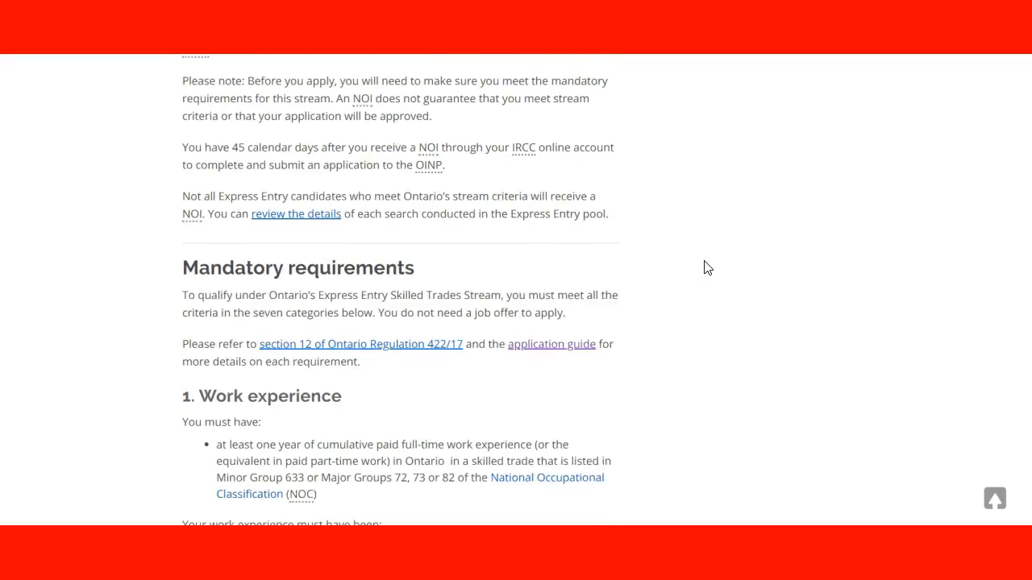
scroll(down, 3)
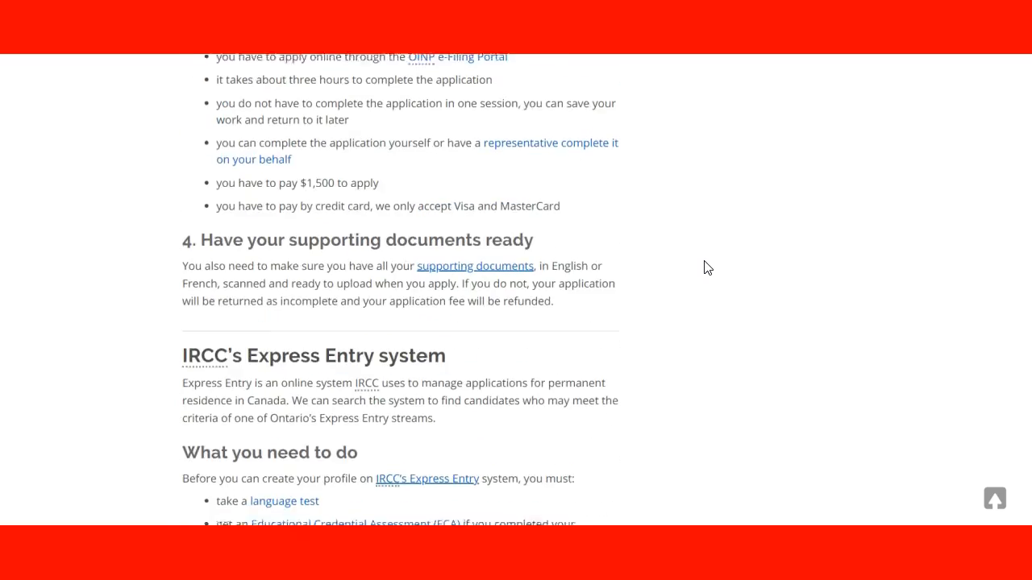
scroll(up, 3)
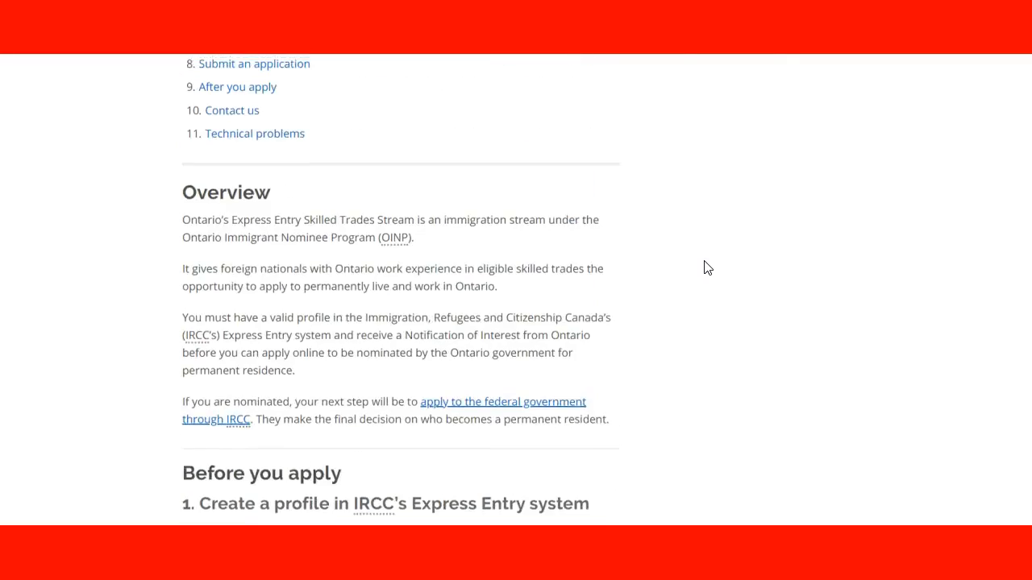
scroll(up, 3)
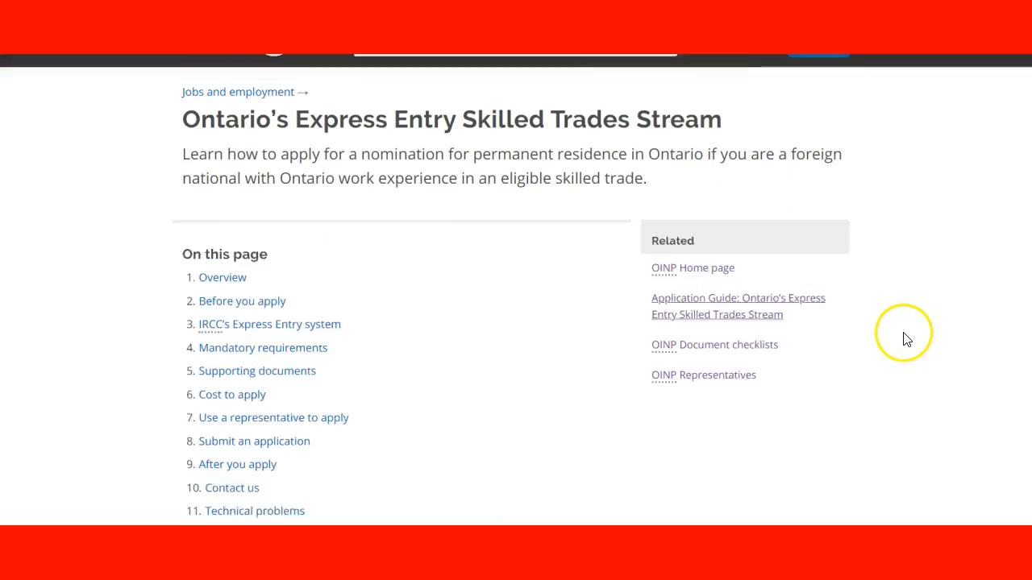
scroll(up, 3)
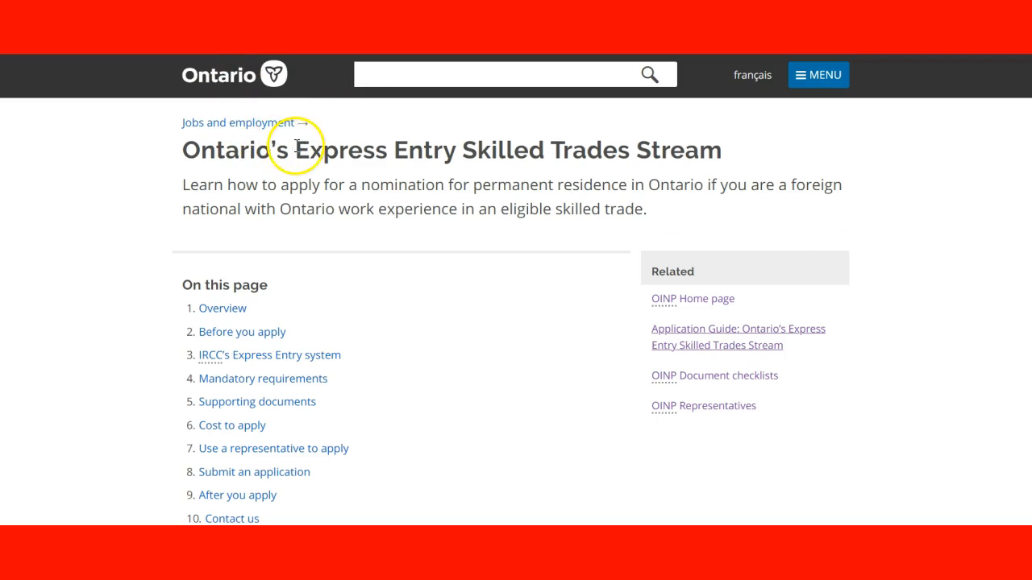
mouse_move(90, 151)
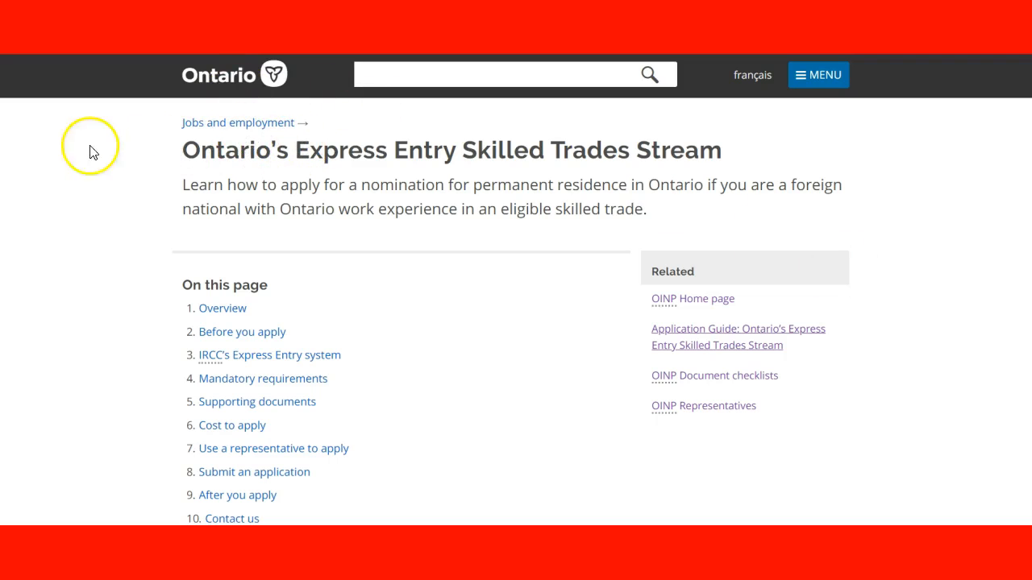
scroll(down, 3)
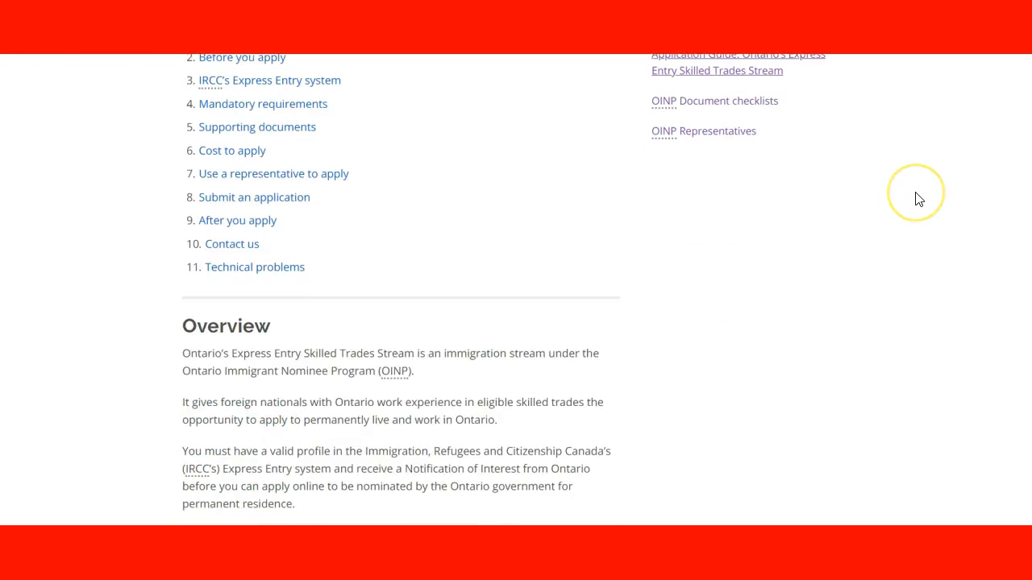
scroll(down, 3)
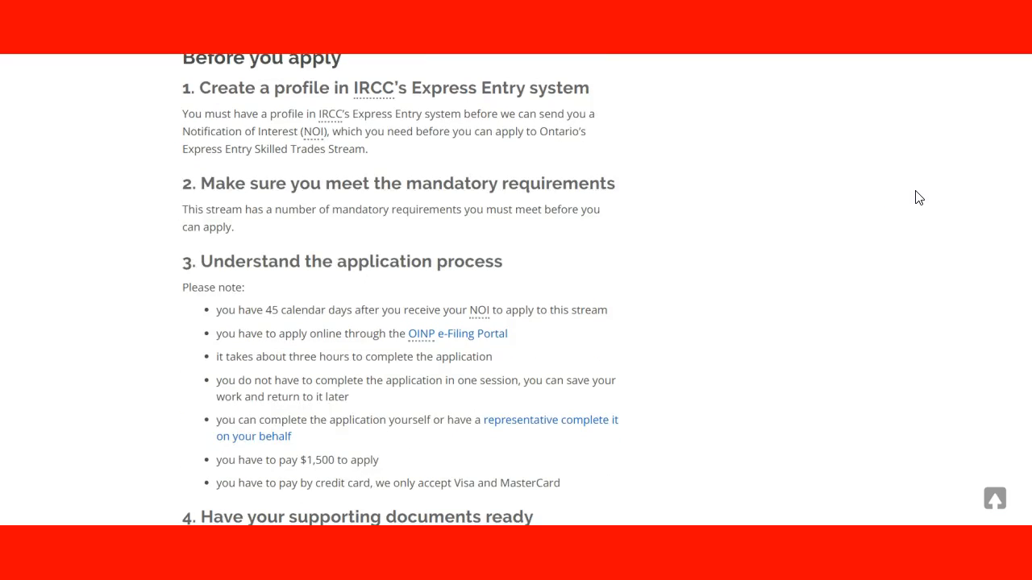